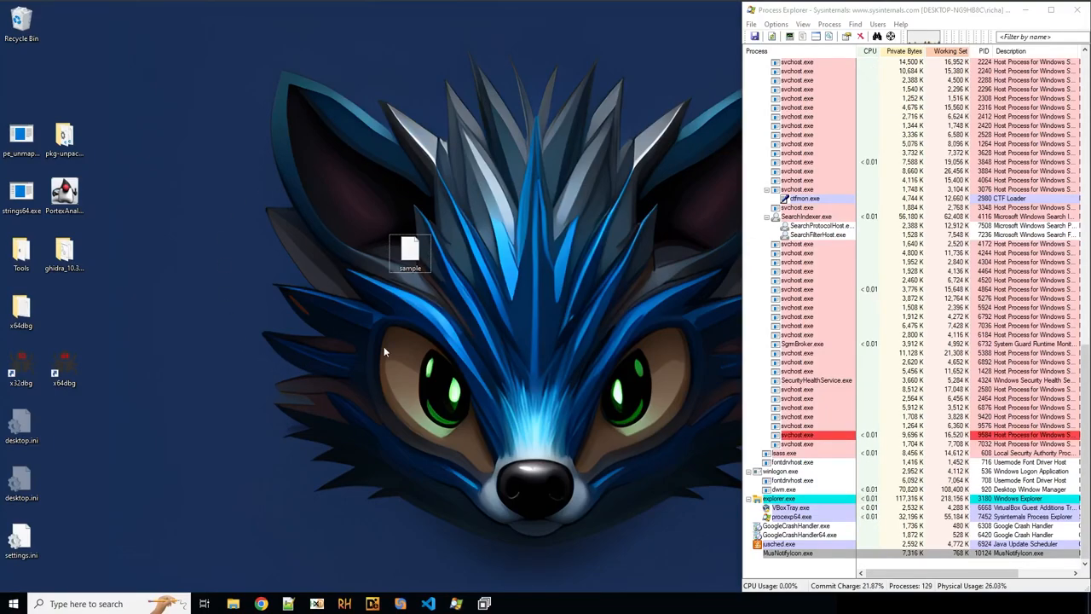
{"action": "mouse_move", "coordinate": [380, 339]}
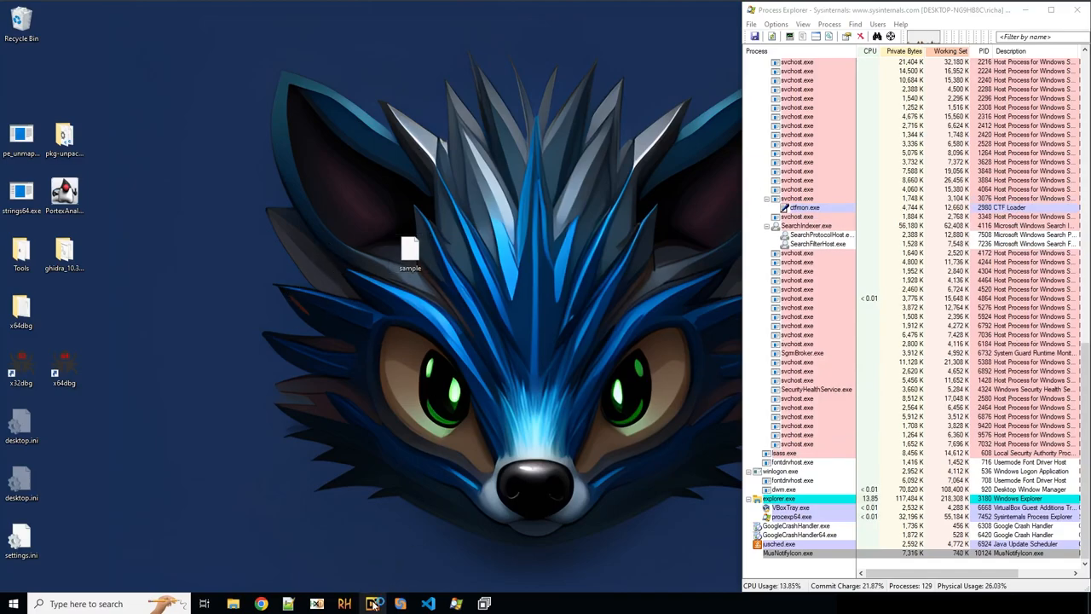
- Scan the sample in Detect It Easy, reading PE32, MSVC 2008, Linker 9.0, console
{"action": "left_click", "coordinate": [371, 604]}
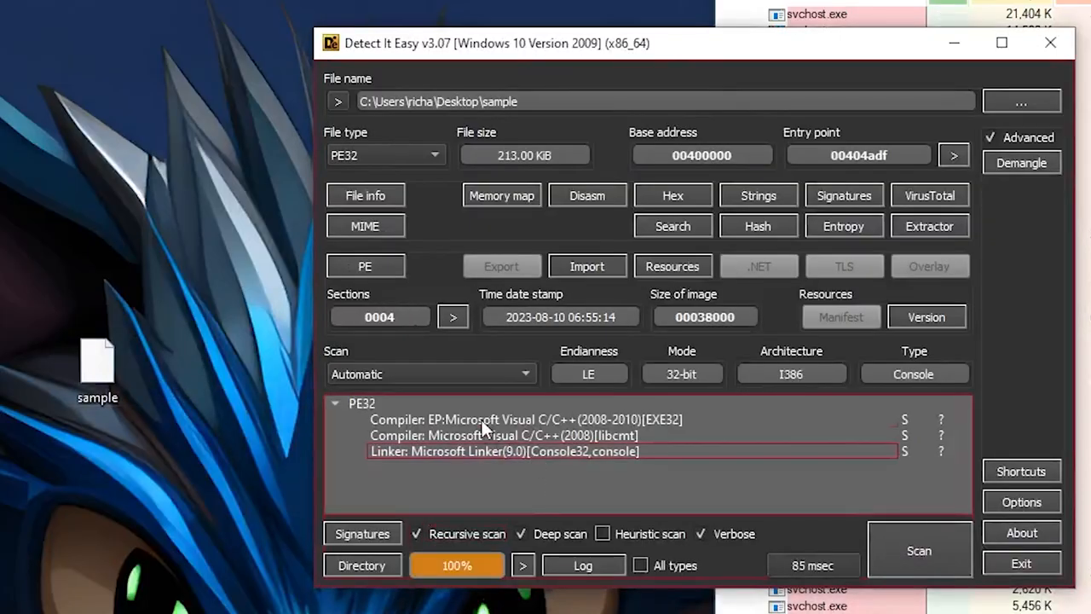
{"action": "left_click", "coordinate": [527, 419]}
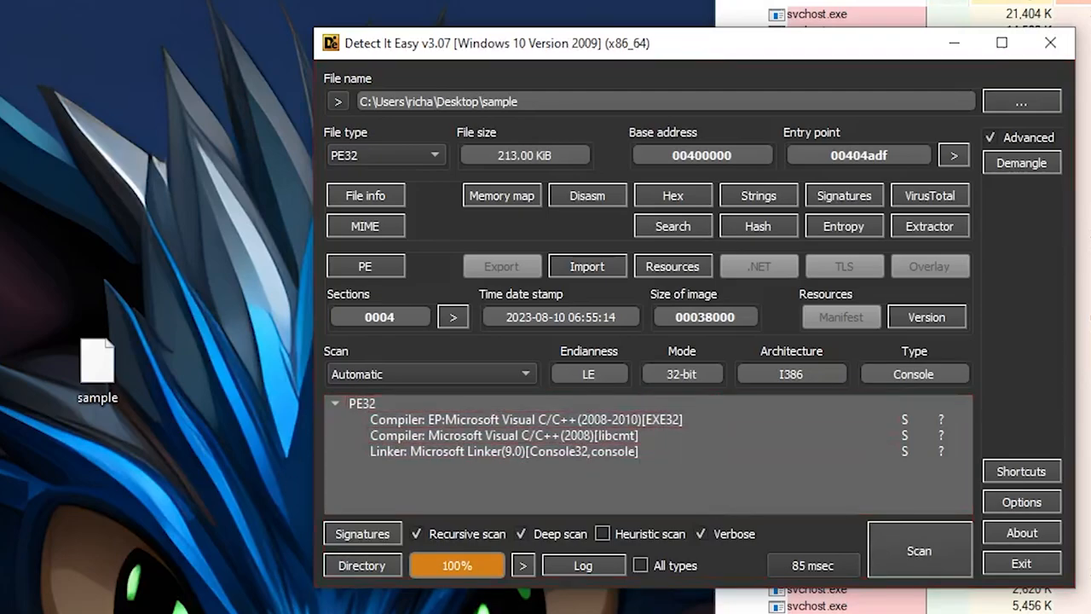
{"action": "left_click", "coordinate": [525, 420]}
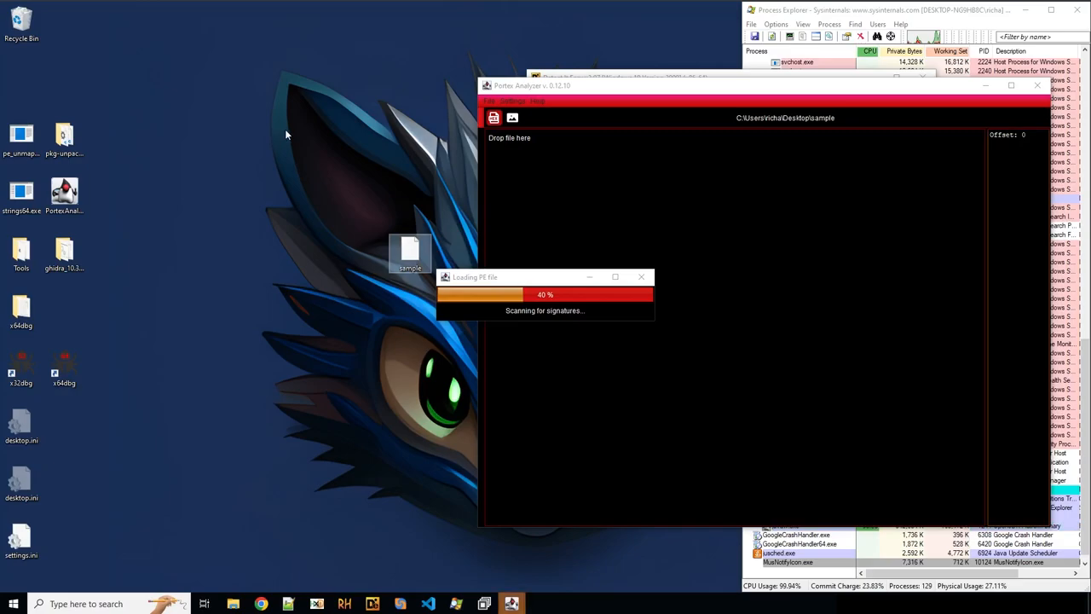
- Dump strings of length 6+ into sample.strings.txt and open it in Notepad
{"action": "right_click", "coordinate": [409, 247]}
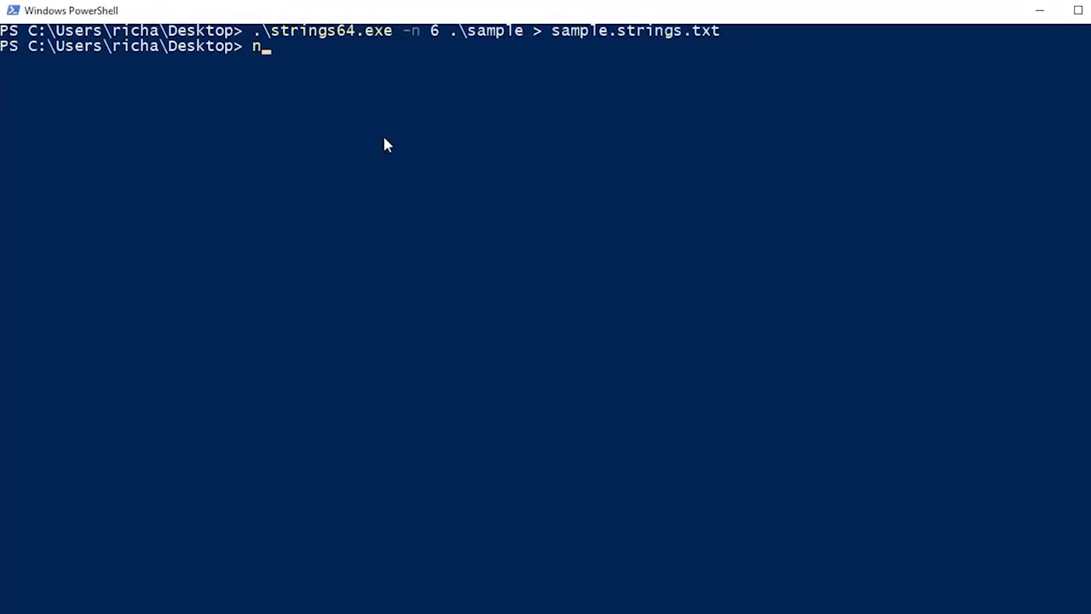
{"action": "type", "text": "otepad ."}
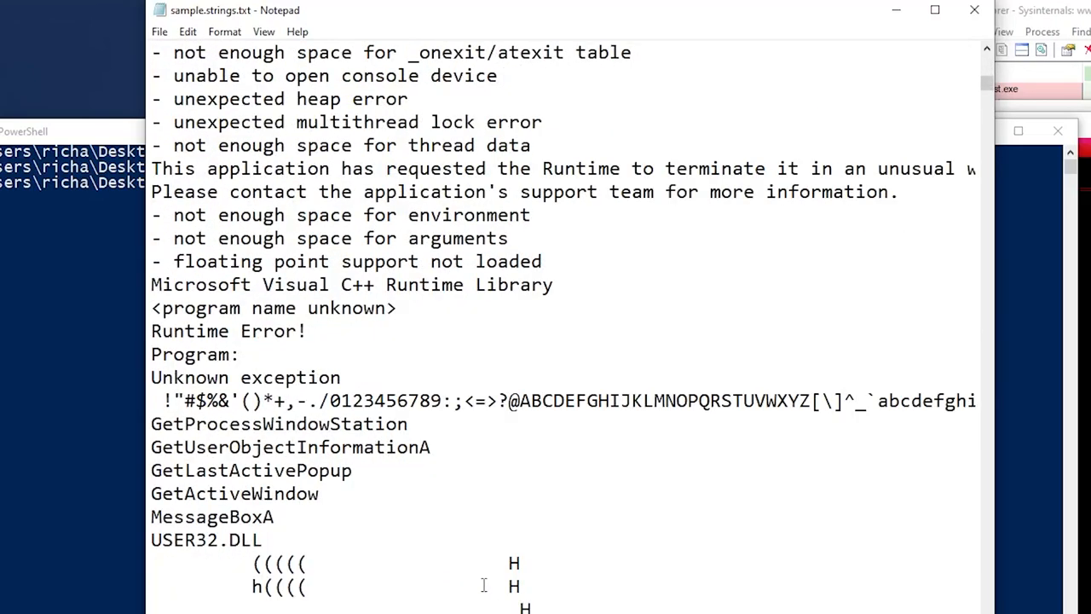
{"action": "scroll", "scroll_direction": "down", "scroll_amount": 3}
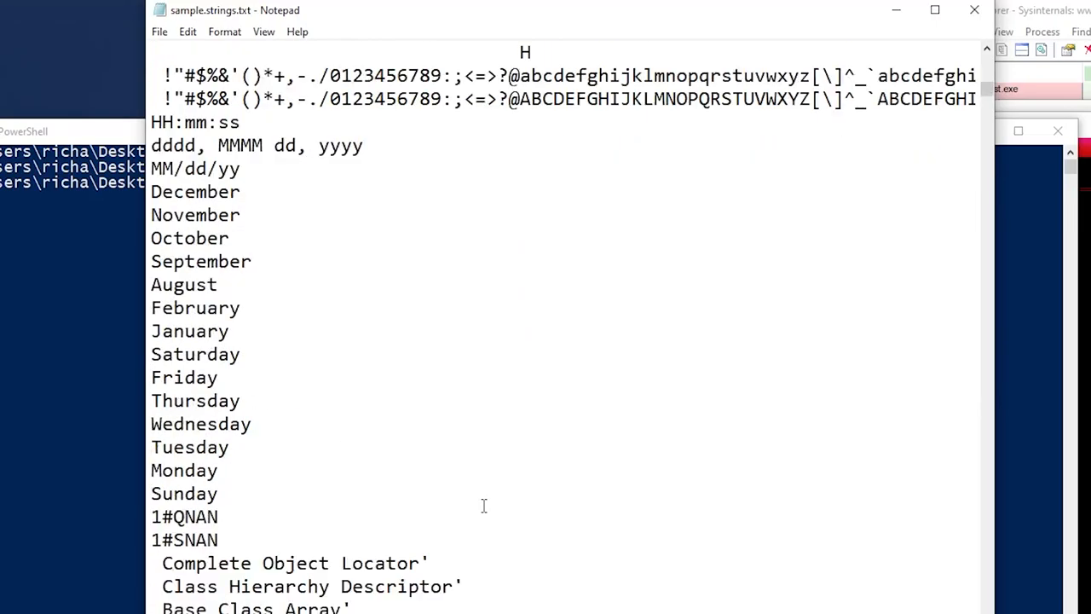
{"action": "scroll", "scroll_direction": "down", "scroll_amount": 3}
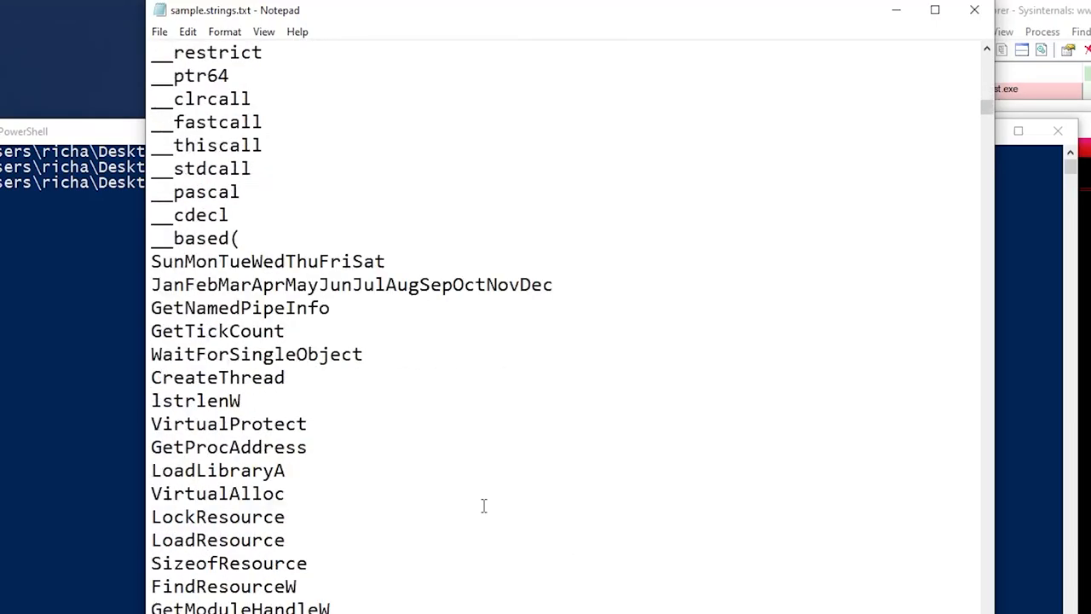
{"action": "scroll", "scroll_direction": "down", "scroll_amount": 3}
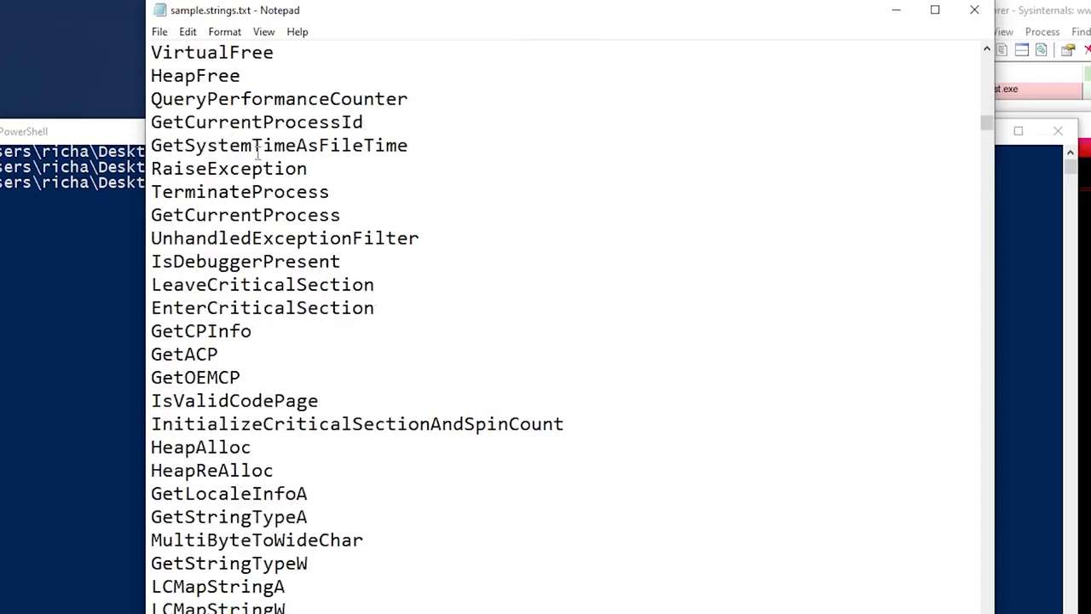
{"action": "scroll", "scroll_direction": "down", "scroll_amount": 3}
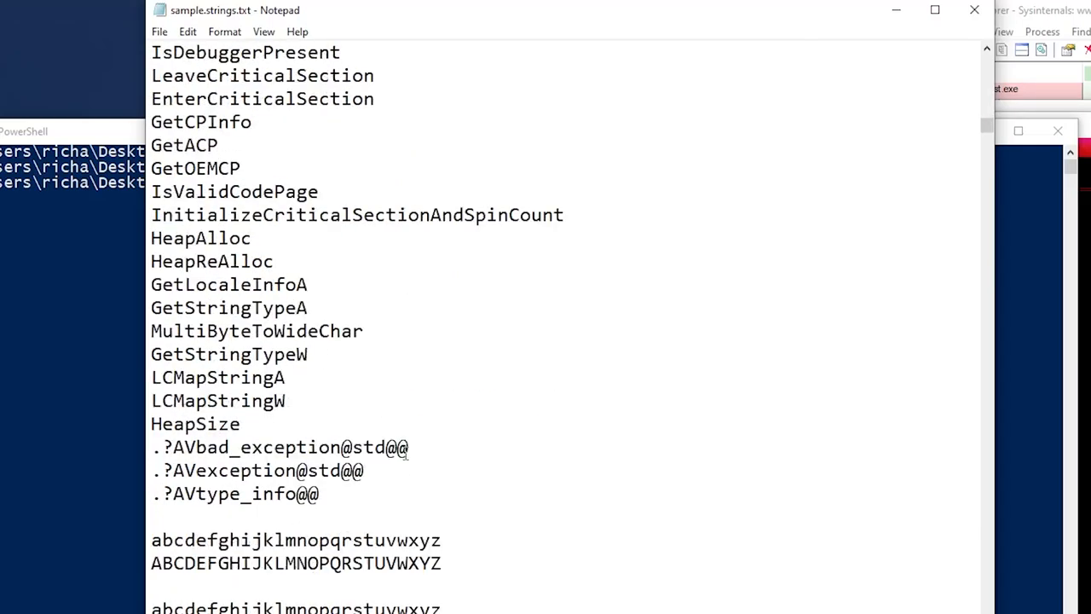
{"action": "scroll", "scroll_direction": "down", "scroll_amount": 3}
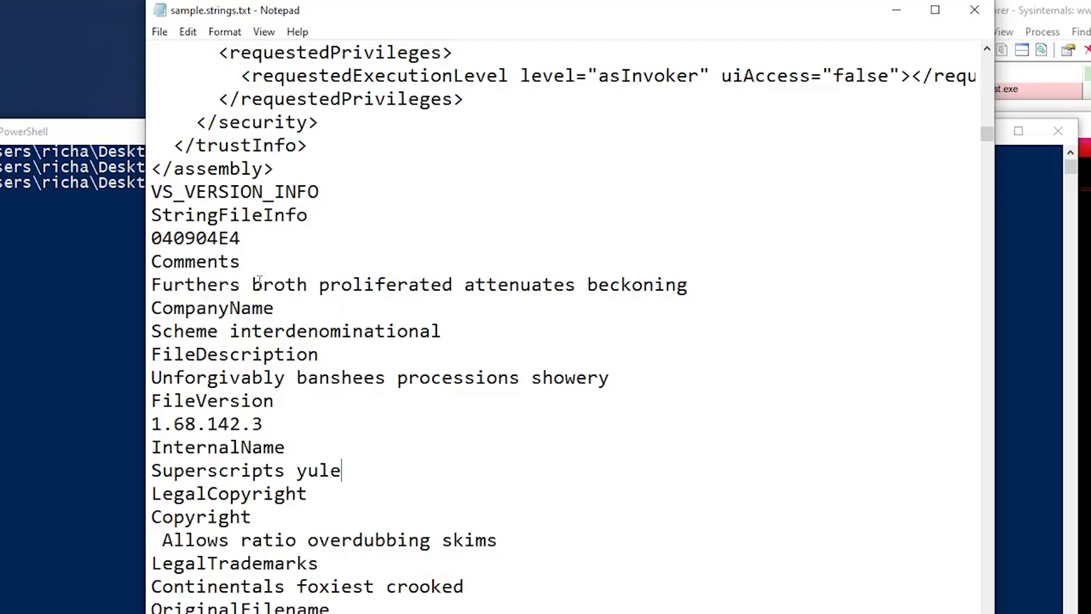
{"action": "mouse_move", "coordinate": [354, 353]}
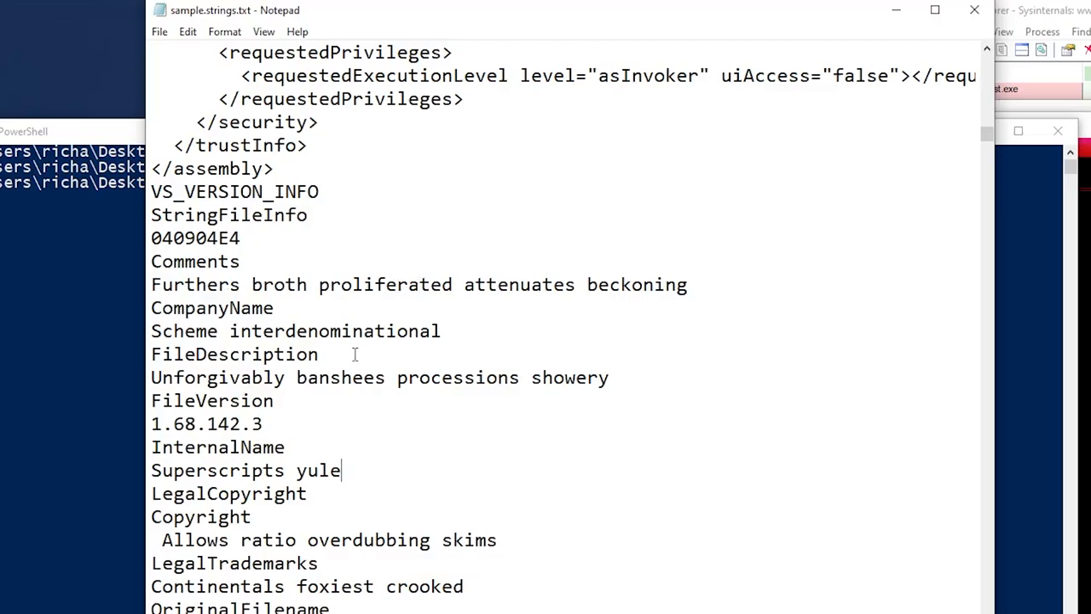
{"action": "mouse_move", "coordinate": [345, 607]}
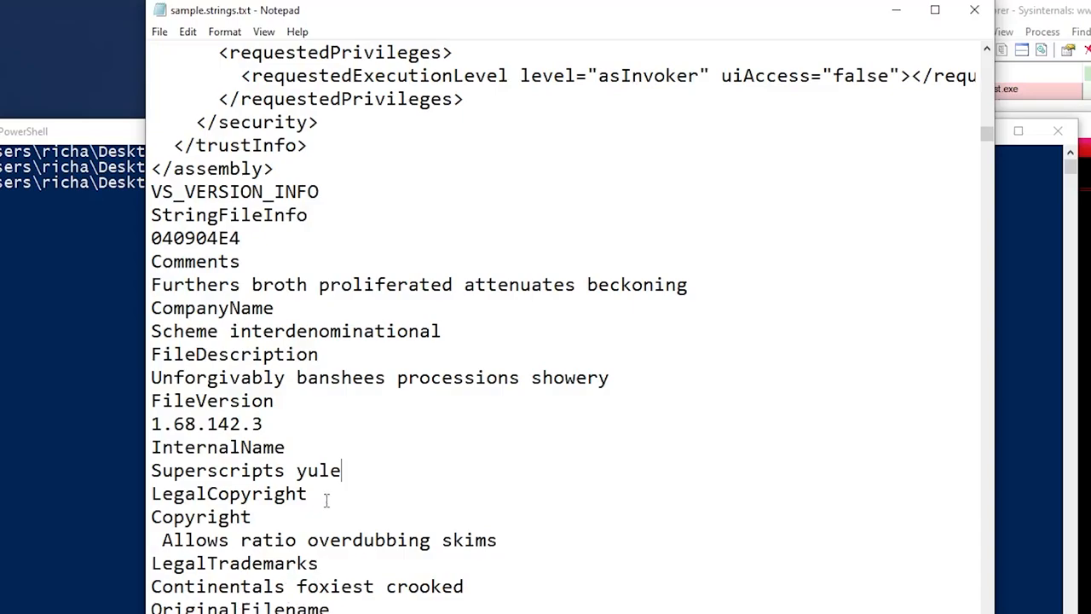
{"action": "scroll", "scroll_direction": "down", "scroll_amount": 3}
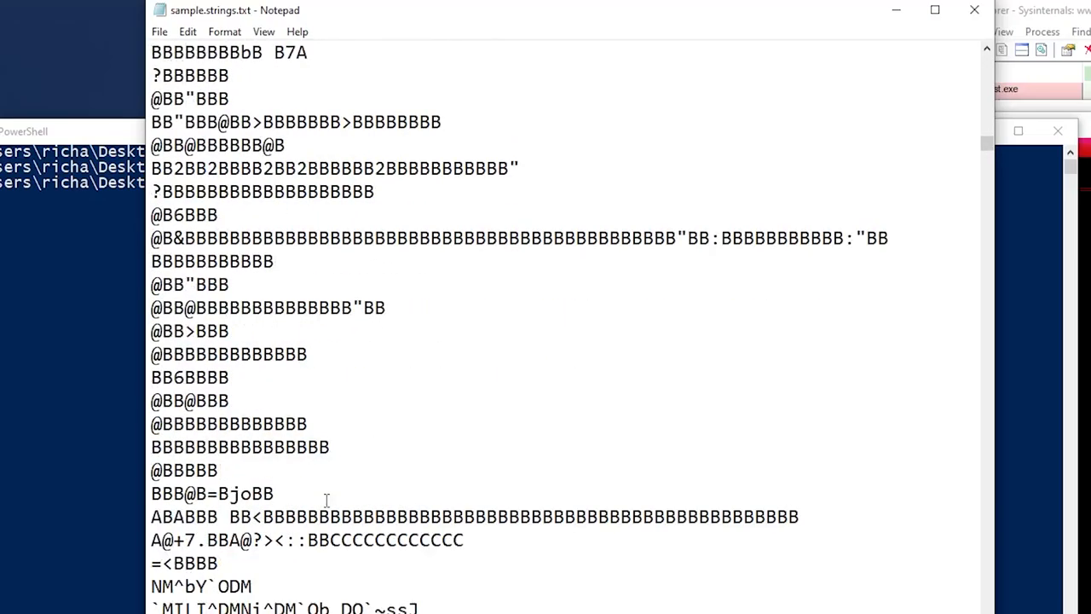
{"action": "scroll", "scroll_direction": "down", "scroll_amount": 3}
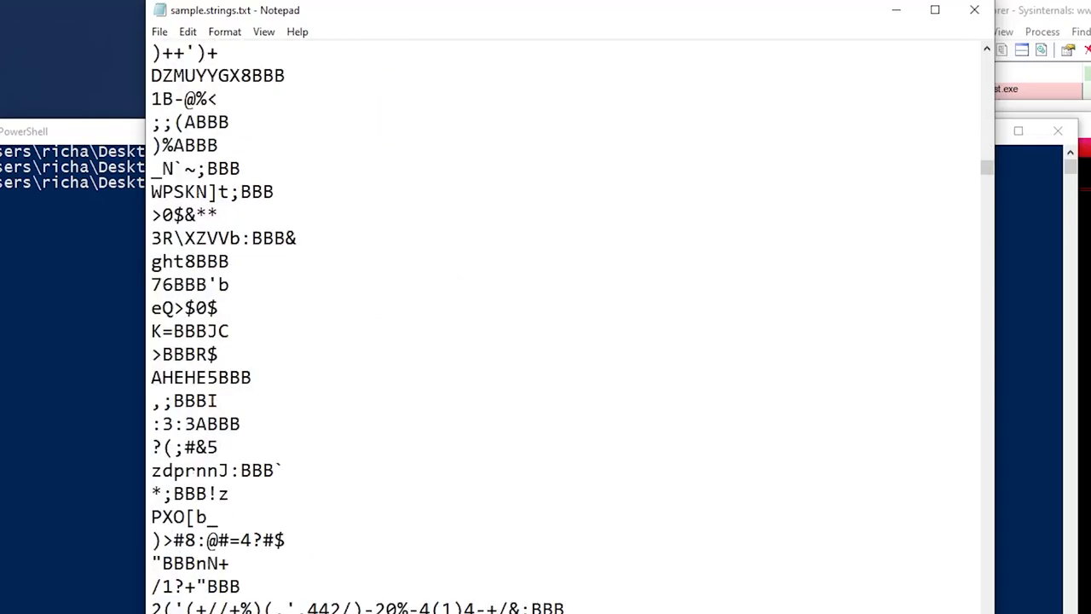
{"action": "scroll", "scroll_direction": "down", "scroll_amount": 3}
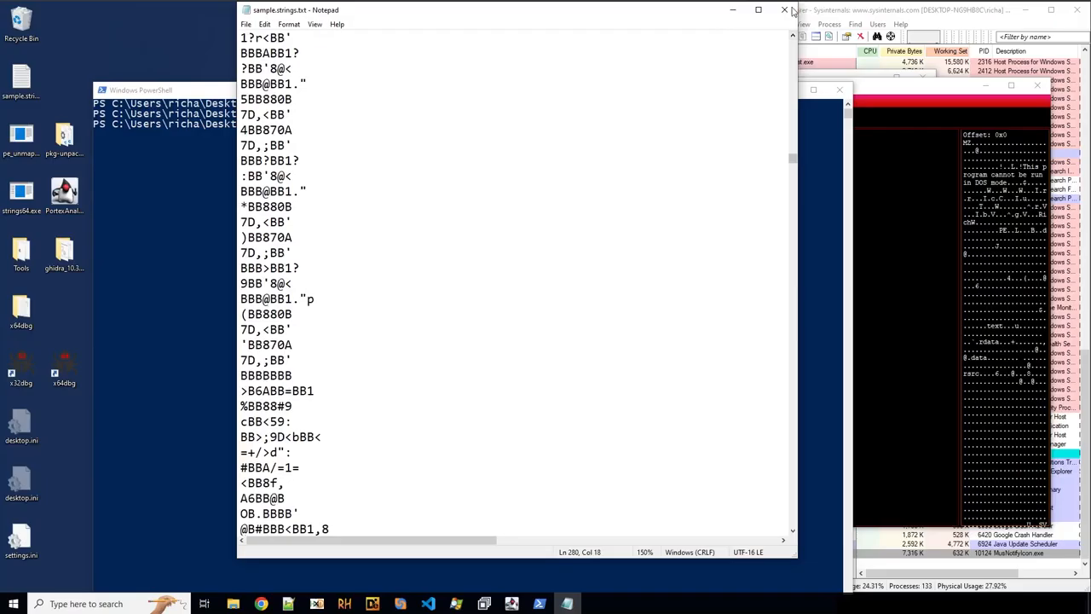
- Leave the strings file for the PortEx report and review version info and the entropy visualization
{"action": "left_click", "coordinate": [785, 11]}
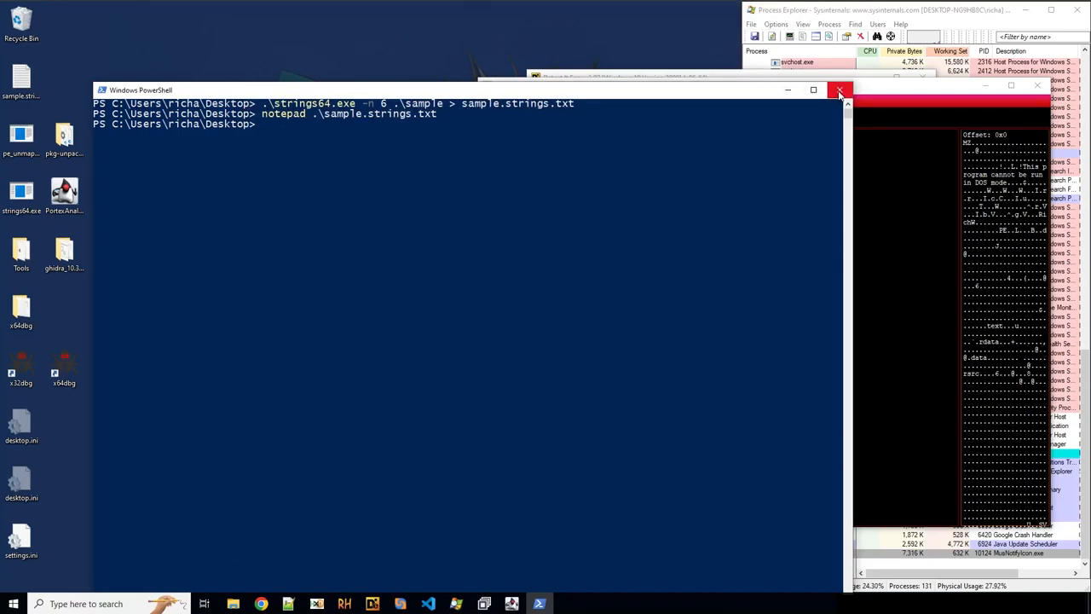
{"action": "left_click", "coordinate": [839, 89]}
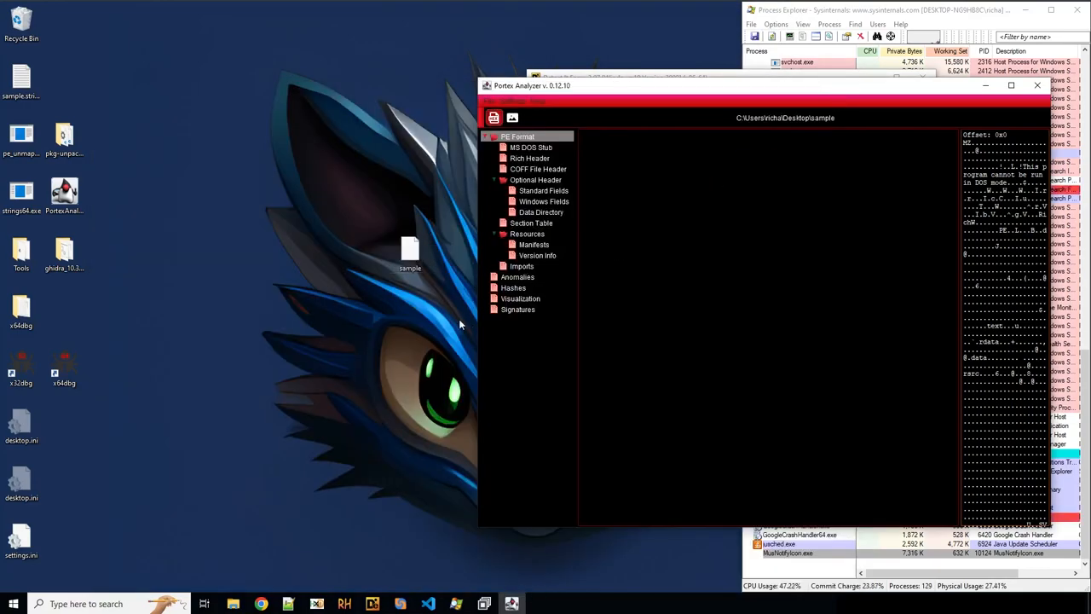
{"action": "mouse_move", "coordinate": [648, 109]}
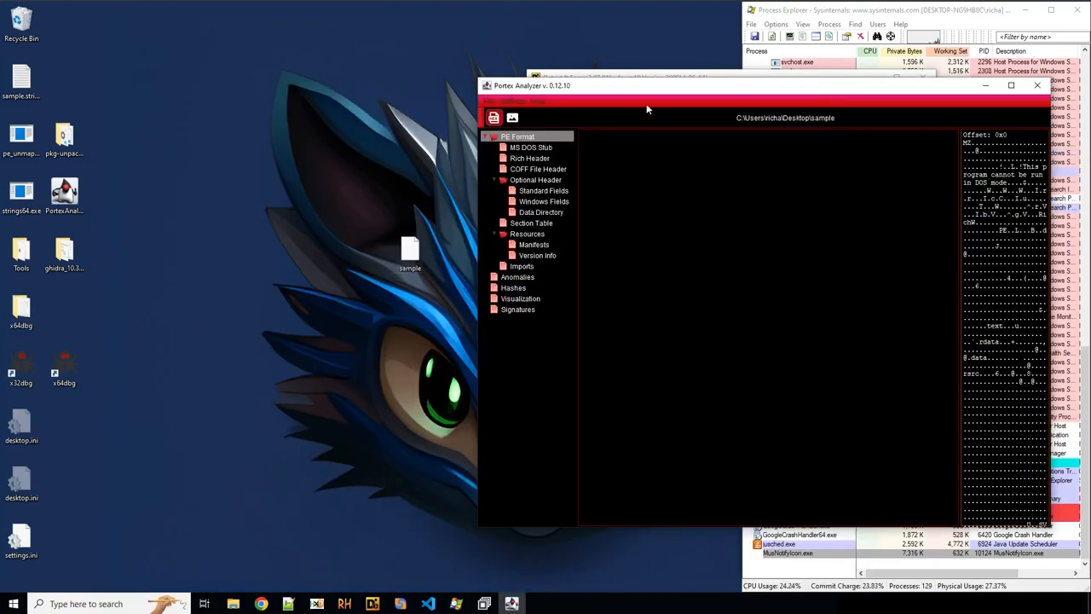
{"action": "left_click", "coordinate": [1011, 86]}
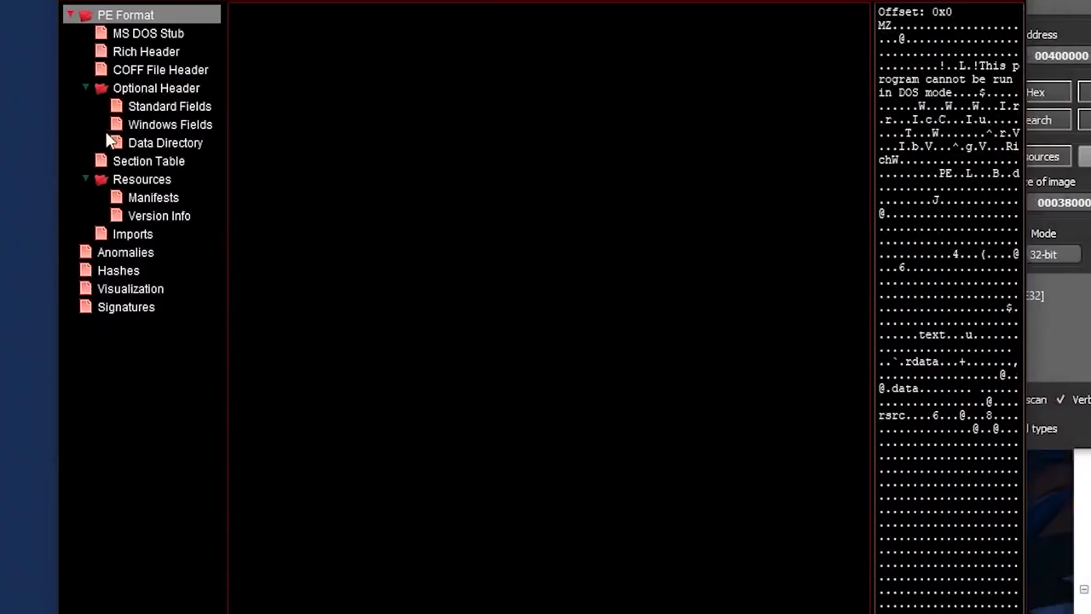
{"action": "left_click", "coordinate": [159, 214]}
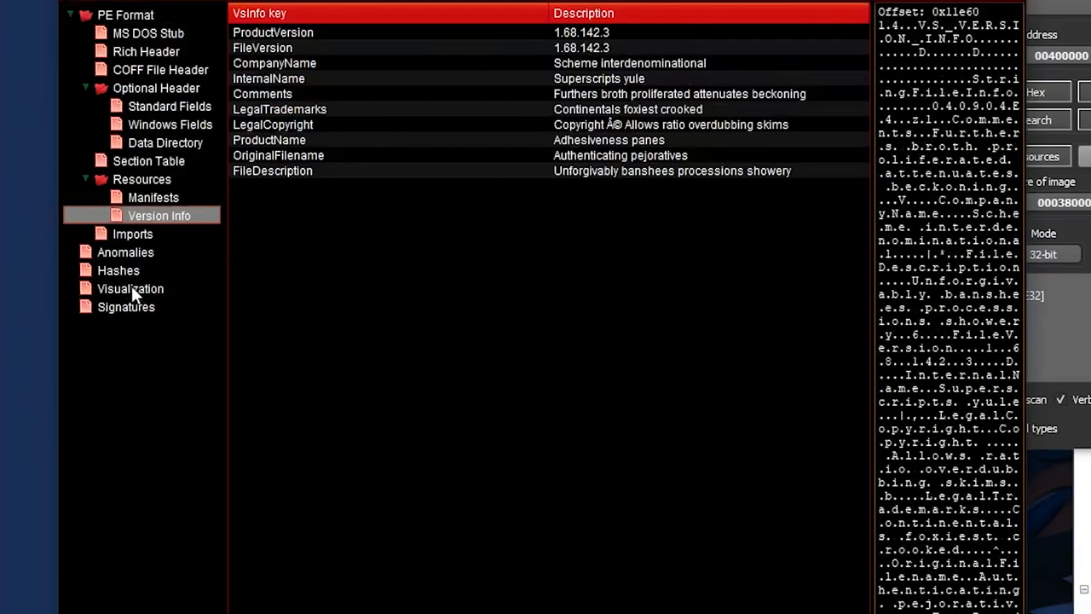
{"action": "left_click", "coordinate": [130, 288]}
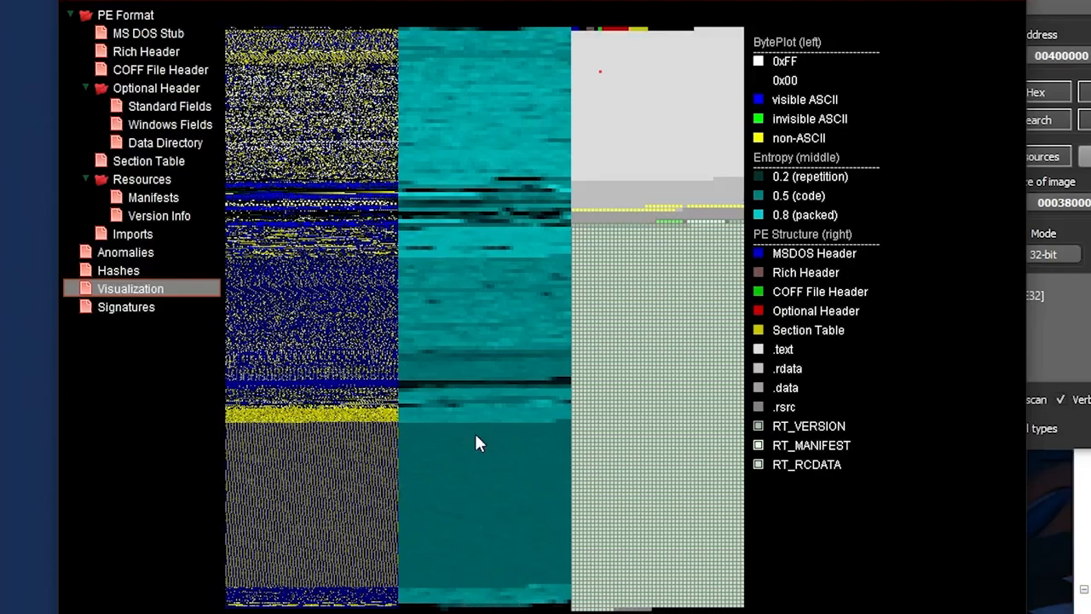
- Review the imports and the injection-related anomalies, then close PortEx
{"action": "left_click", "coordinate": [133, 234]}
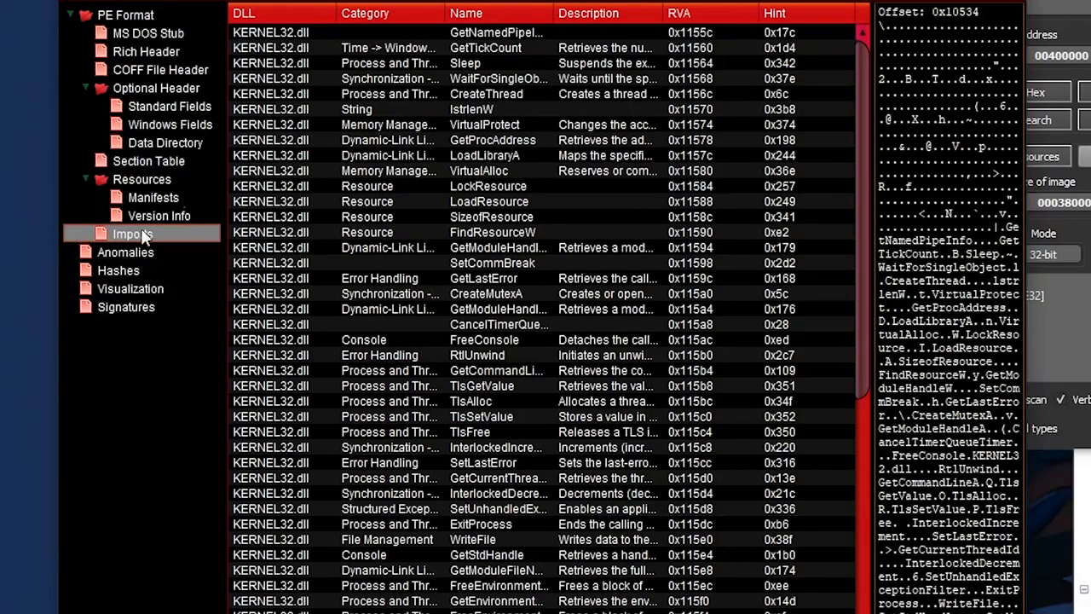
{"action": "left_click", "coordinate": [127, 252]}
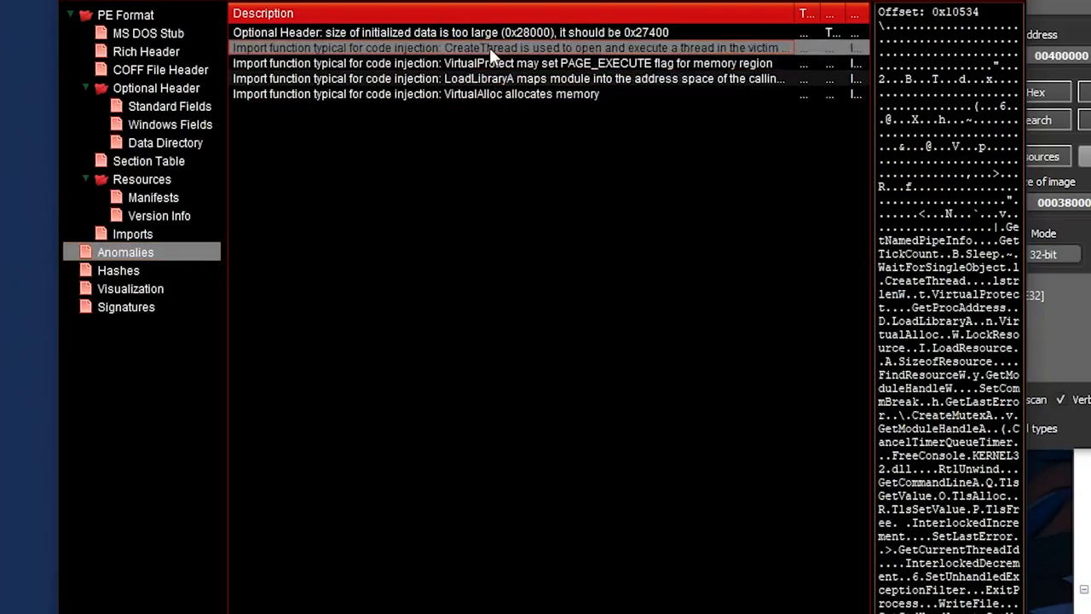
{"action": "left_click", "coordinate": [133, 233]}
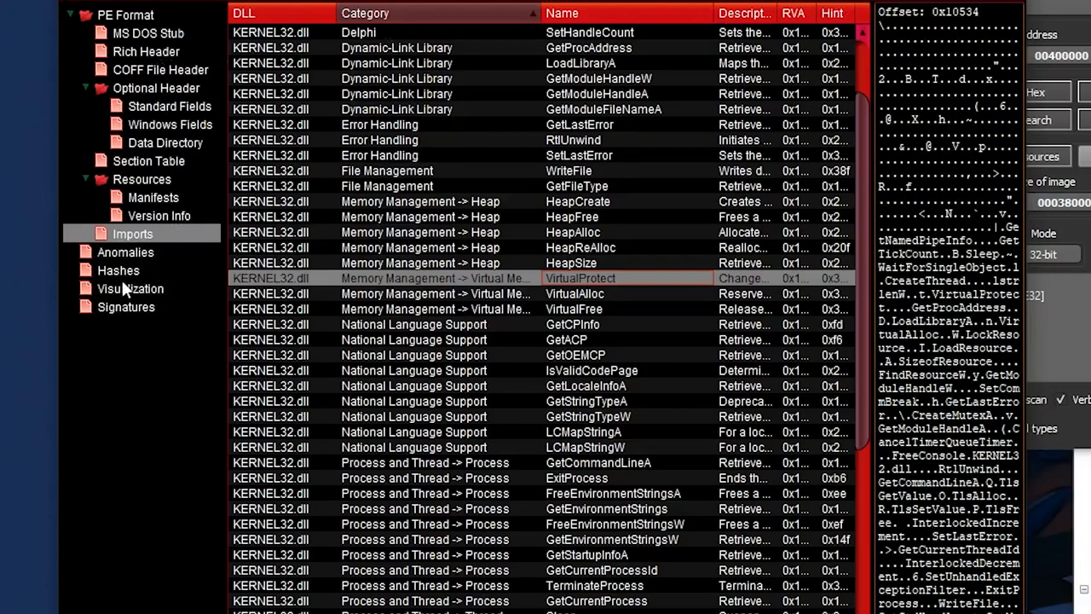
{"action": "left_click", "coordinate": [153, 198]}
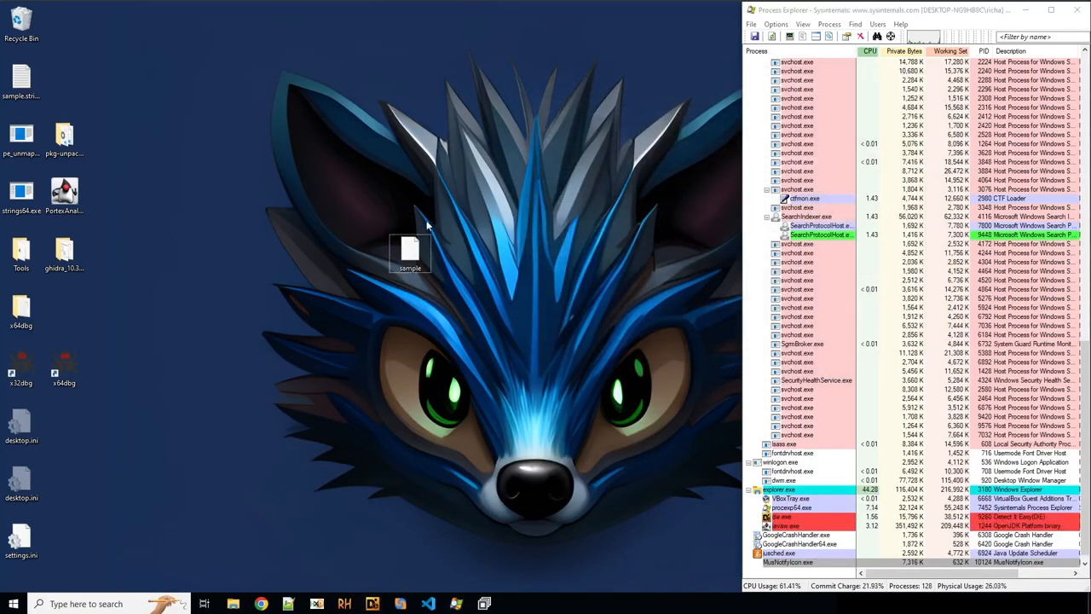
- Rename the sample to sample.exe and bring up its context menu of analysis tools
{"action": "right_click", "coordinate": [409, 253]}
{"action": "type", "text": ".exe"}
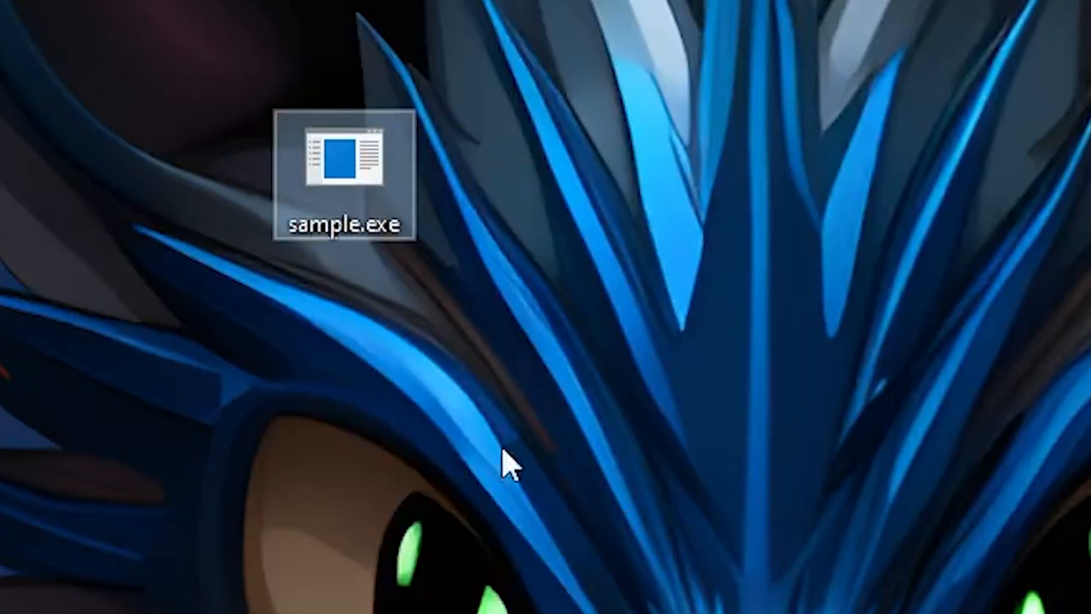
{"action": "right_click", "coordinate": [344, 170]}
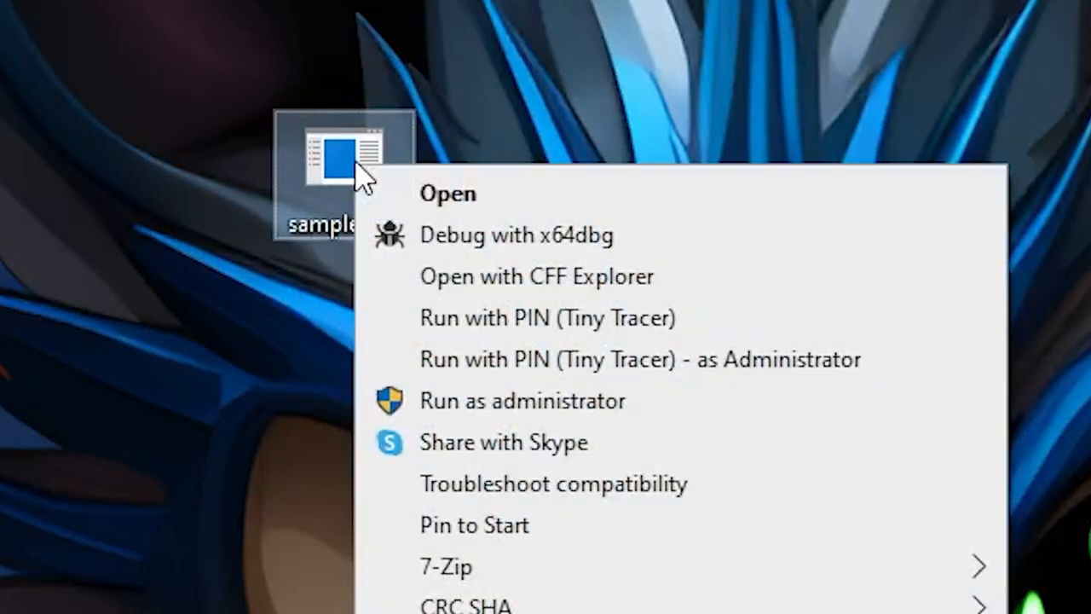
{"action": "mouse_move", "coordinate": [596, 358]}
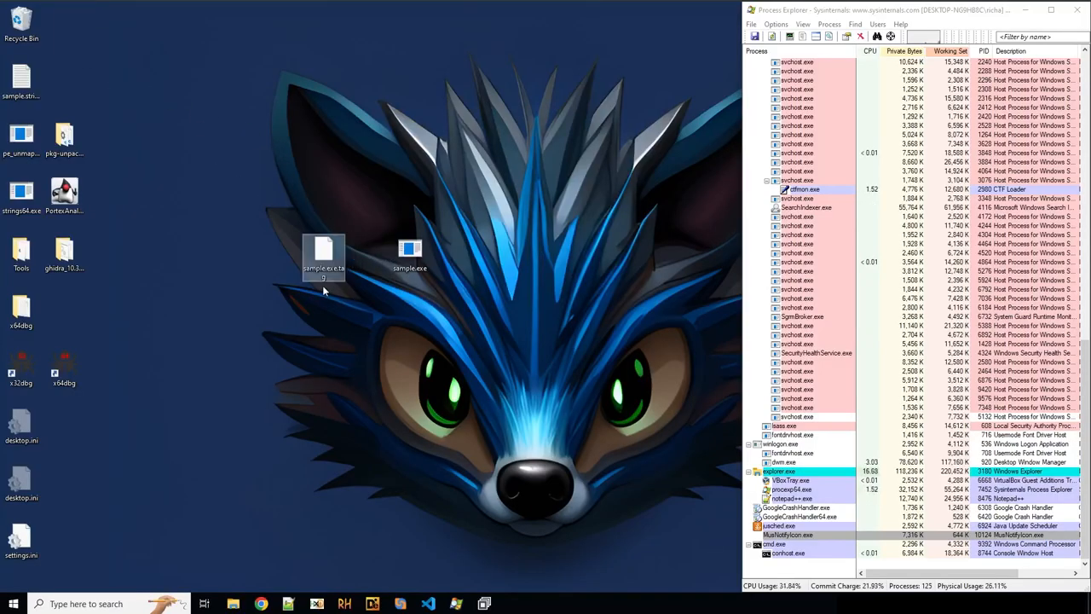
- Open sample.exe.tag in Notepad++ and search the log for the first VirtualProtect call
{"action": "right_click", "coordinate": [324, 256]}
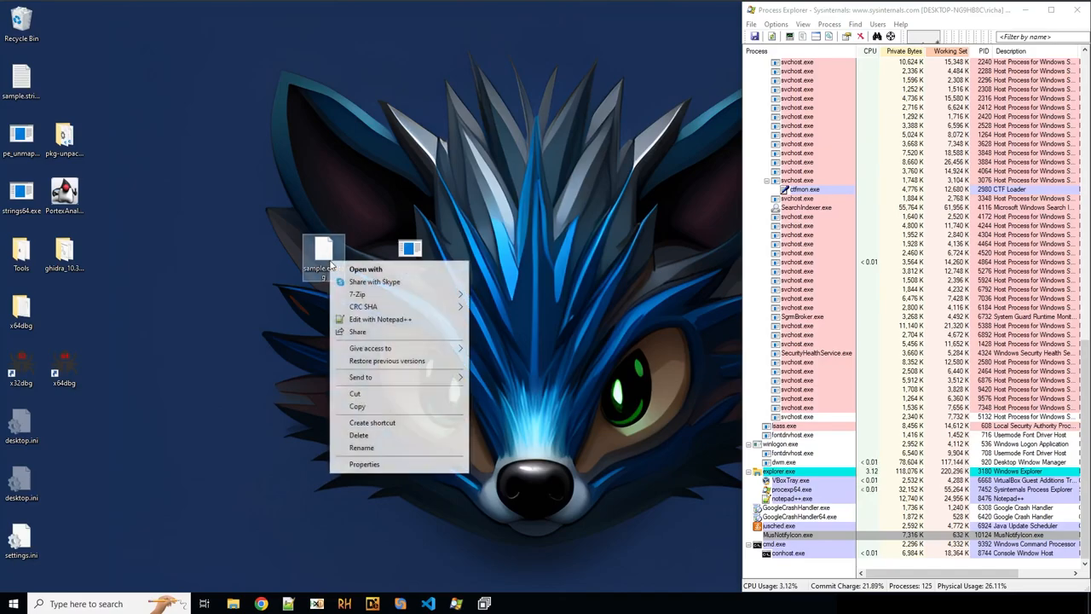
{"action": "left_click", "coordinate": [380, 319]}
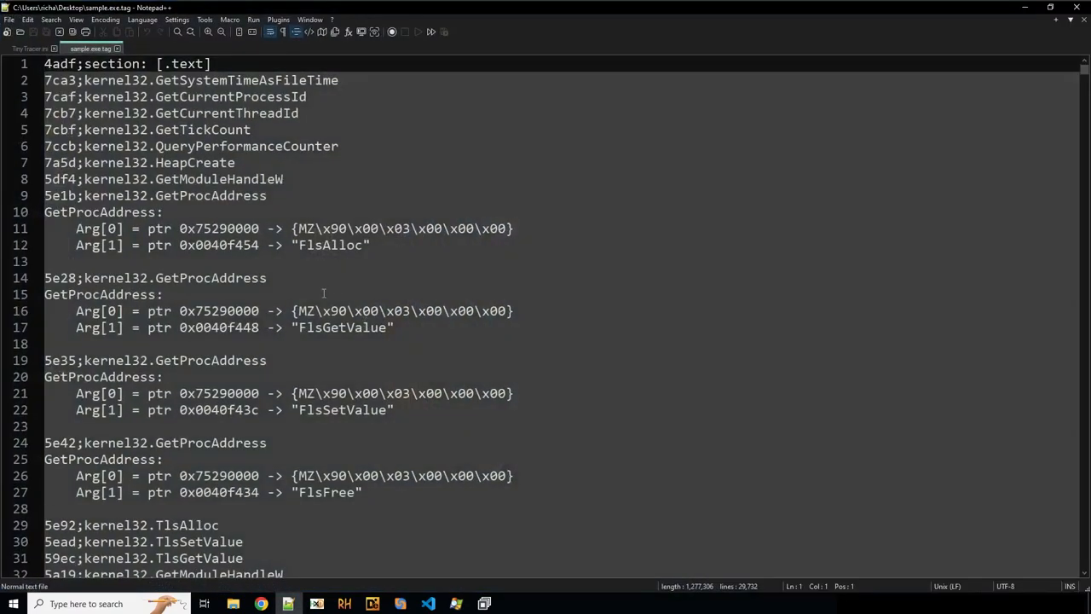
{"action": "scroll", "scroll_direction": "down", "scroll_amount": 3}
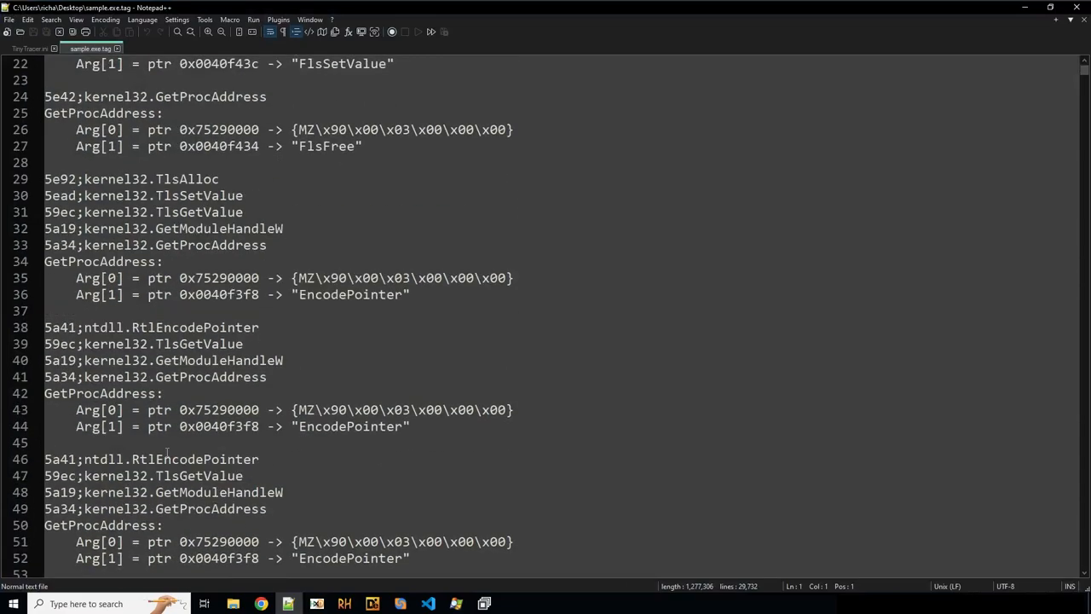
{"action": "scroll", "scroll_direction": "down", "scroll_amount": 3}
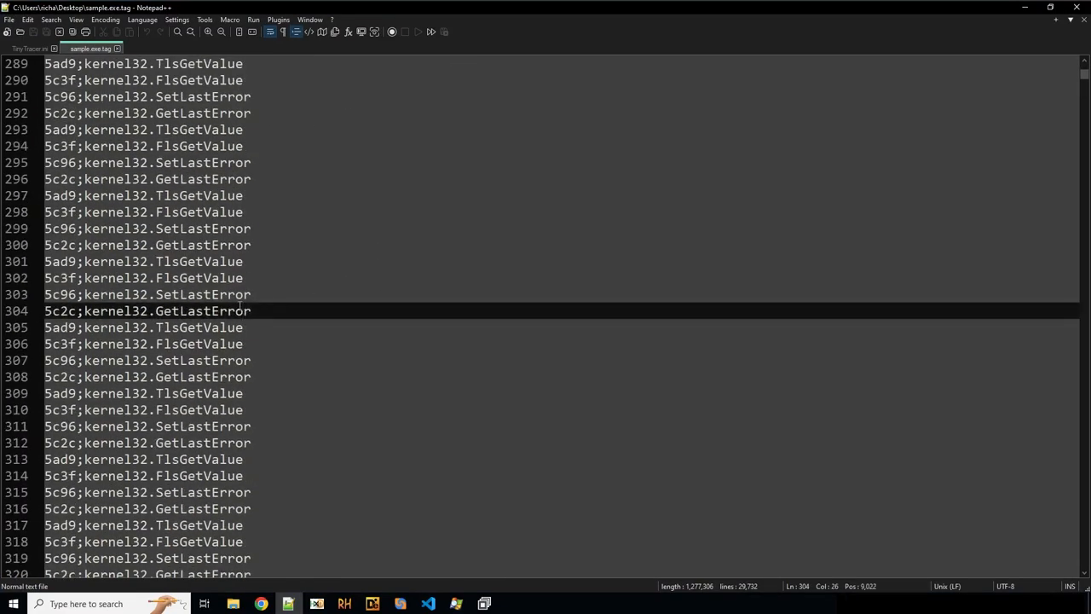
{"action": "key", "text": "Ctrl+f"}
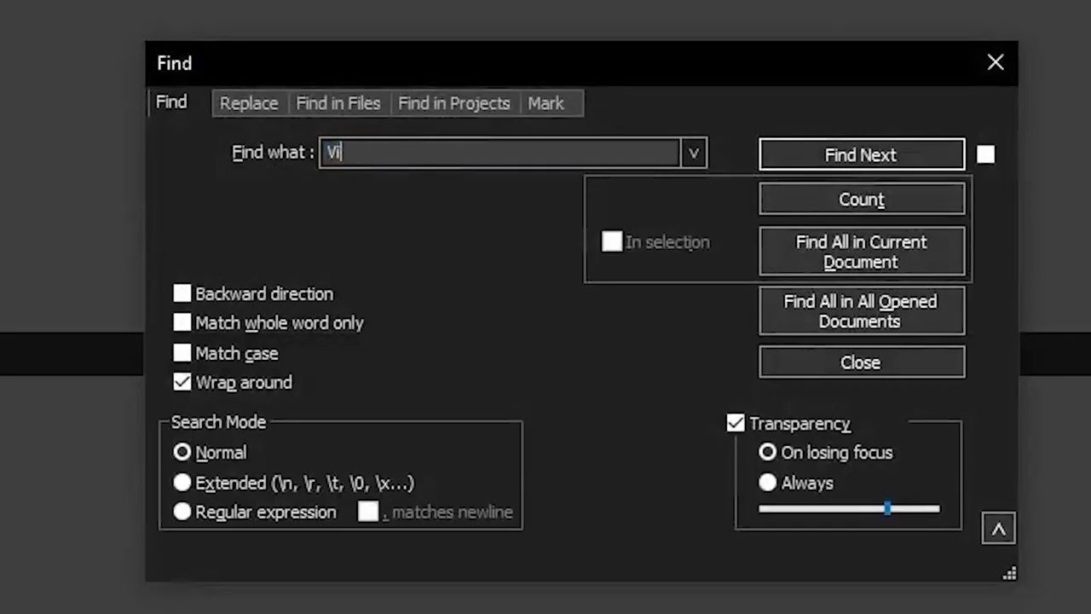
{"action": "type", "text": "VirtualProtect"}
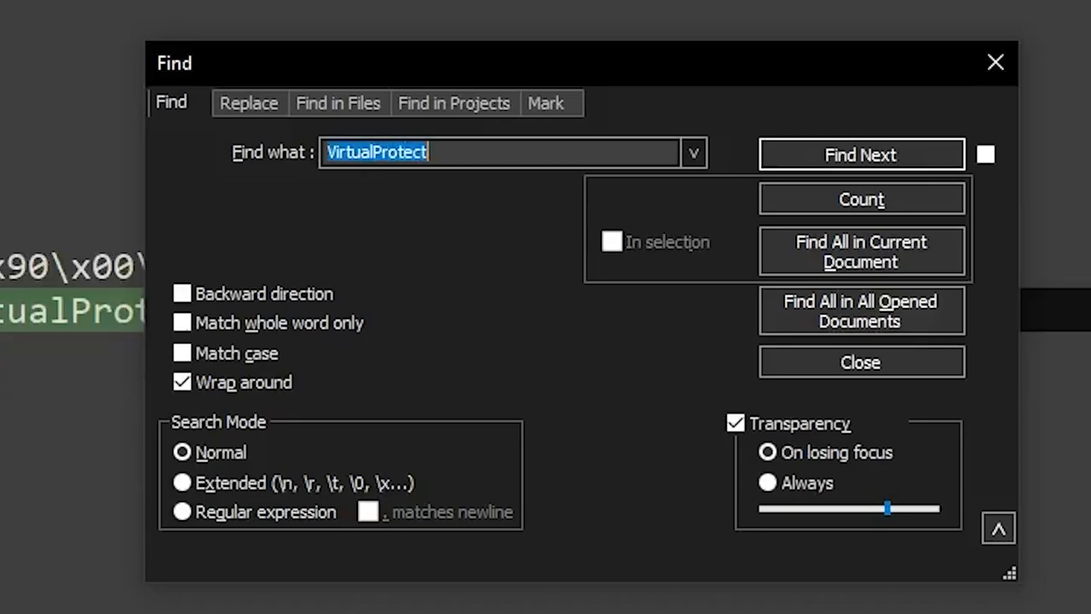
{"action": "left_click", "coordinate": [859, 361]}
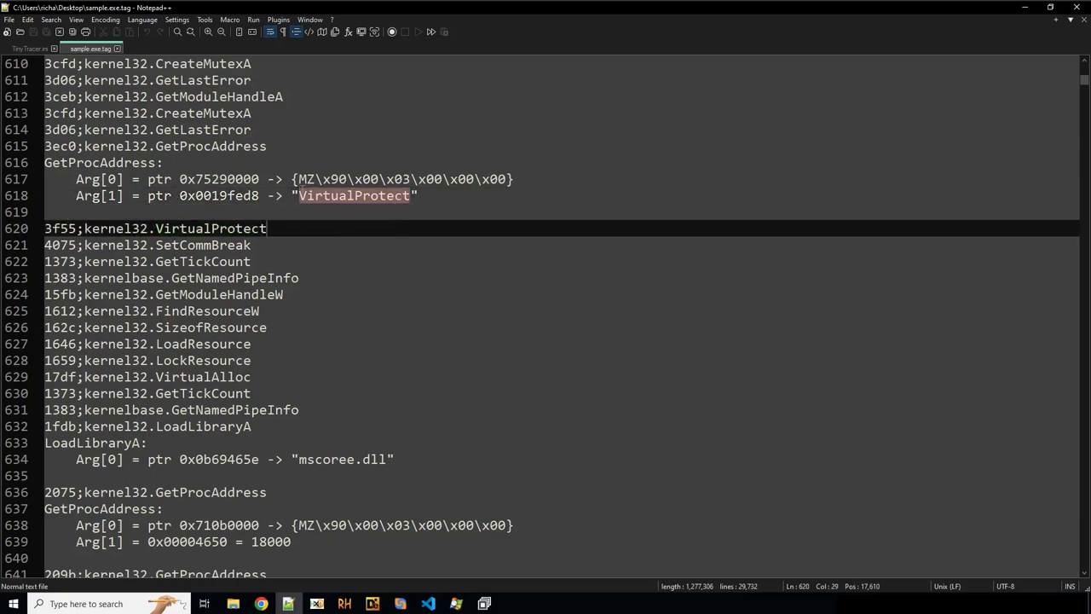
{"action": "left_click", "coordinate": [648, 235]}
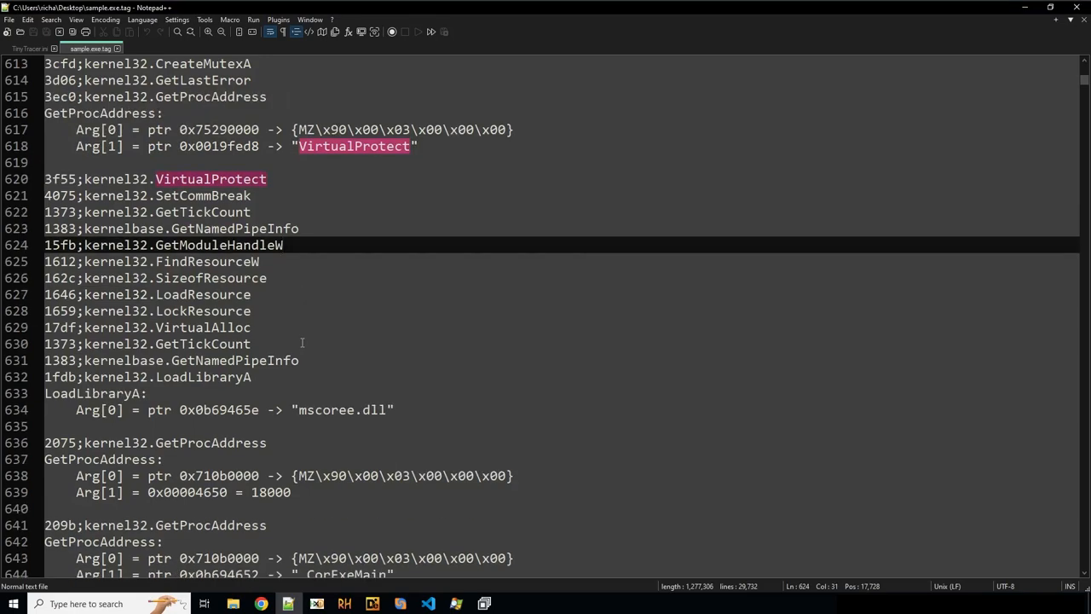
- Colour-mark every CreateThread occurrence and scroll through the highlighted API calls
{"action": "scroll", "scroll_direction": "down", "scroll_amount": 3}
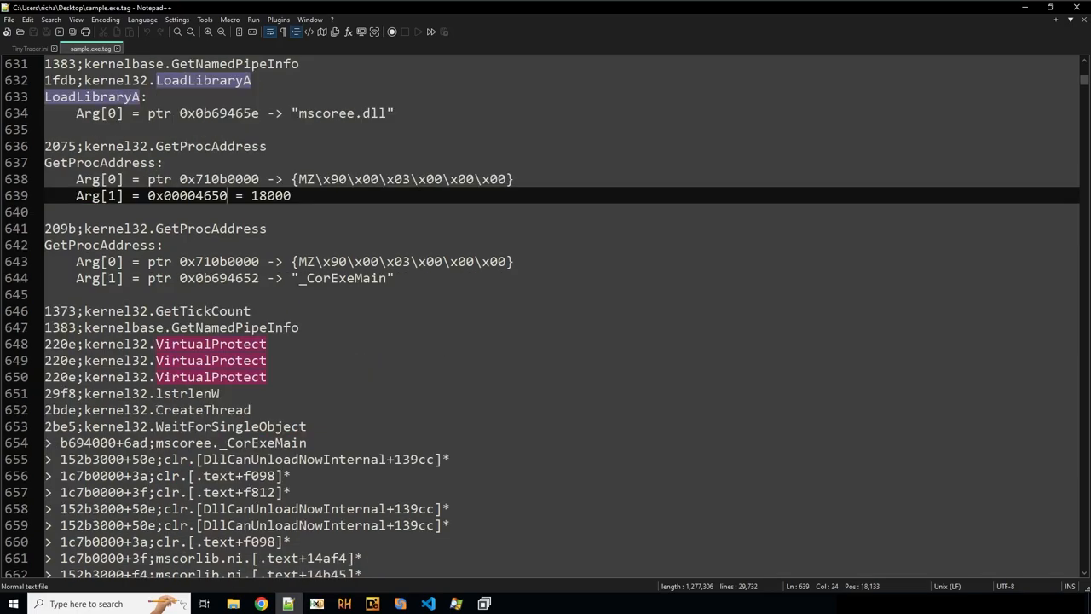
{"action": "scroll", "scroll_direction": "down", "scroll_amount": 3}
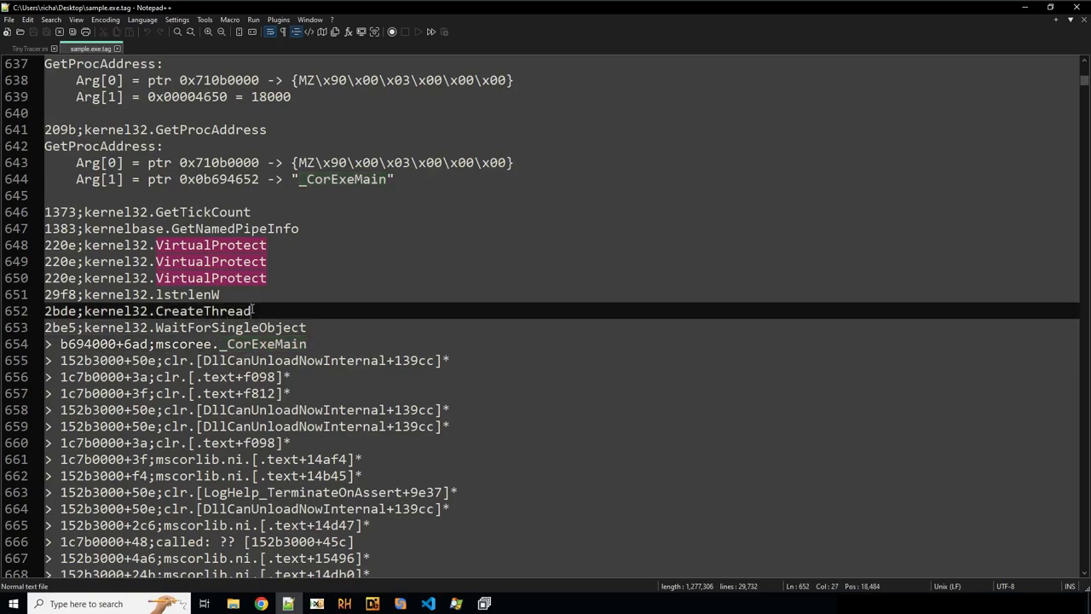
{"action": "right_click", "coordinate": [202, 311]}
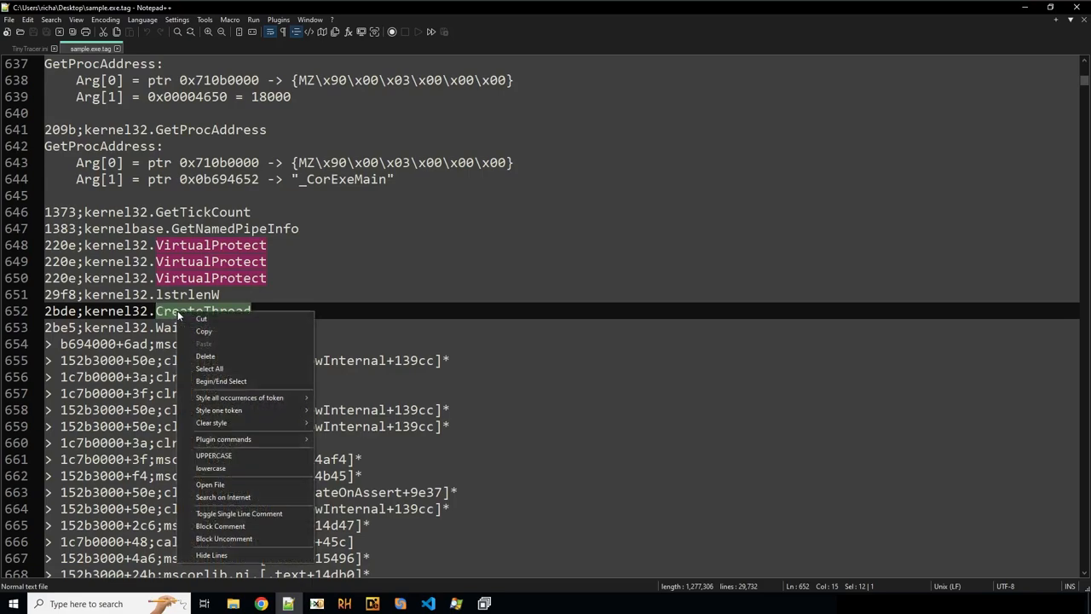
{"action": "left_click", "coordinate": [239, 398]}
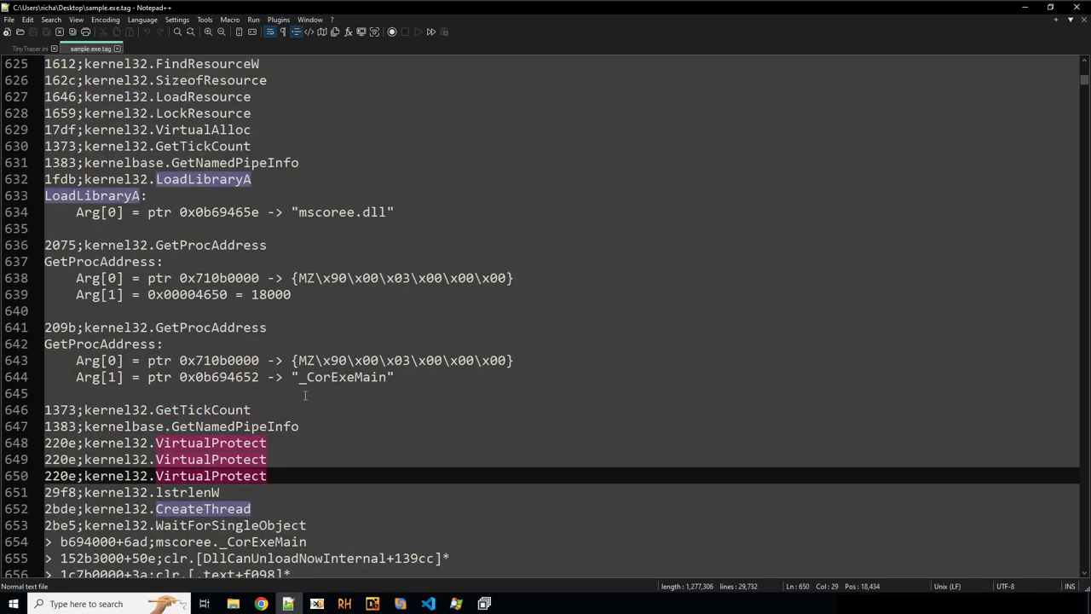
{"action": "scroll", "scroll_direction": "up", "scroll_amount": 3}
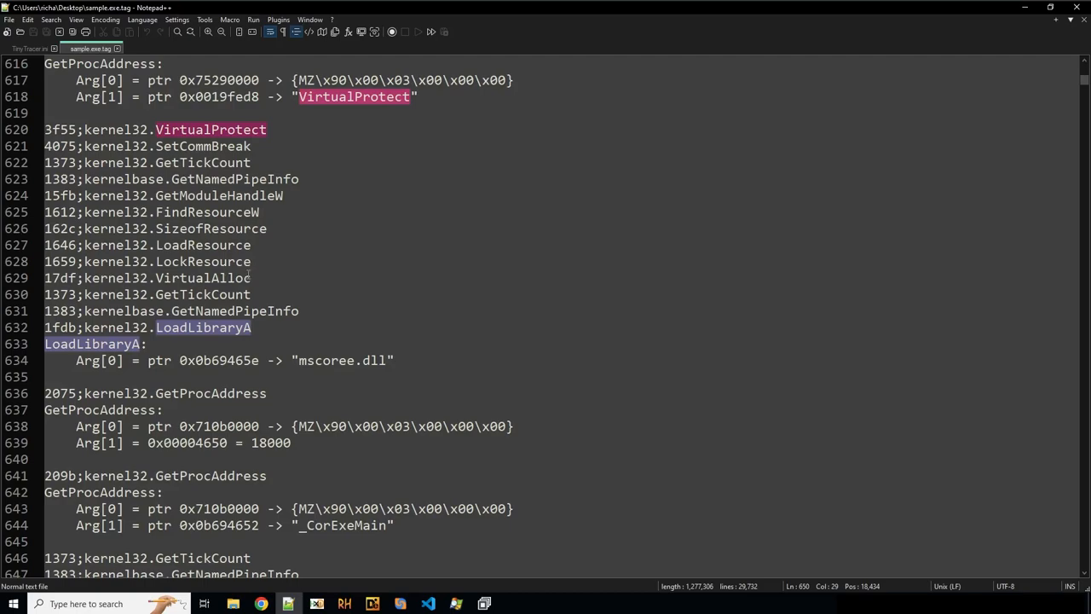
{"action": "scroll", "scroll_direction": "down", "scroll_amount": 3}
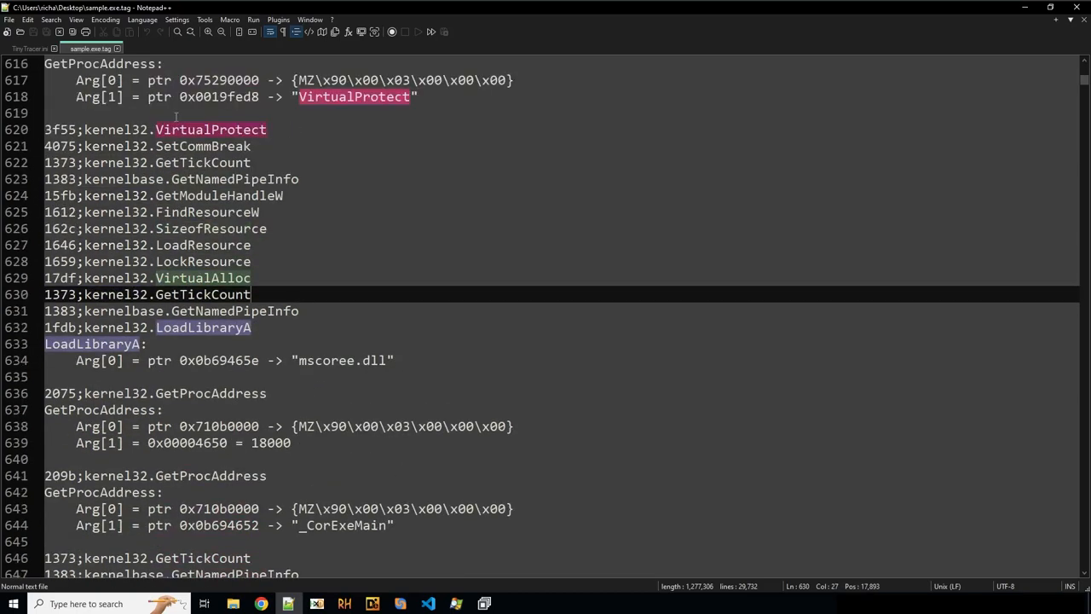
{"action": "mouse_move", "coordinate": [830, 143]}
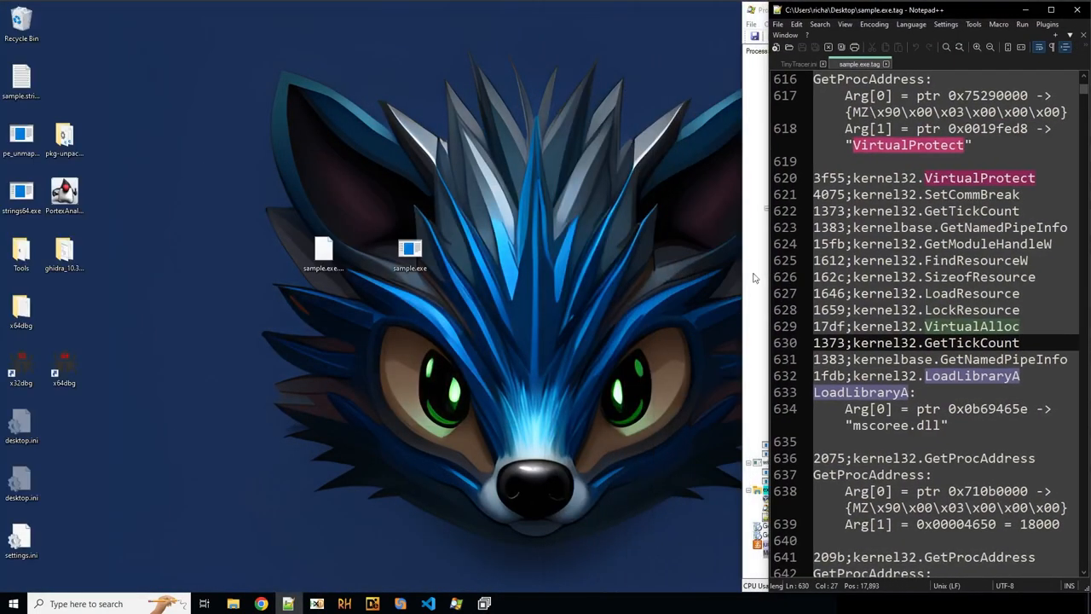
- Load sample.exe into x32dbg by dropping it on the shortcut and step once
{"action": "left_click", "coordinate": [324, 253]}
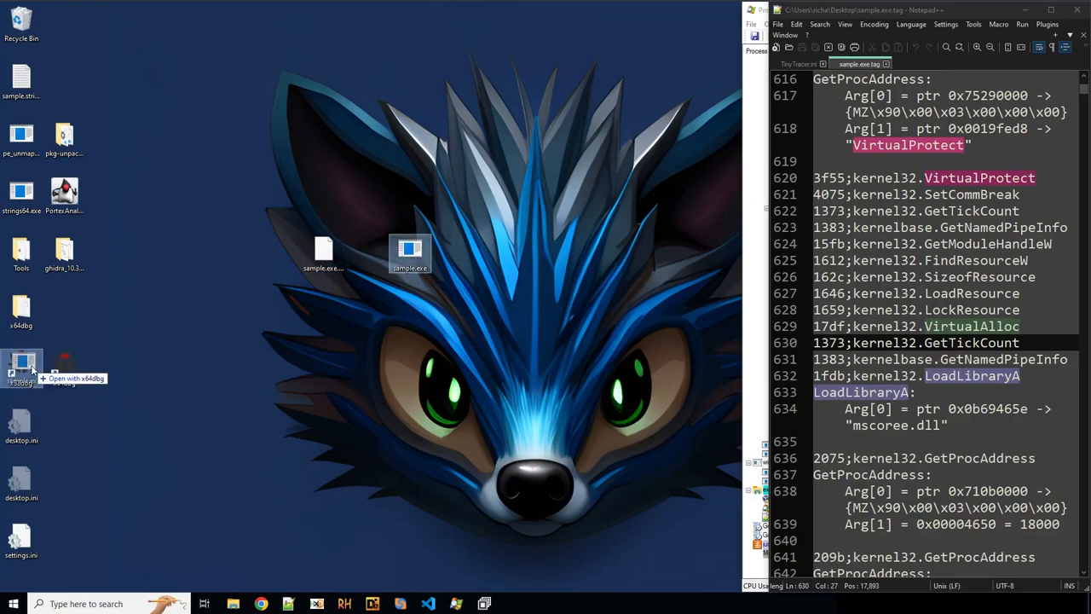
{"action": "left_click", "coordinate": [72, 378]}
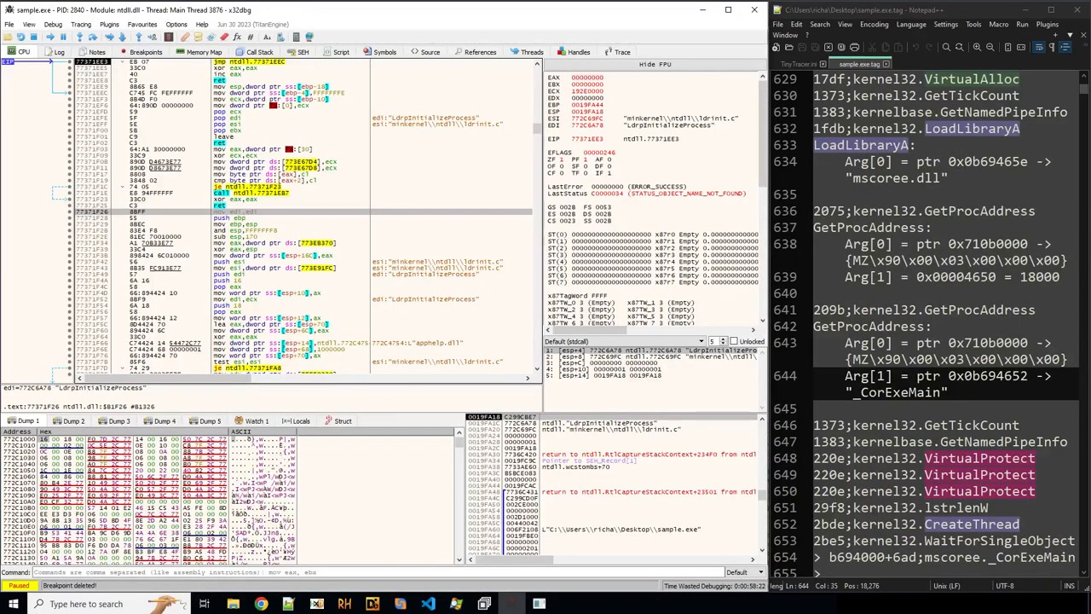
{"action": "key", "text": "F8"}
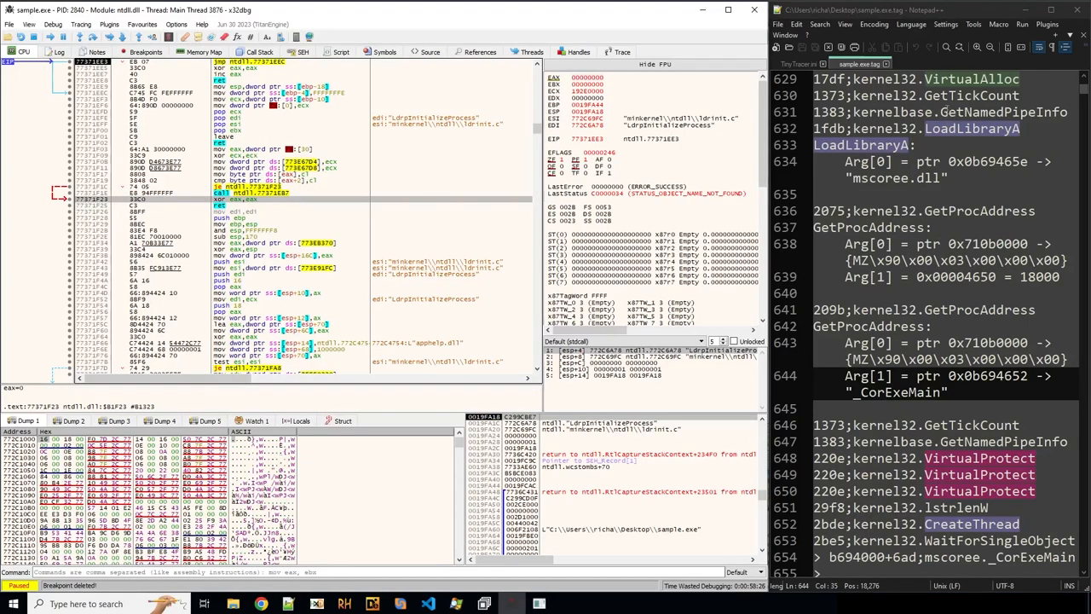
{"action": "scroll", "scroll_direction": "down", "scroll_amount": 3}
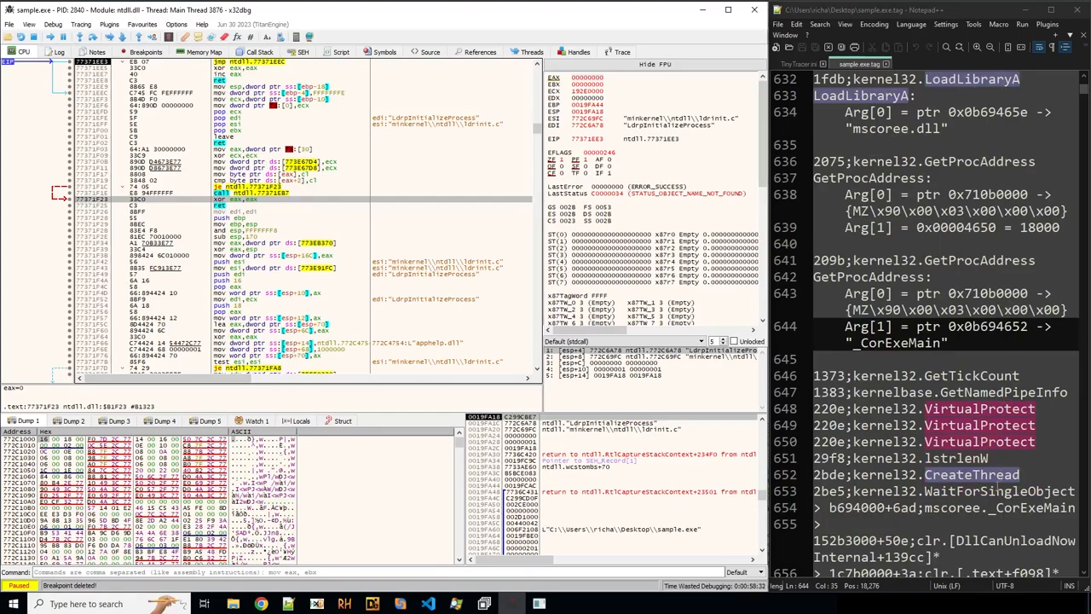
- Set breakpoints on LoadLibraryA, VirtualProtect and CreateThread via Ctrl+G
{"action": "key", "text": "ctrl+g"}
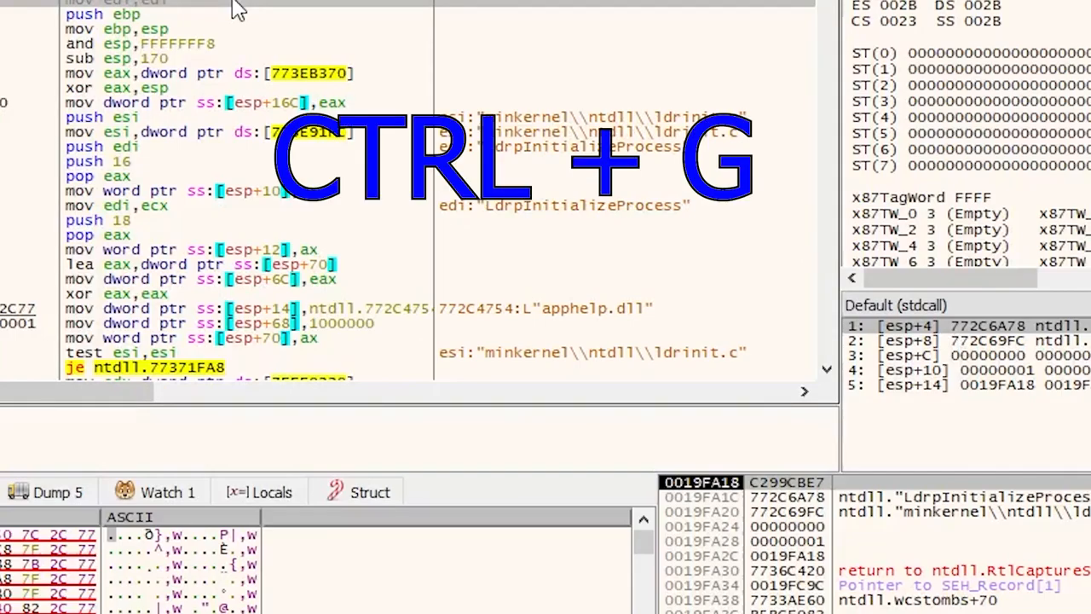
{"action": "type", "text": "Load"}
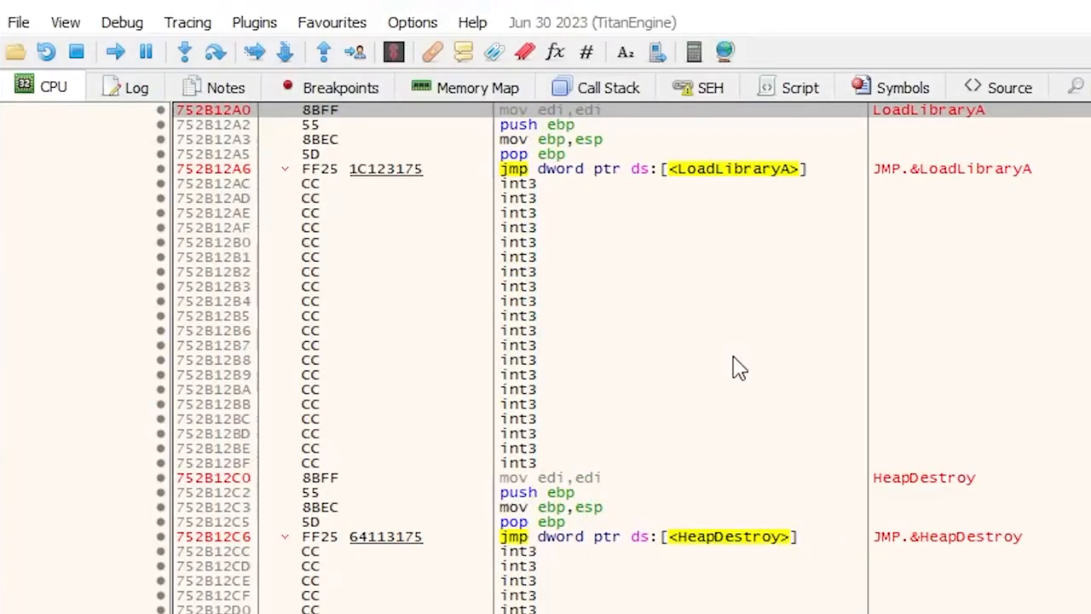
{"action": "key", "text": "F2"}
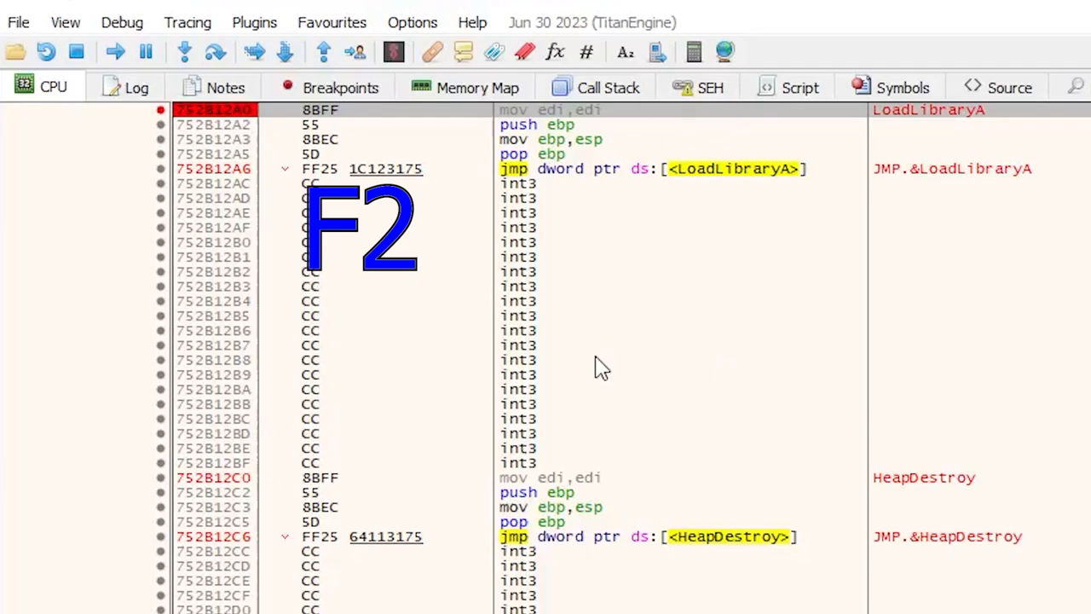
{"action": "type", "text": "VirtualProt"}
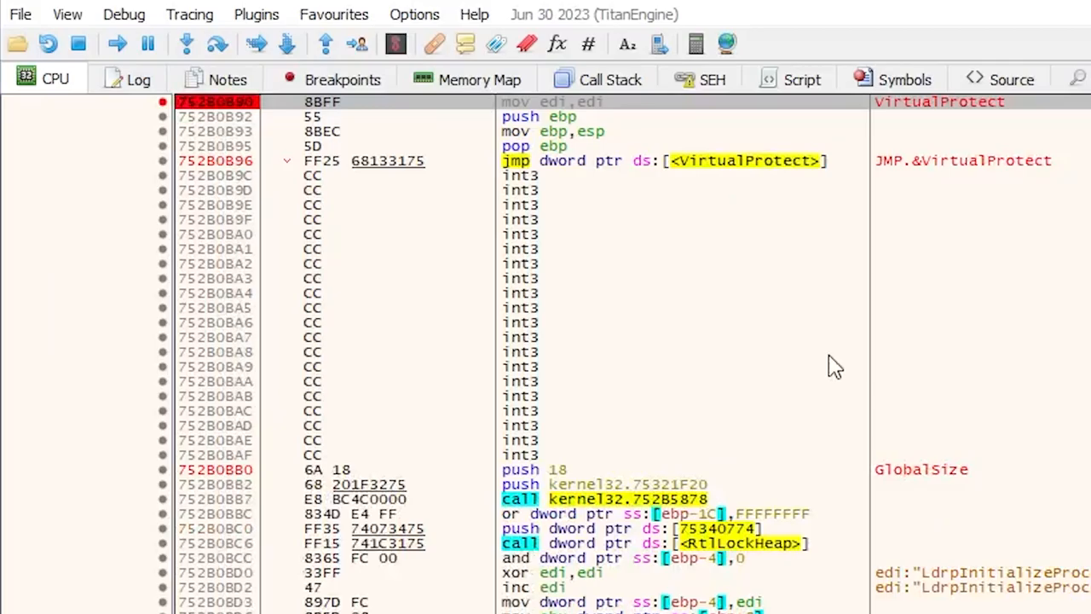
{"action": "type", "text": "CreateThread"}
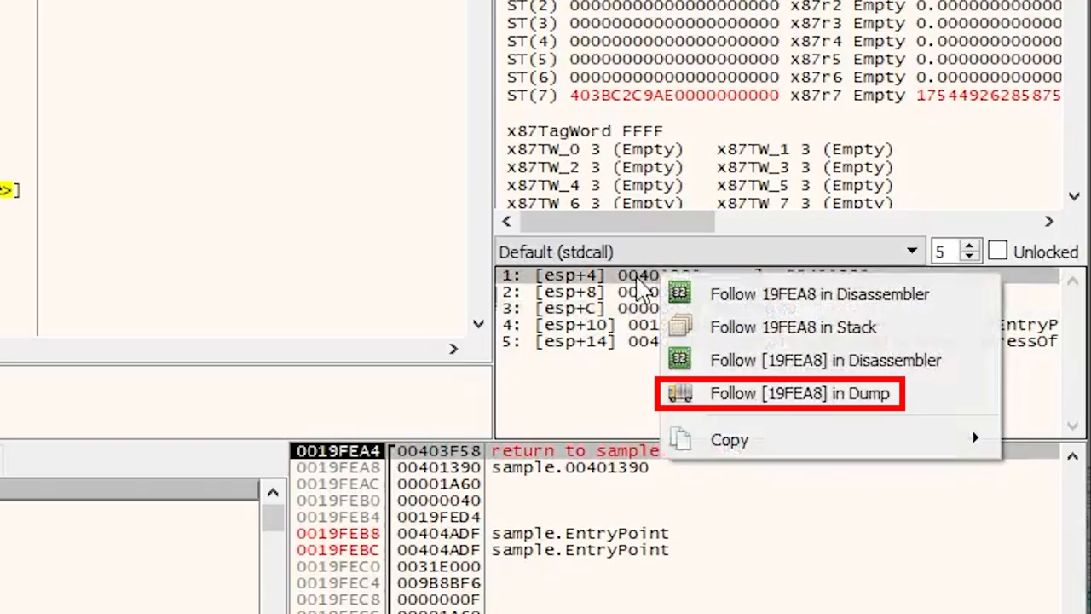
- Follow VirtualProtect's address argument into the dump and inspect sample.exe's .data section in the memory map
{"action": "left_click", "coordinate": [799, 392]}
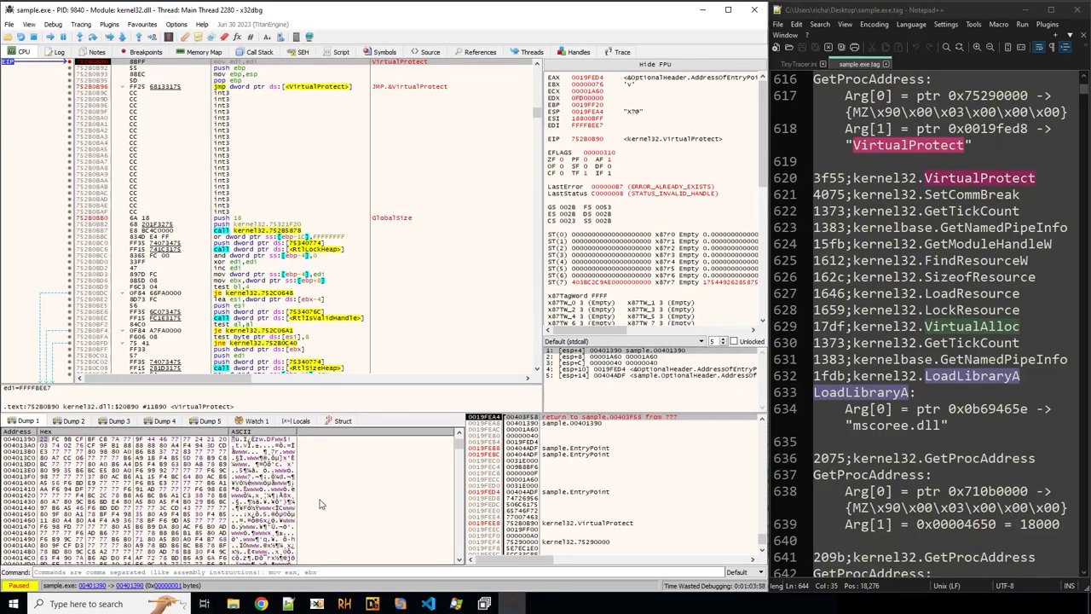
{"action": "left_click", "coordinate": [205, 52]}
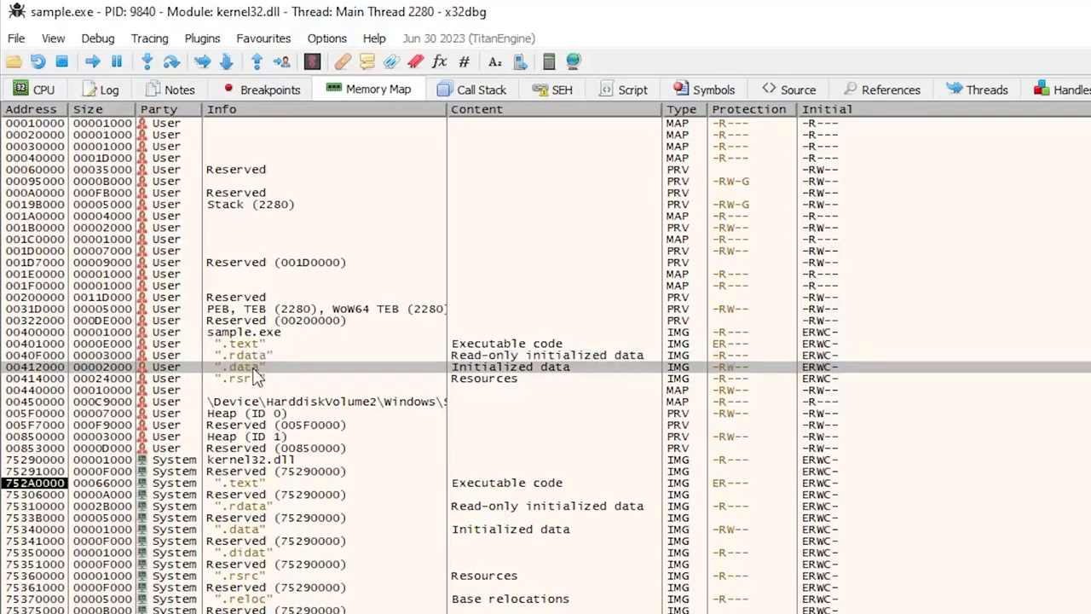
{"action": "left_click", "coordinate": [247, 366]}
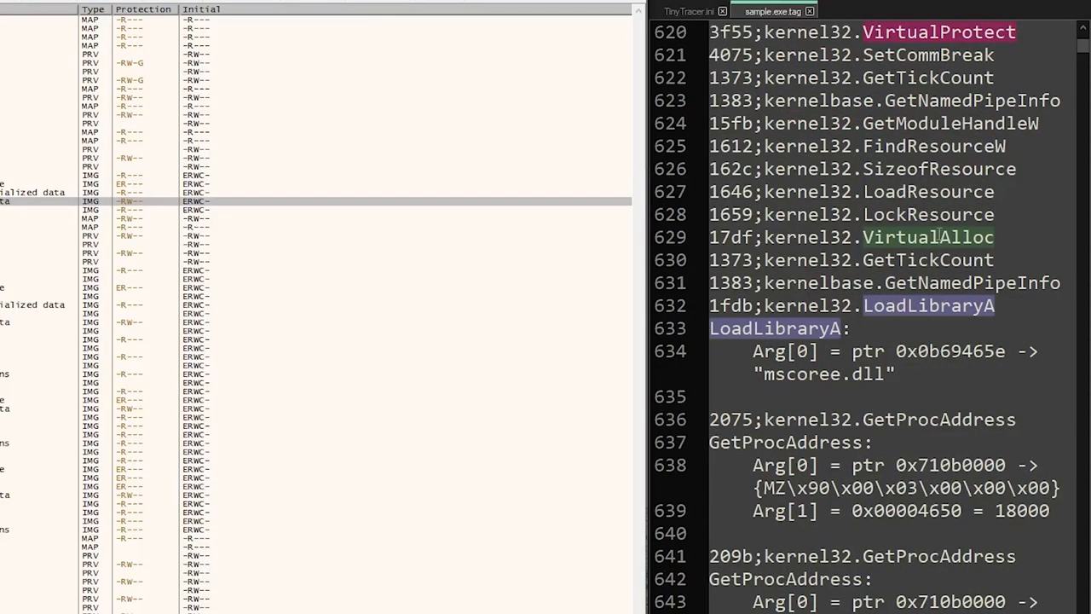
{"action": "scroll", "scroll_direction": "down", "scroll_amount": 3}
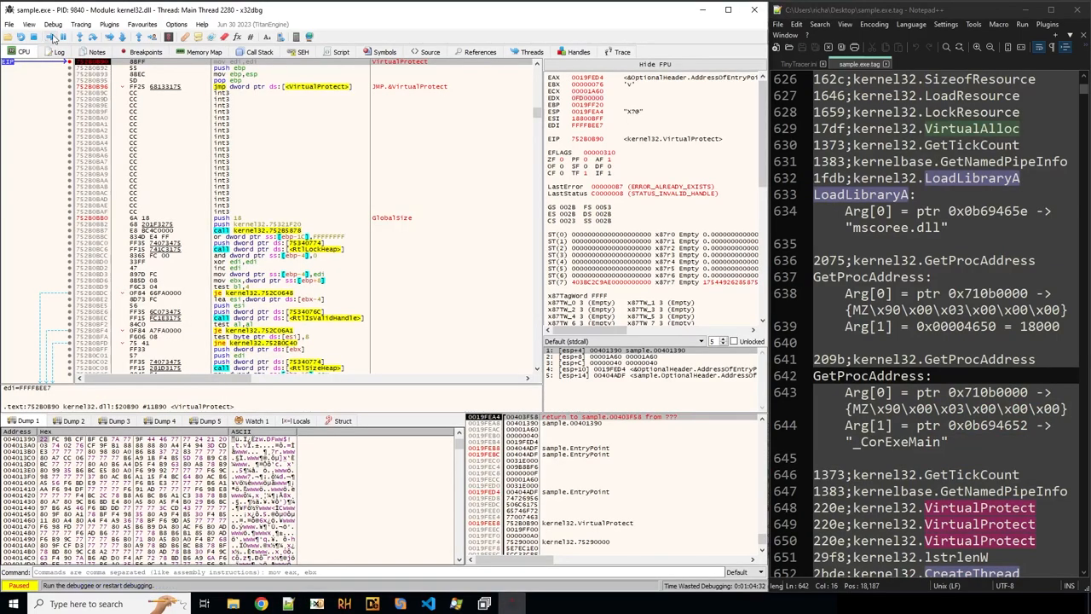
- Run to the LoadLibraryA hit for mscoree.dll, return to sample.exe's code and resume
{"action": "key", "text": "F9"}
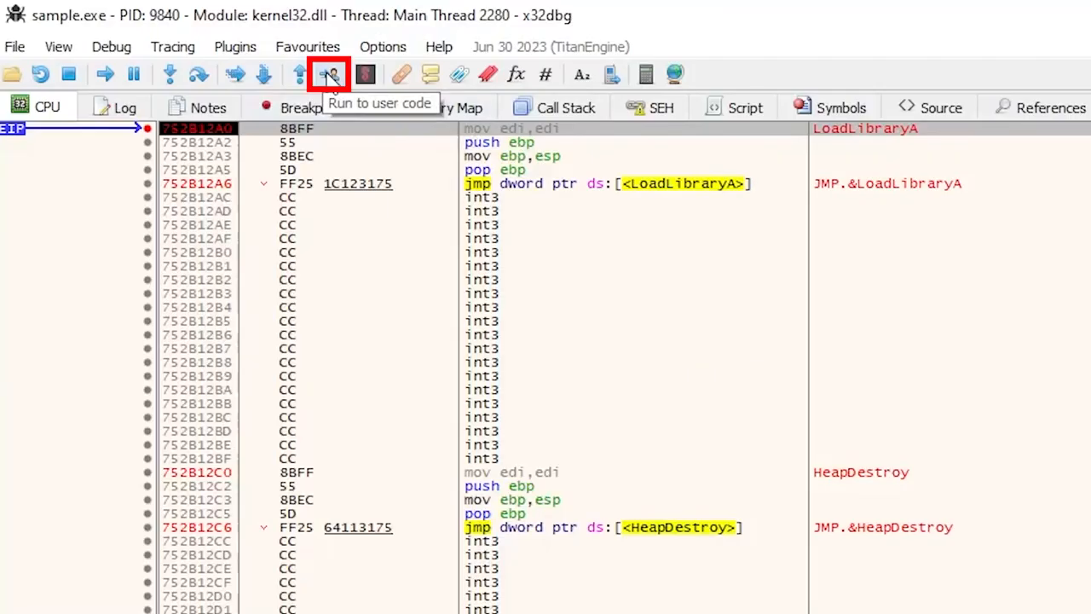
{"action": "left_click", "coordinate": [331, 75]}
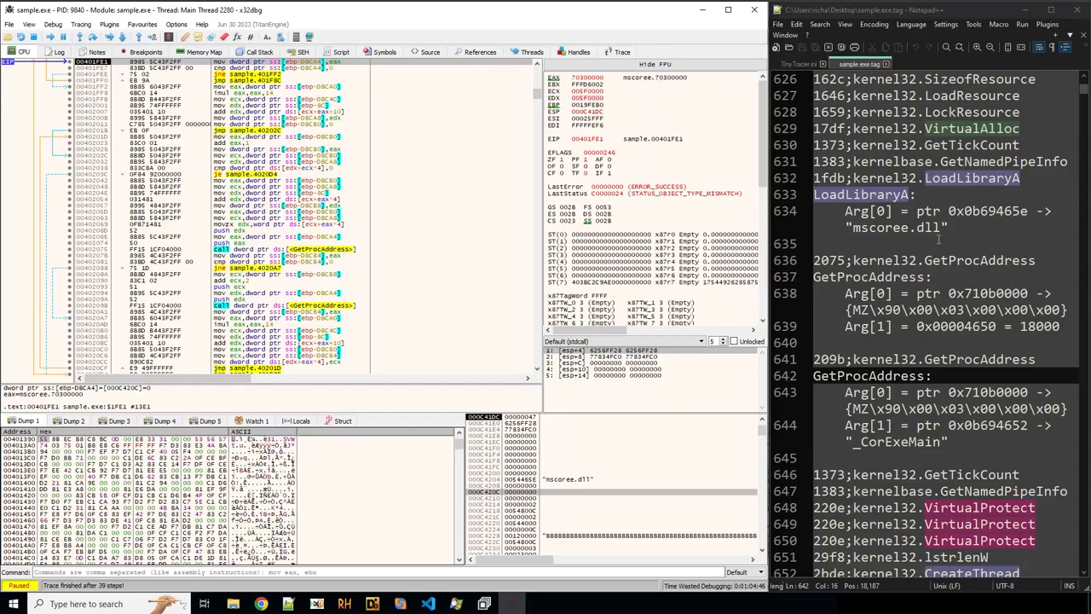
{"action": "double_click", "coordinate": [887, 228]}
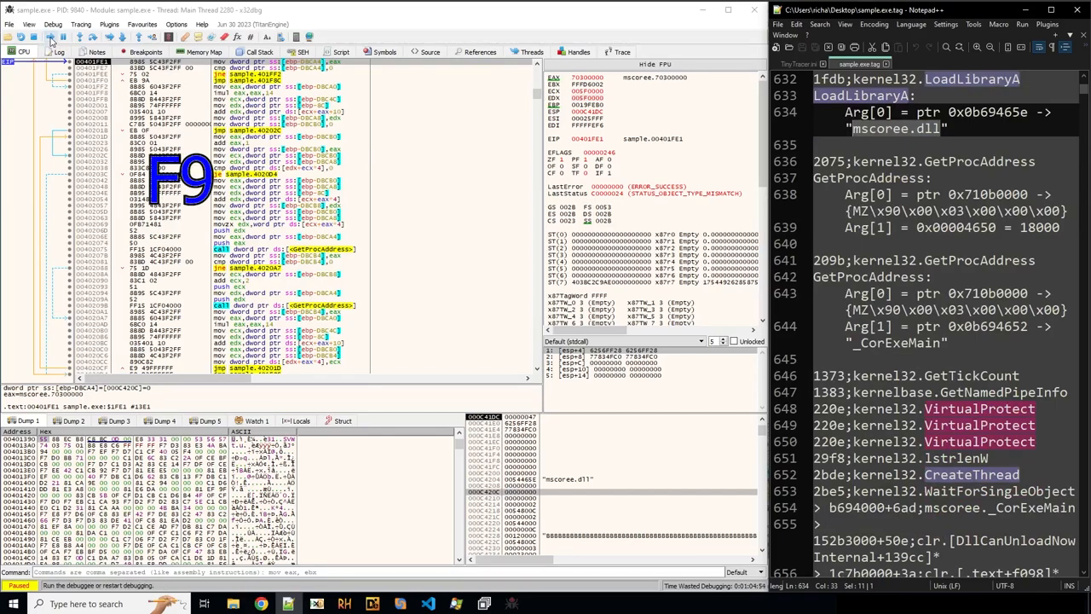
{"action": "key", "text": "F9"}
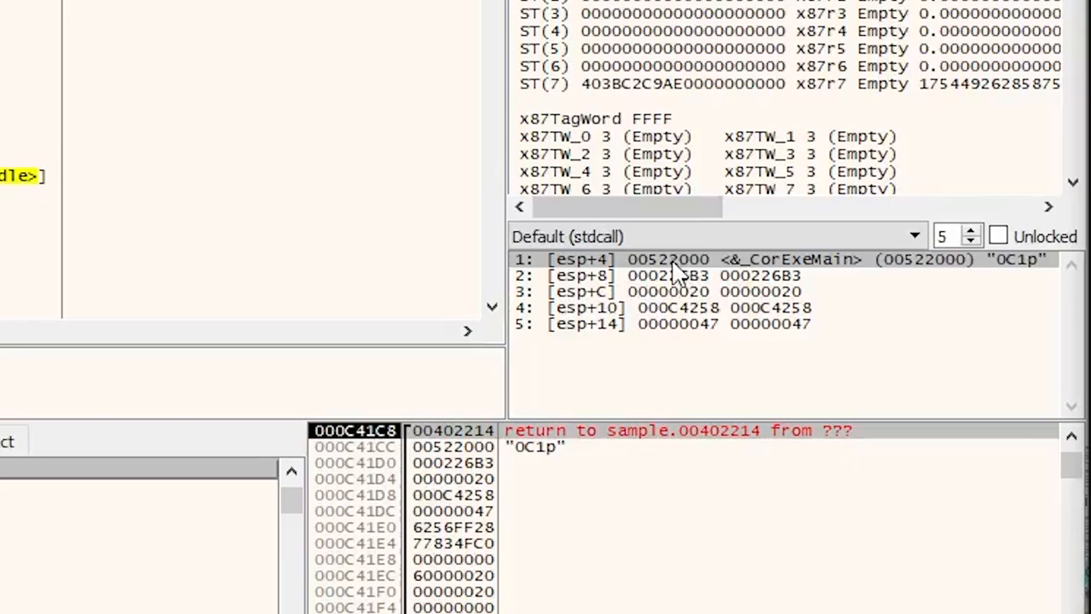
- Locate the _CorExeMain address in private region 00520000 and view that region in the dump
{"action": "right_click", "coordinate": [673, 259]}
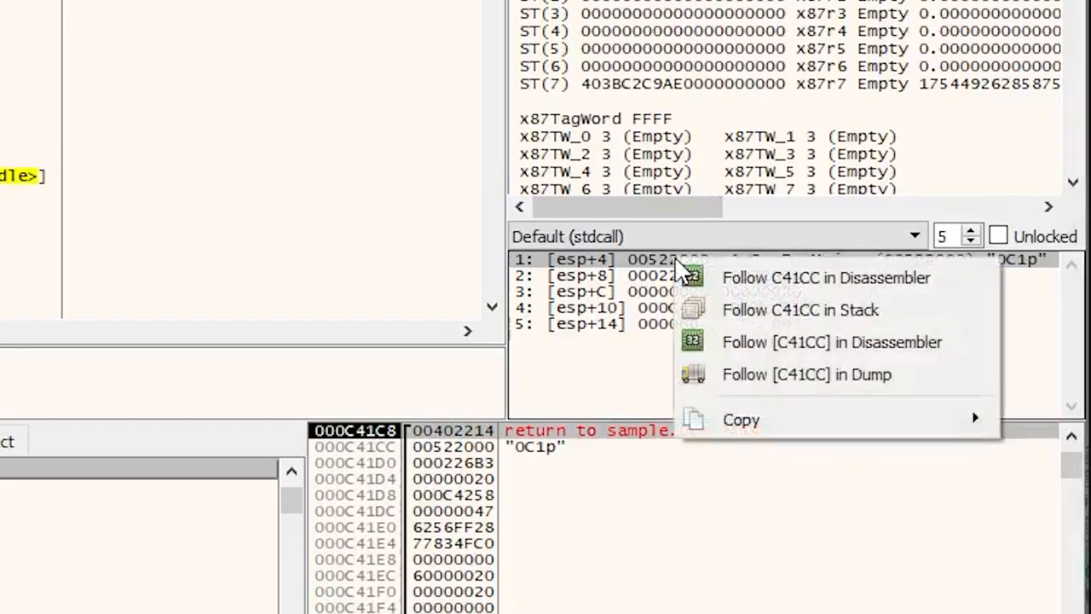
{"action": "left_click", "coordinate": [804, 375]}
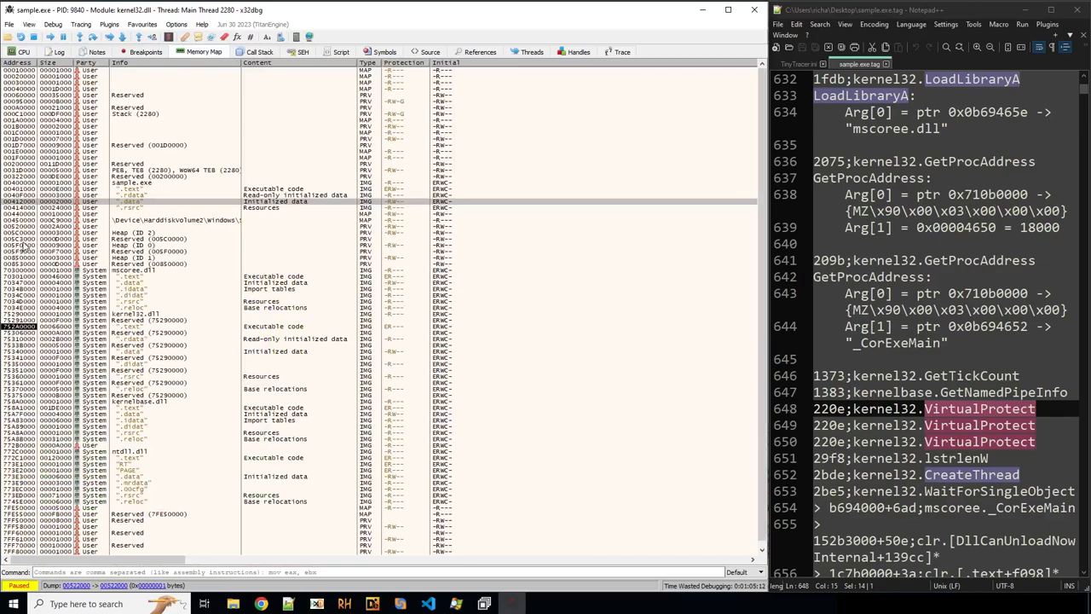
{"action": "left_click", "coordinate": [24, 52]}
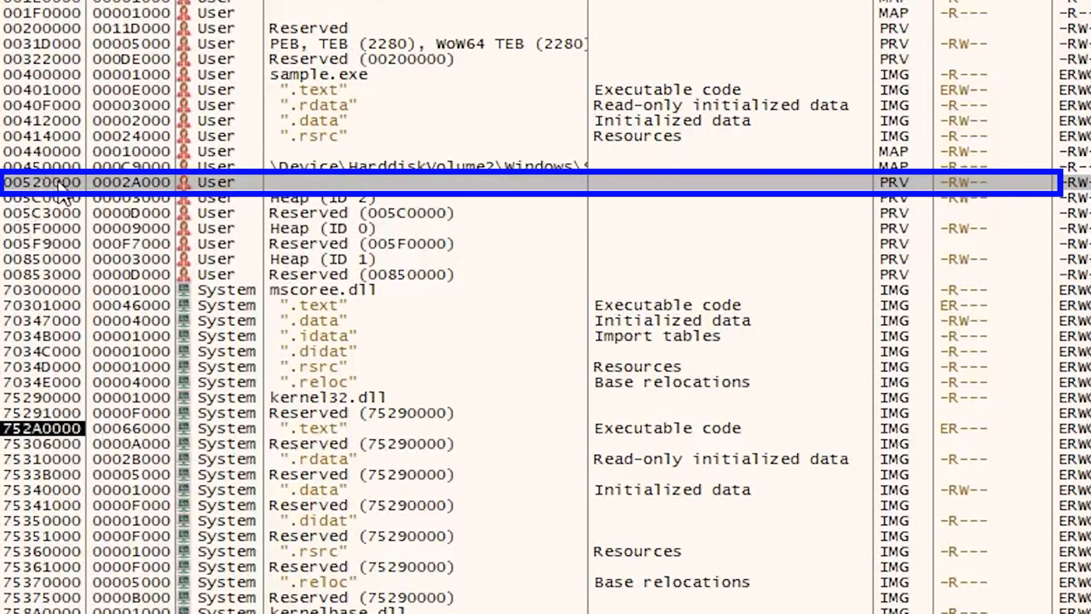
{"action": "mouse_move", "coordinate": [65, 201]}
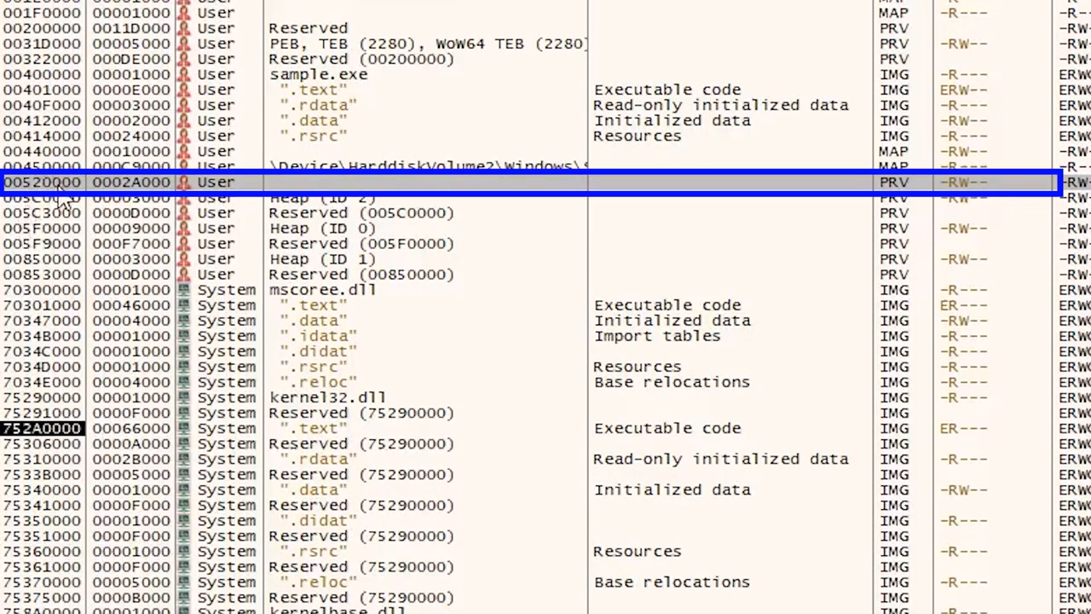
{"action": "right_click", "coordinate": [42, 181]}
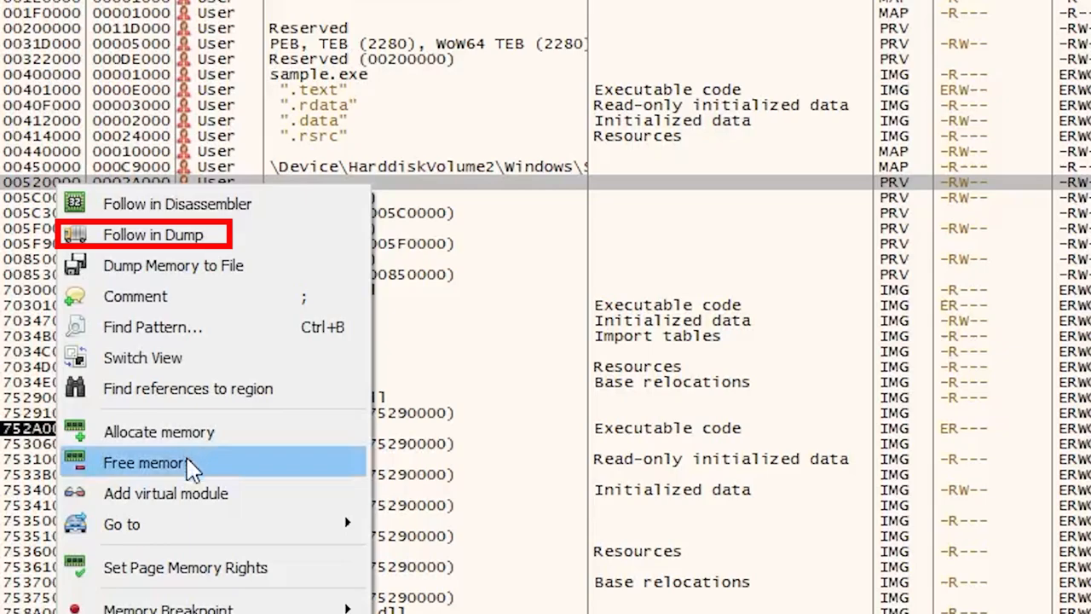
{"action": "left_click", "coordinate": [153, 236]}
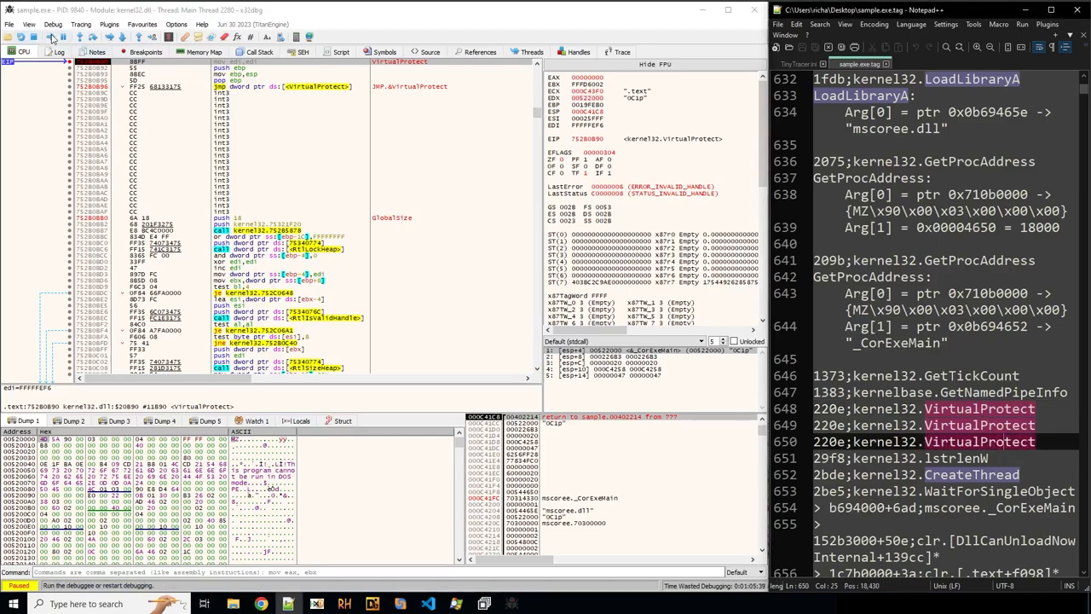
- Run past the VirtualProtect calls and dump region 00520000 to sample_00520000.bin on the Desktop
{"action": "key", "text": "f9"}
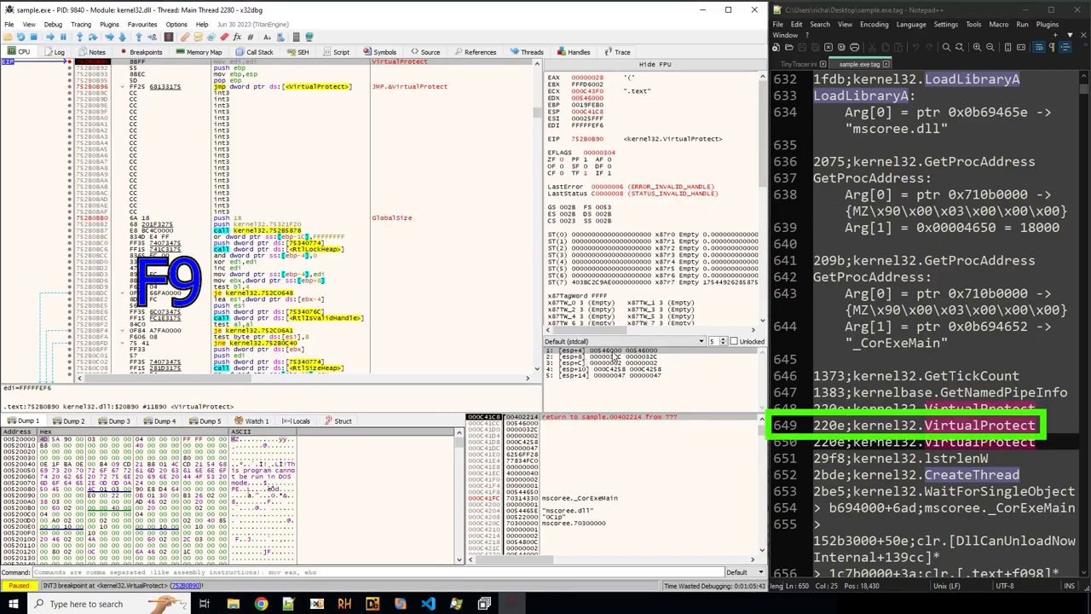
{"action": "key", "text": "F9"}
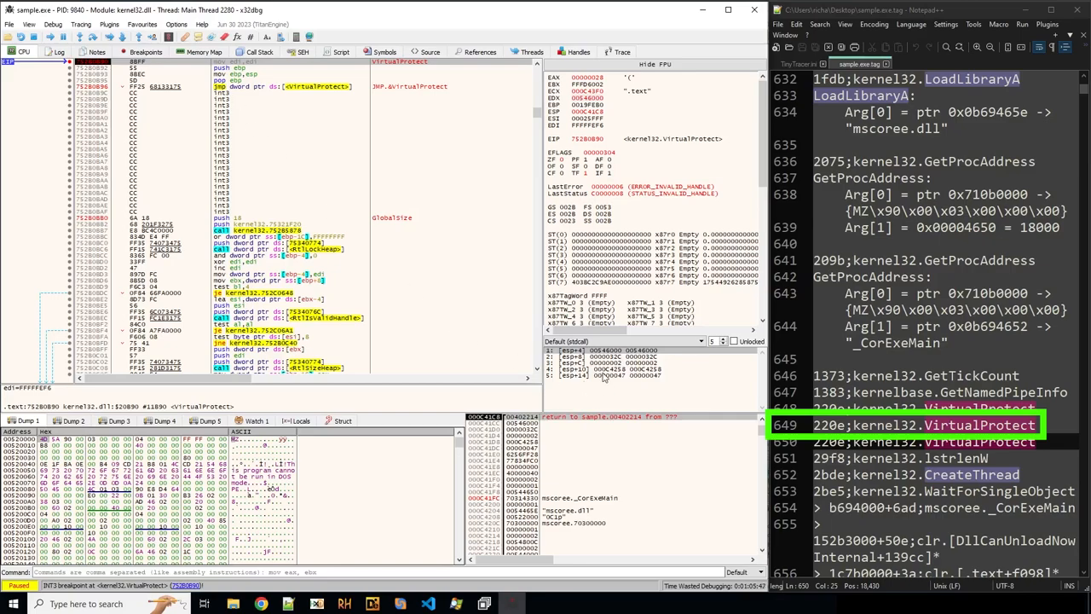
{"action": "left_click", "coordinate": [201, 51]}
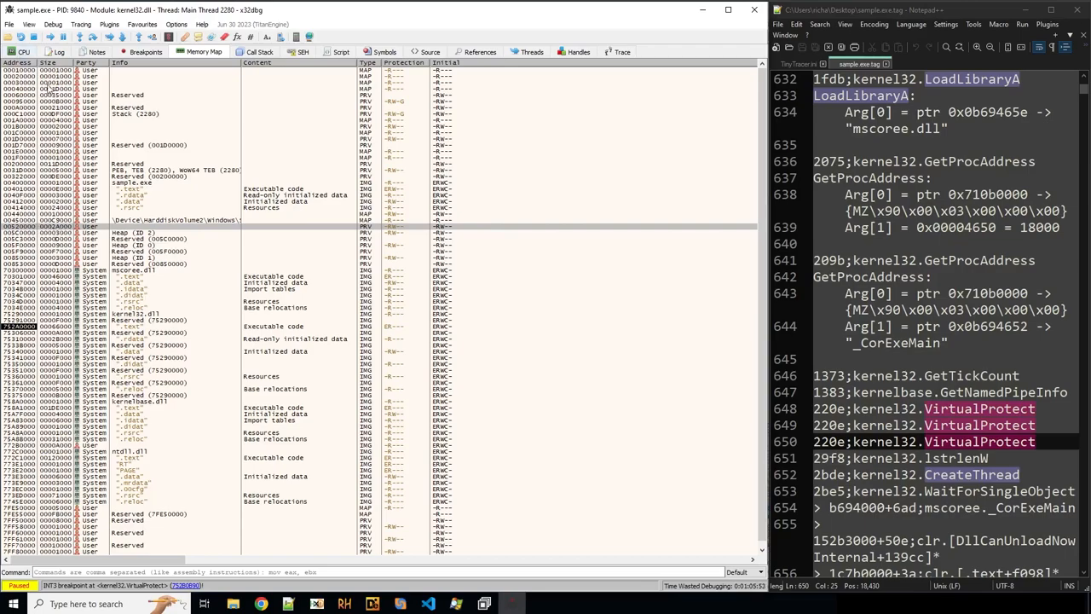
{"action": "left_click", "coordinate": [23, 51]}
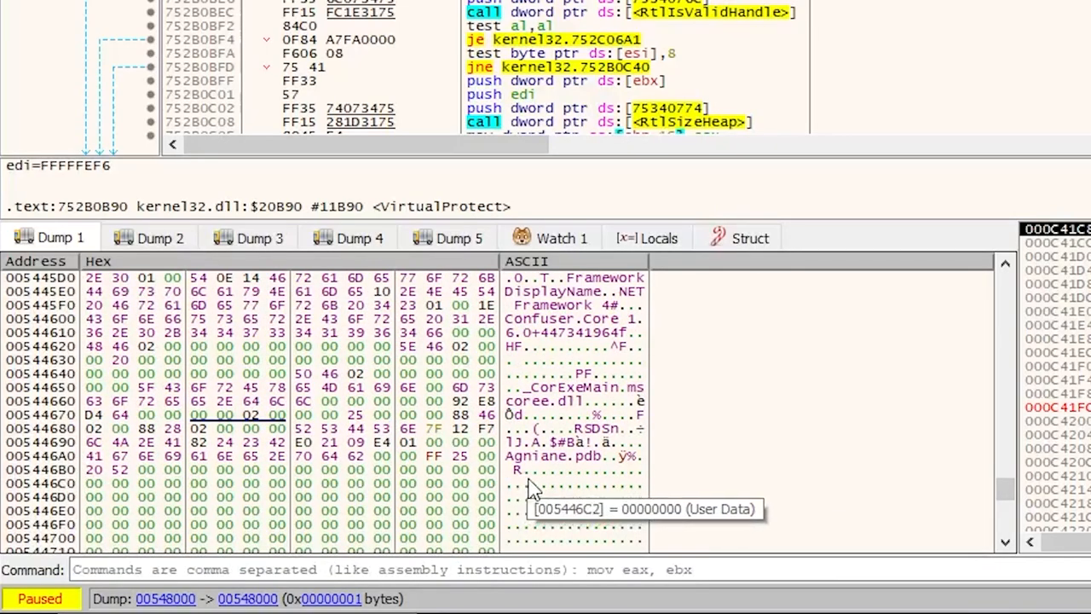
{"action": "mouse_move", "coordinate": [600, 477]}
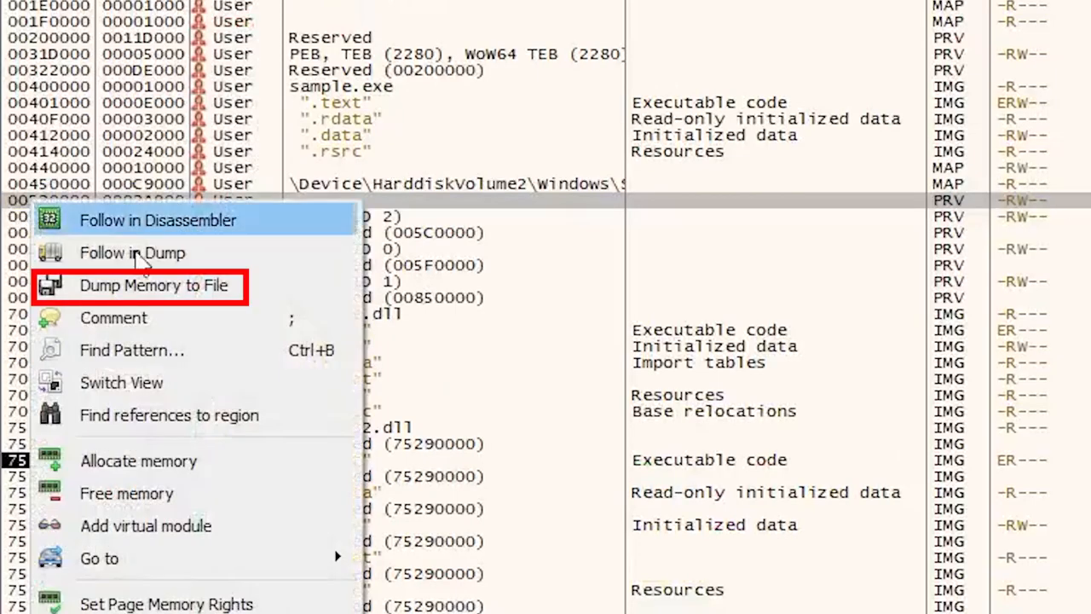
{"action": "left_click", "coordinate": [154, 286]}
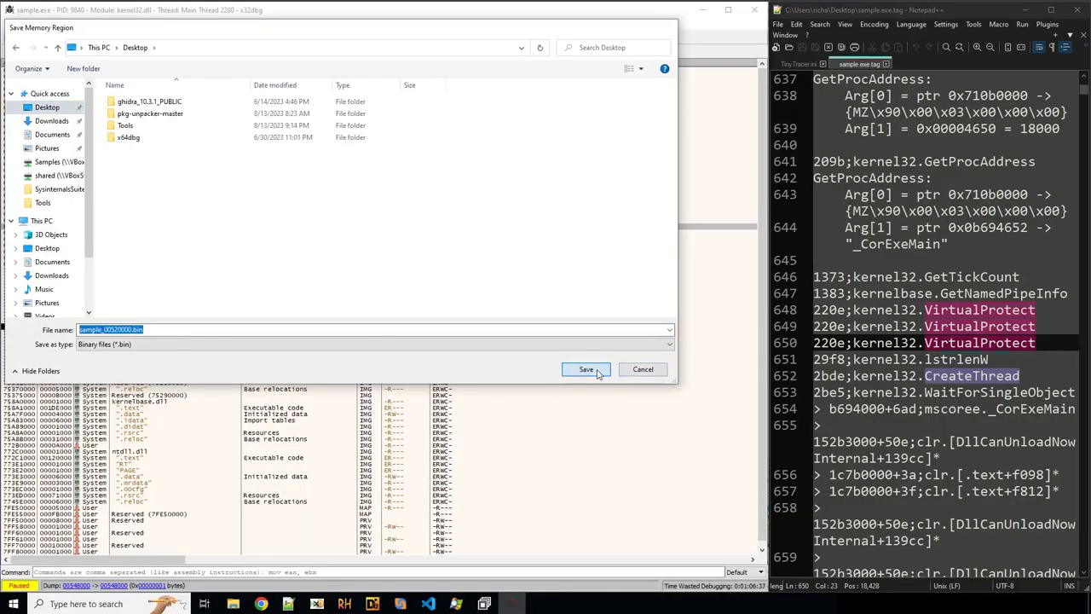
{"action": "left_click", "coordinate": [586, 368]}
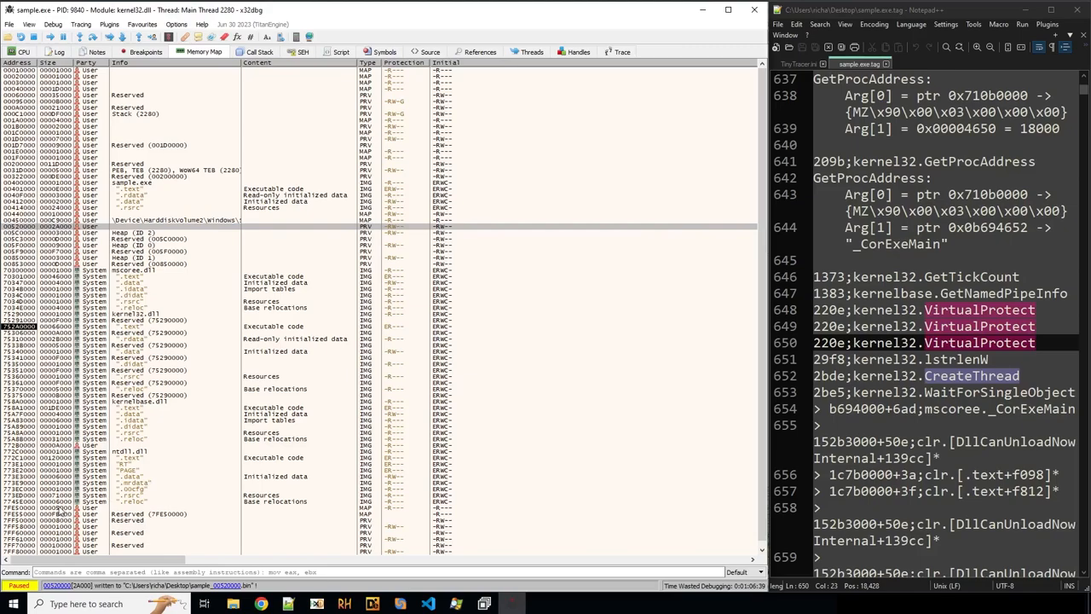
{"action": "mouse_move", "coordinate": [704, 10]}
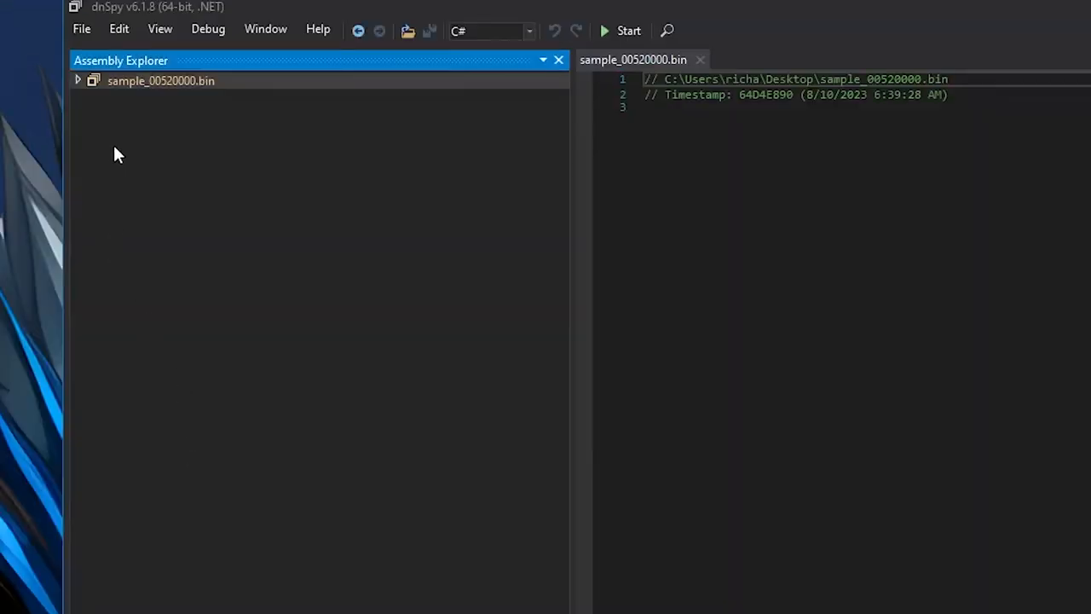
- Expand the dumped sample_00520000.bin entry, revealing only a PE node
{"action": "left_click", "coordinate": [77, 80]}
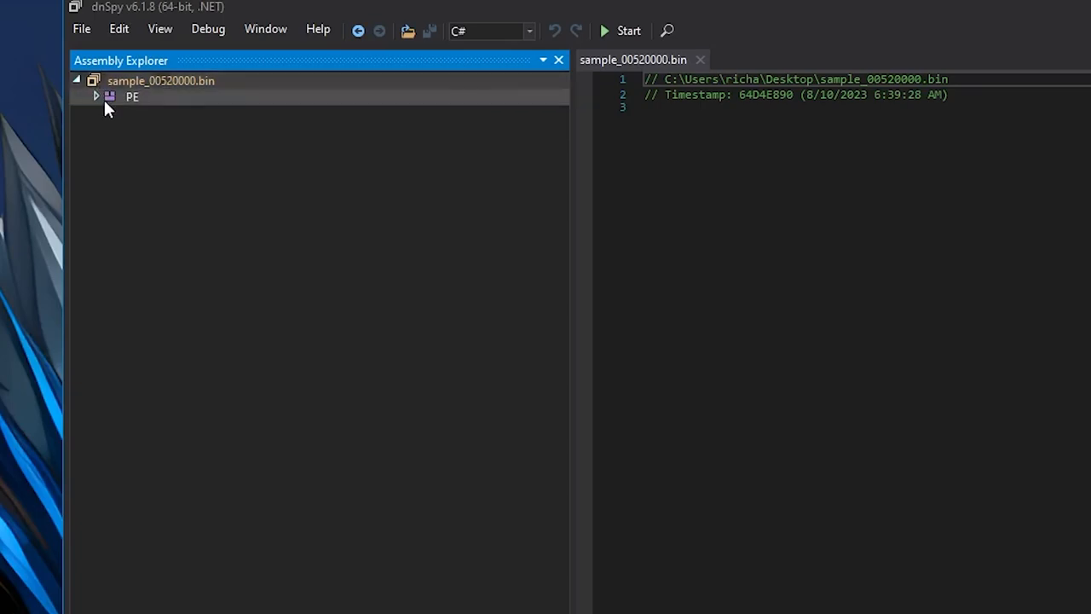
{"action": "left_click", "coordinate": [95, 95]}
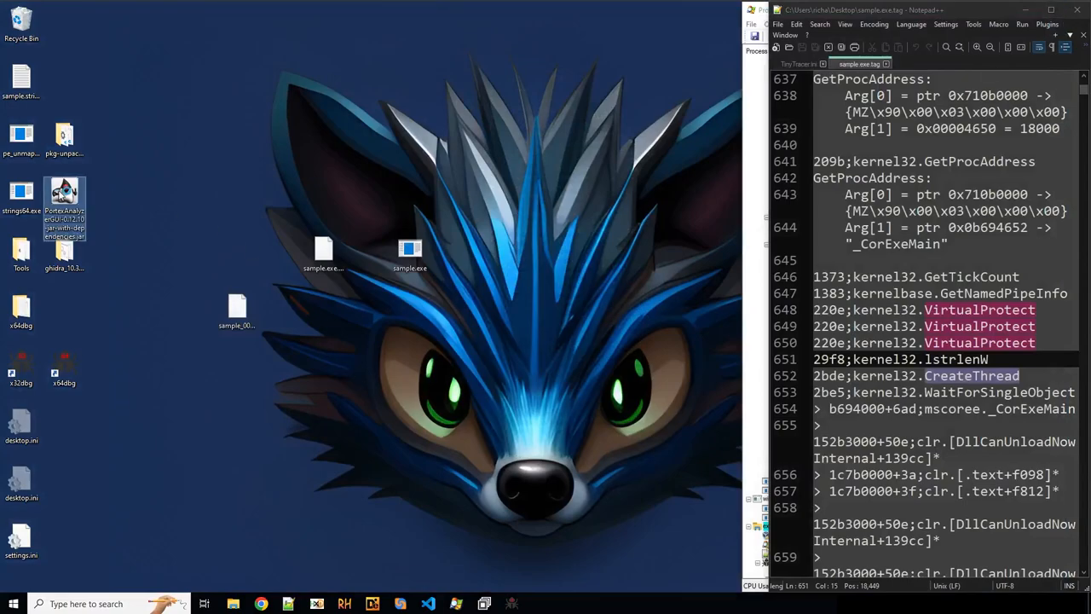
{"action": "double_click", "coordinate": [65, 196]}
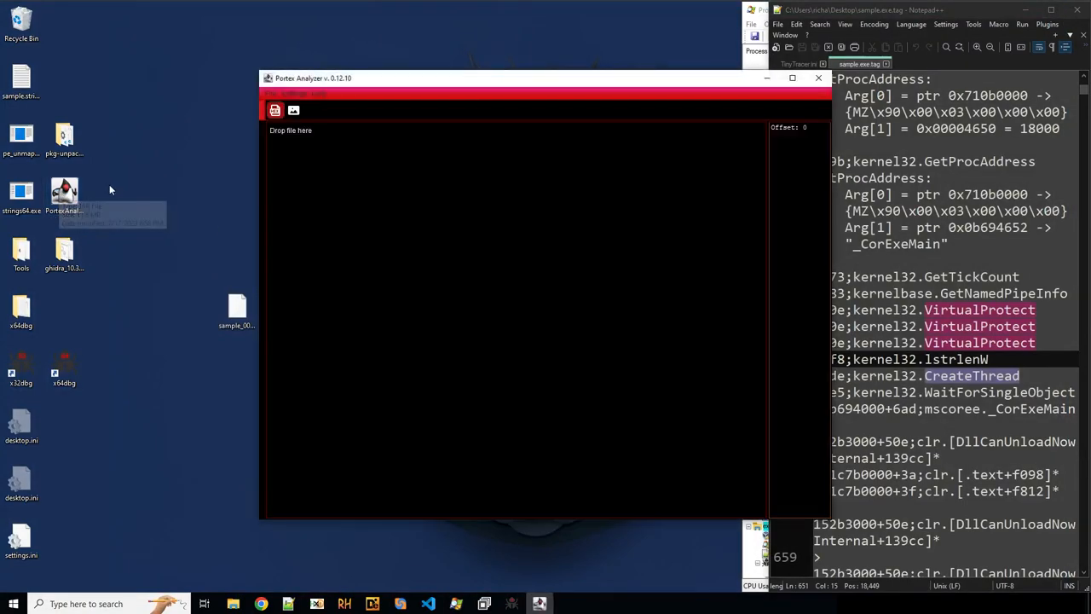
{"action": "mouse_move", "coordinate": [205, 97]}
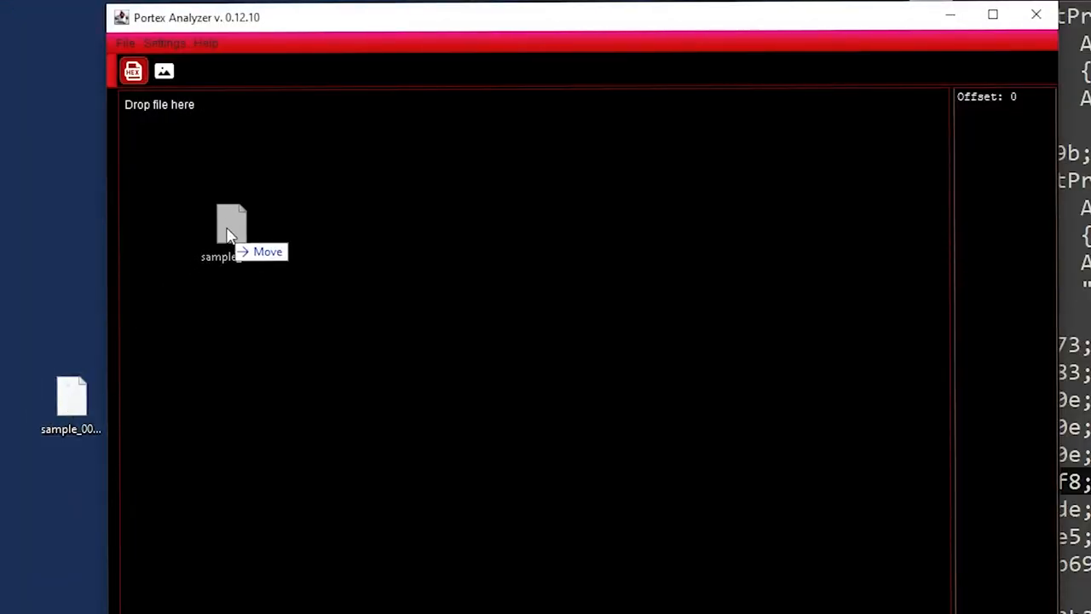
{"action": "left_click_drag", "start_coordinate": [232, 231], "coordinate": [416, 228]}
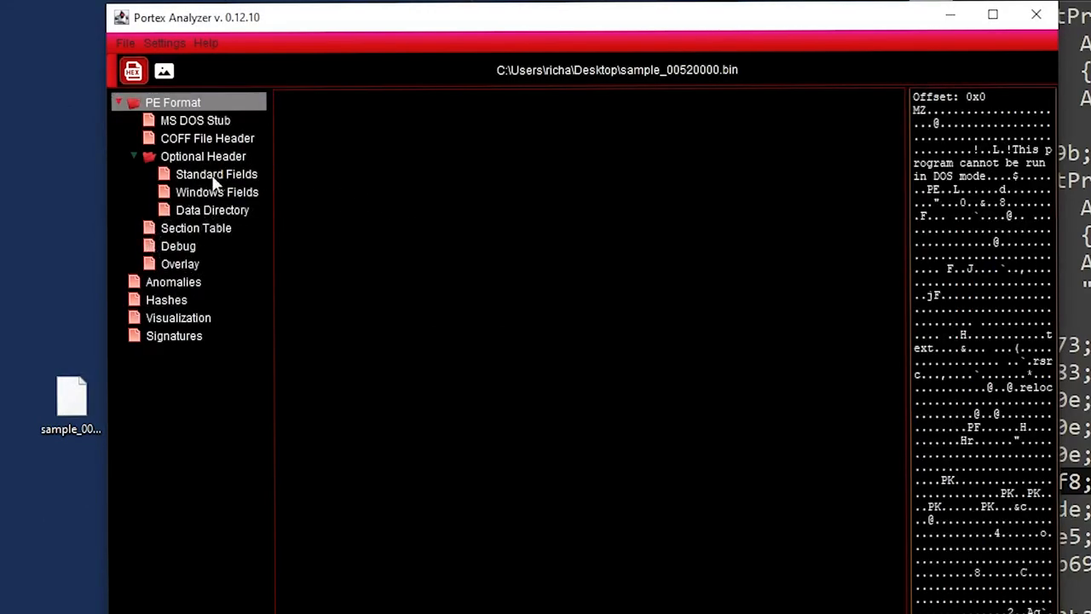
{"action": "left_click", "coordinate": [212, 209]}
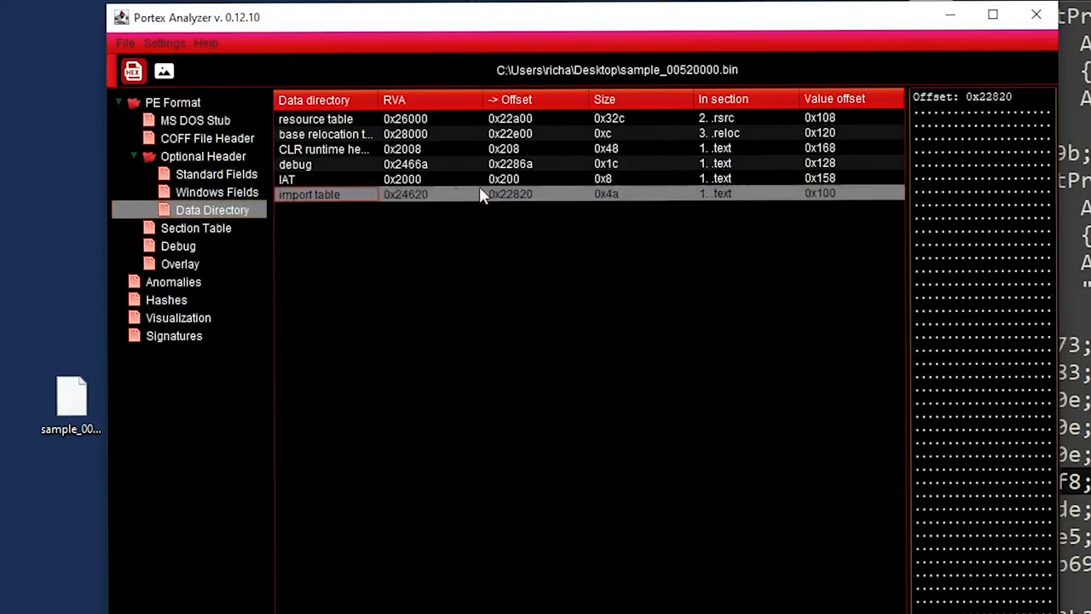
{"action": "mouse_move", "coordinate": [189, 204]}
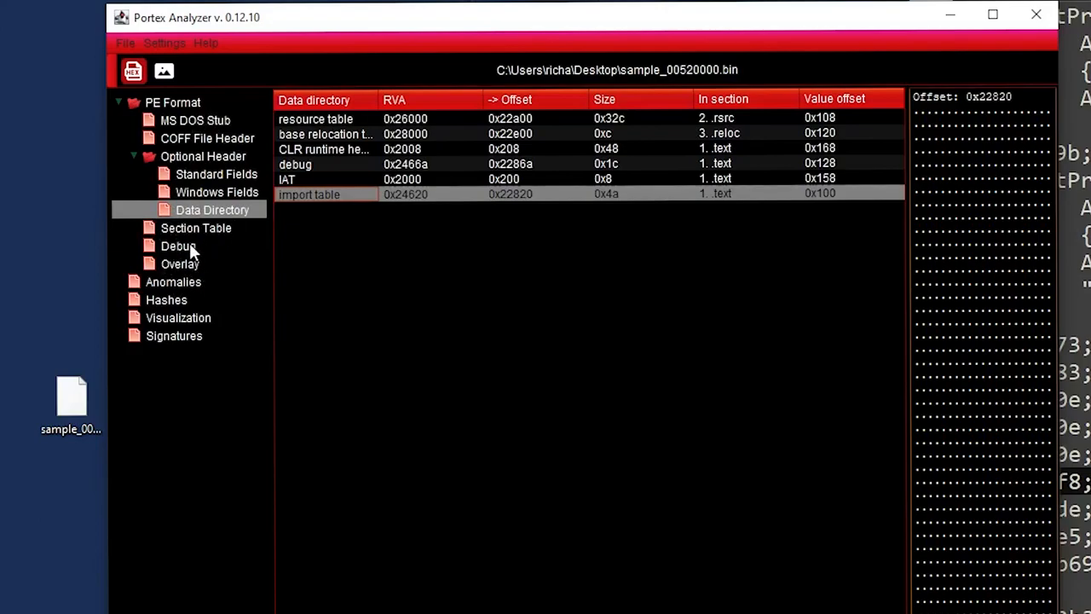
{"action": "mouse_move", "coordinate": [179, 208]}
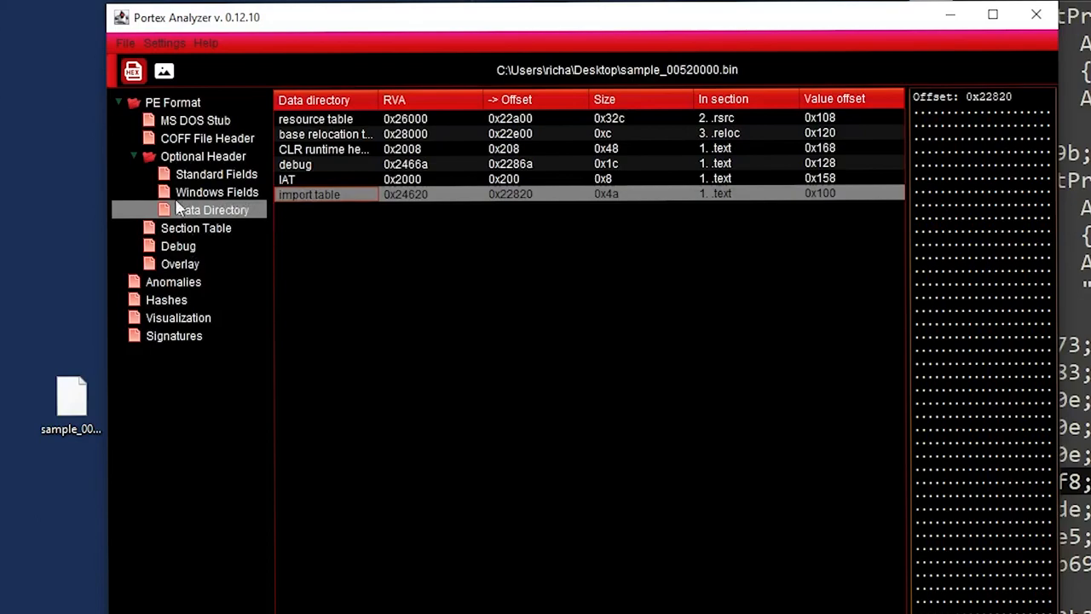
{"action": "left_click", "coordinate": [197, 229]}
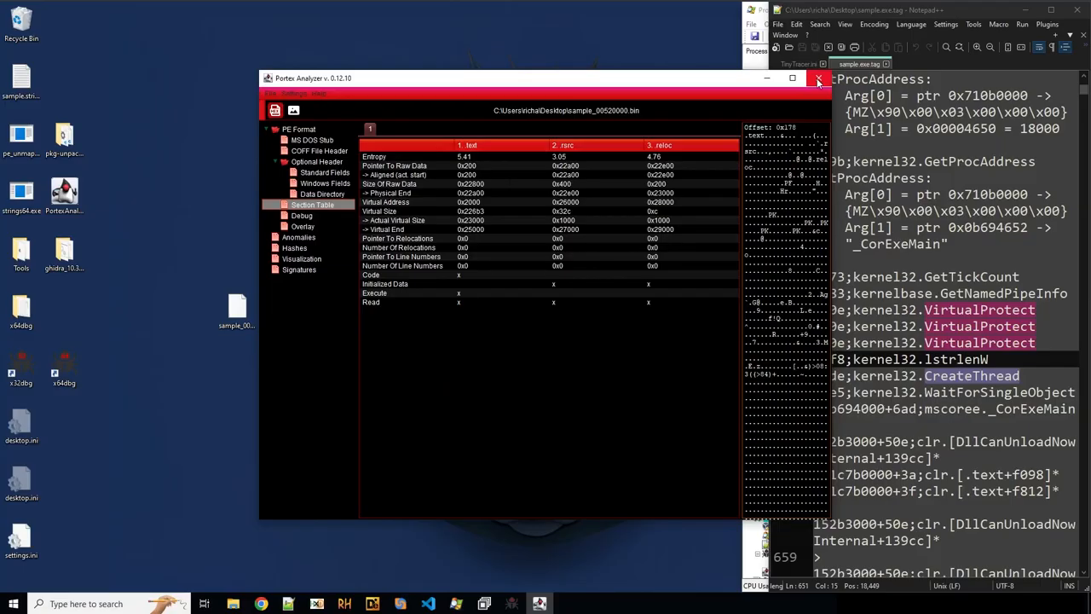
{"action": "left_click", "coordinate": [819, 78]}
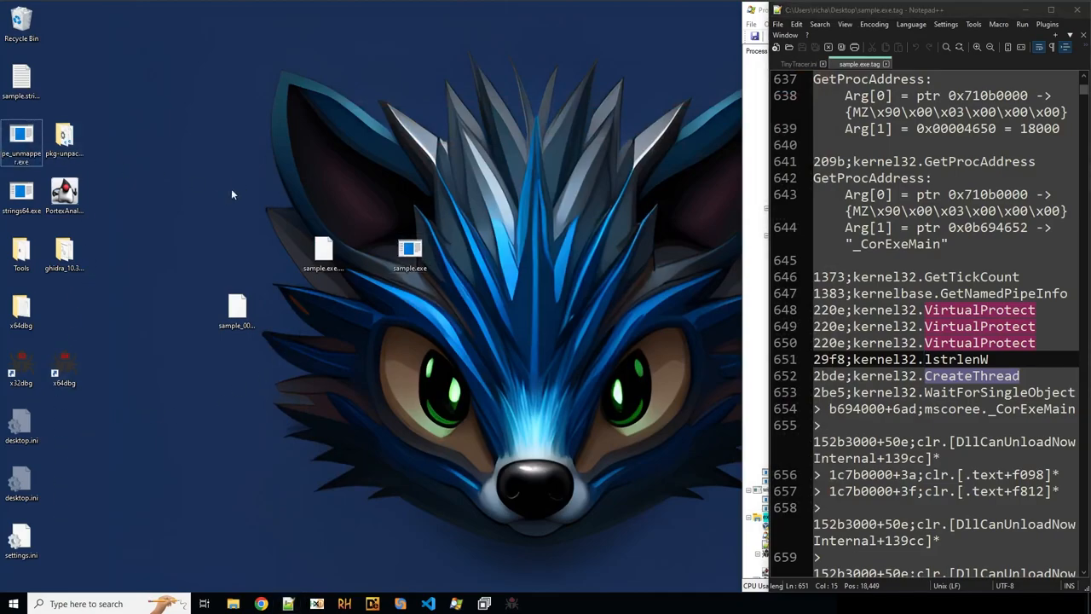
- Run pe_unmapper on .\sample_00520000.bin with /base 520000 and /out dump from a Desktop PowerShell
{"action": "right_click", "coordinate": [231, 194]}
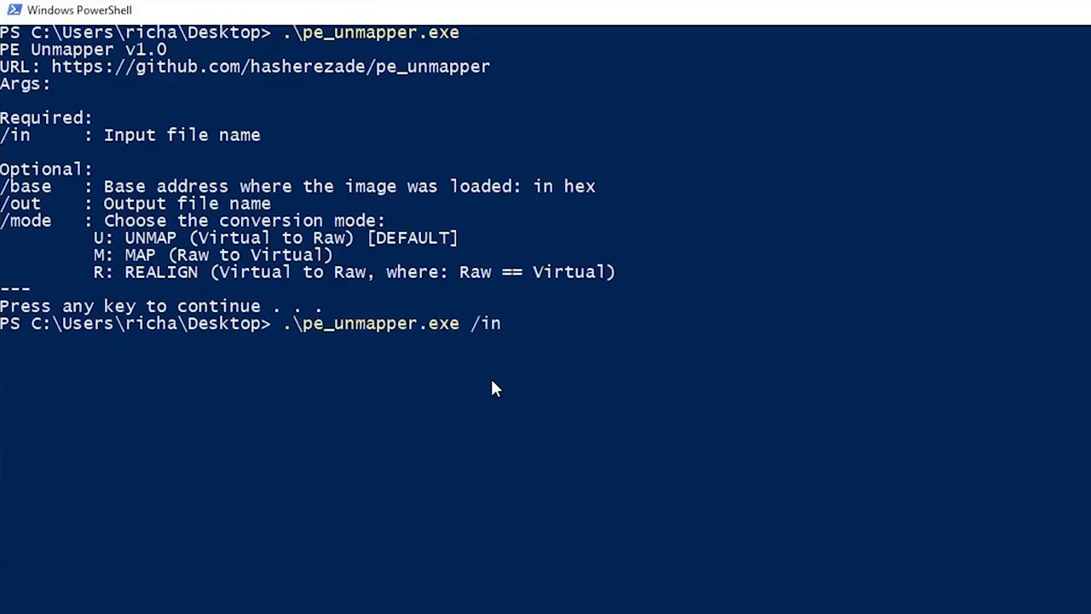
{"action": "type", "text": ".\\sample.strings.txt"}
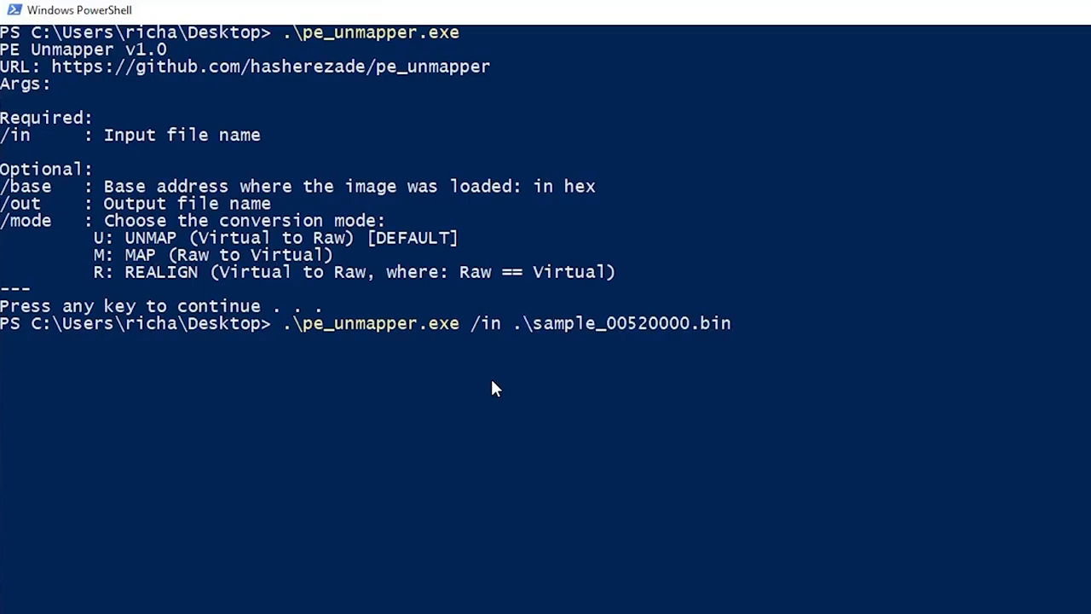
{"action": "type", "text": "/base"}
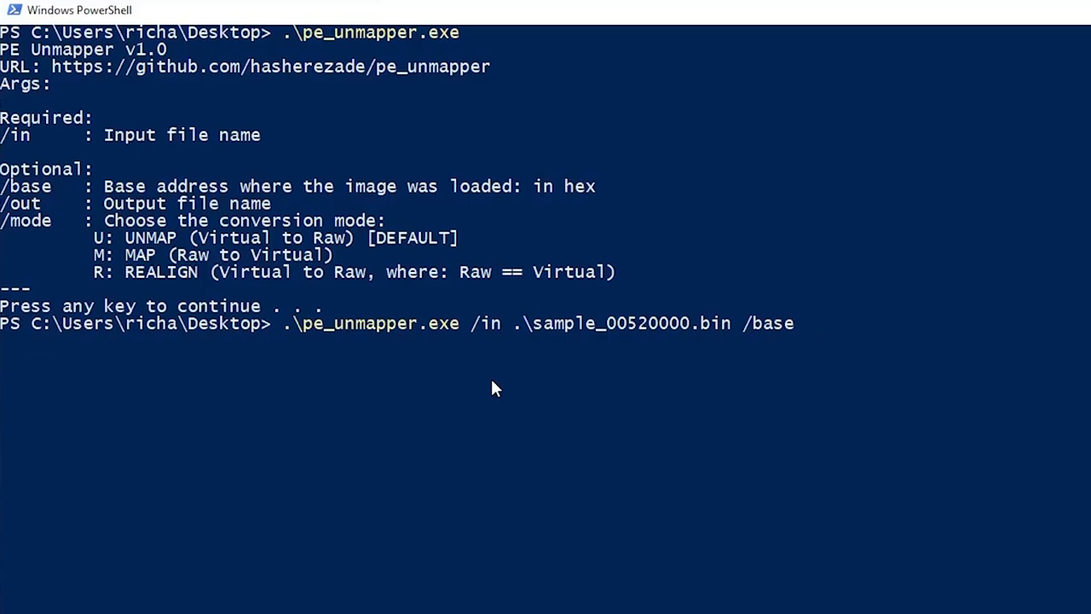
{"action": "double_click", "coordinate": [656, 324]}
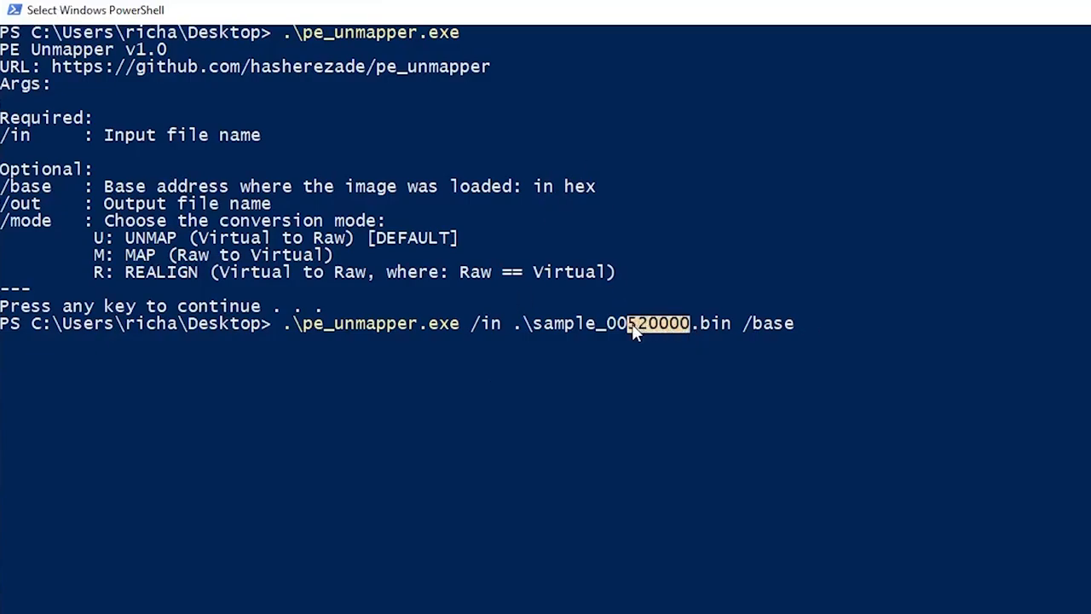
{"action": "type", "text": "520000"}
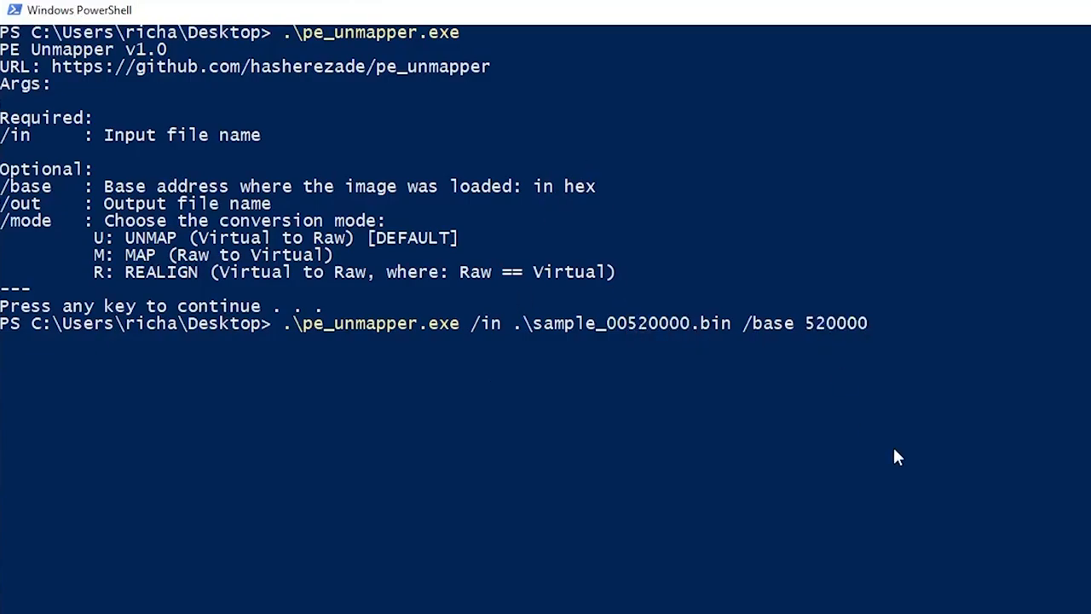
{"action": "type", "text": "/out dump"}
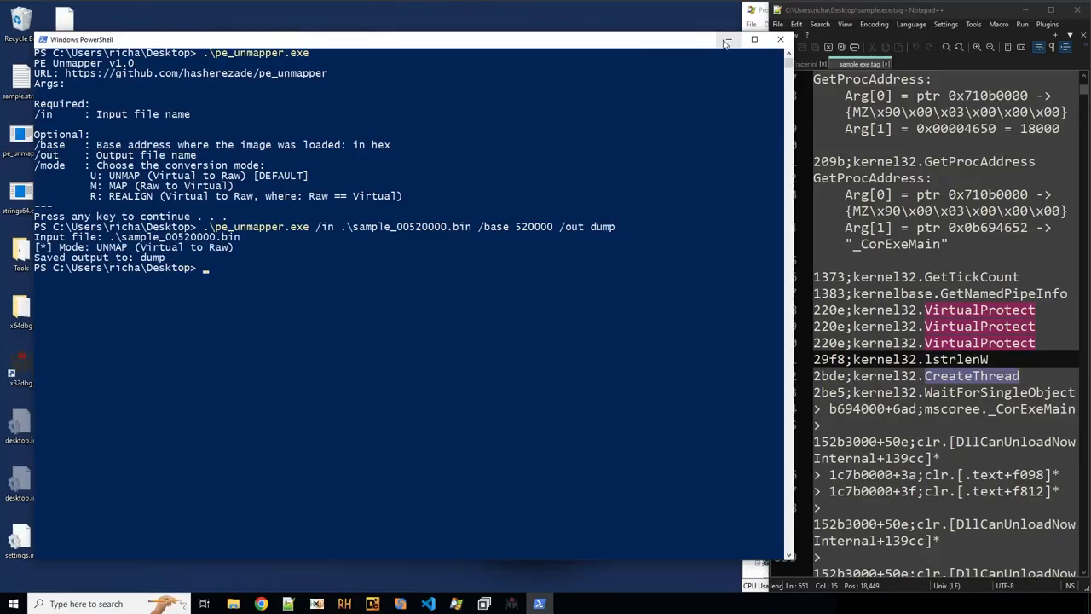
- Hide the console and move the new dump file toward the desktop centre
{"action": "left_click", "coordinate": [753, 39]}
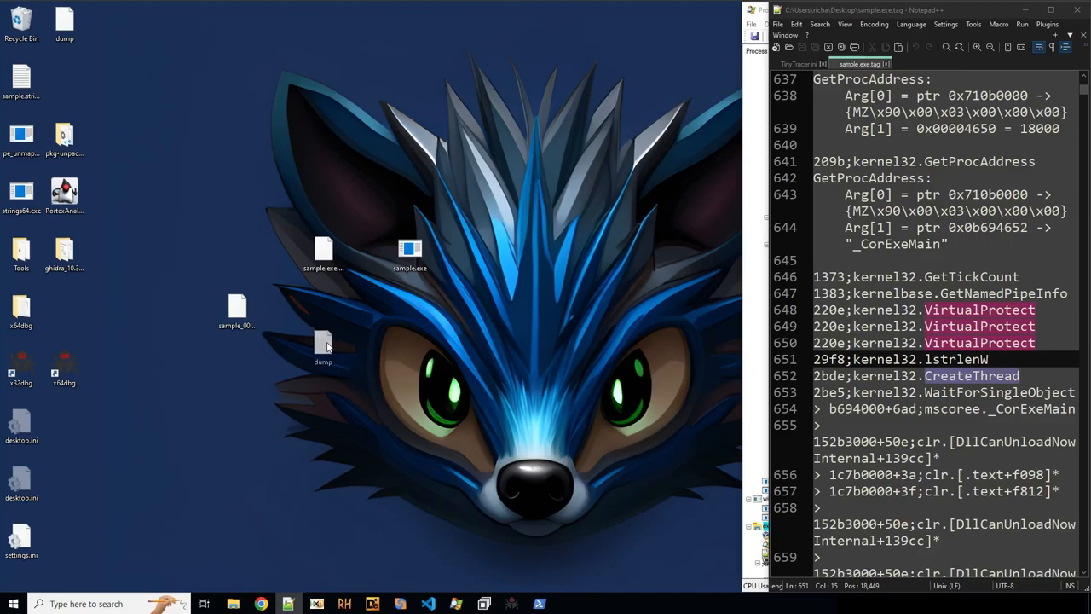
{"action": "left_click_drag", "start_coordinate": [324, 344], "coordinate": [237, 252]}
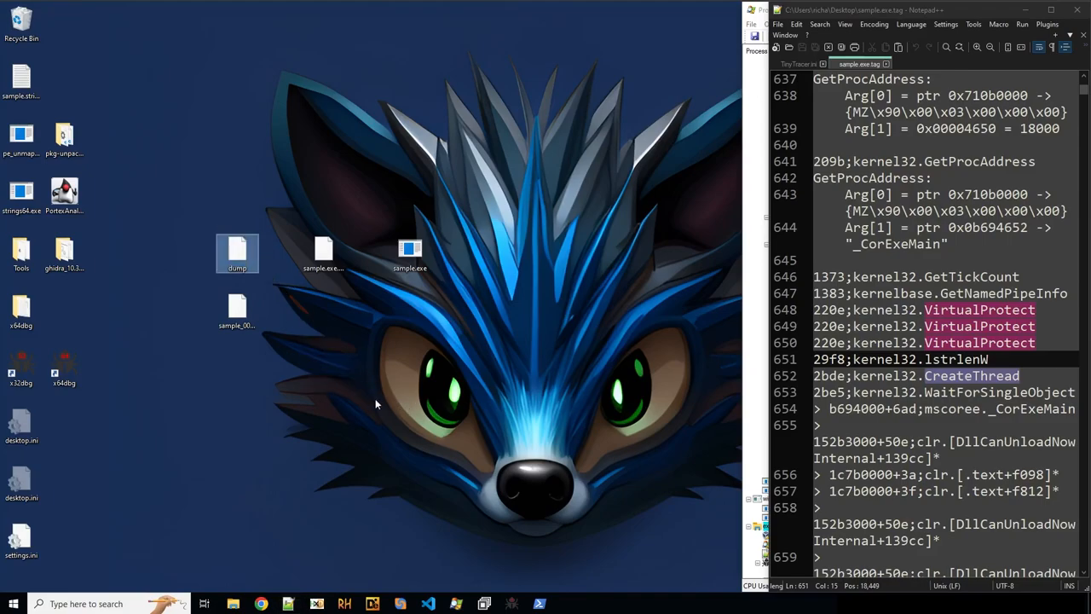
{"action": "mouse_move", "coordinate": [406, 364]}
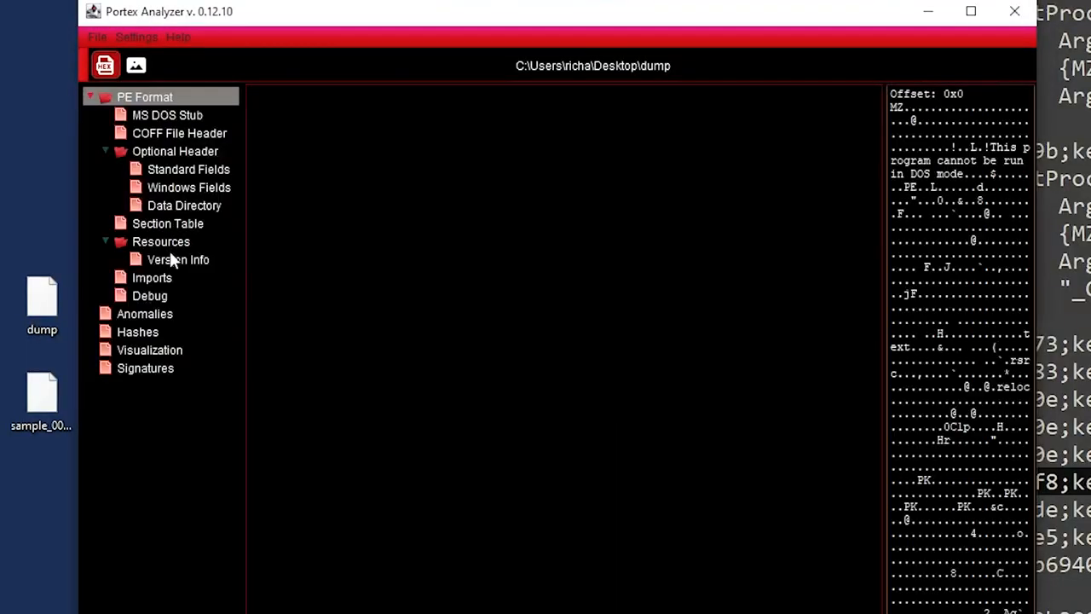
- View the dump's Imports showing mscoree.dll _CorExeMain, then close PortEx Analyzer
{"action": "left_click", "coordinate": [152, 276]}
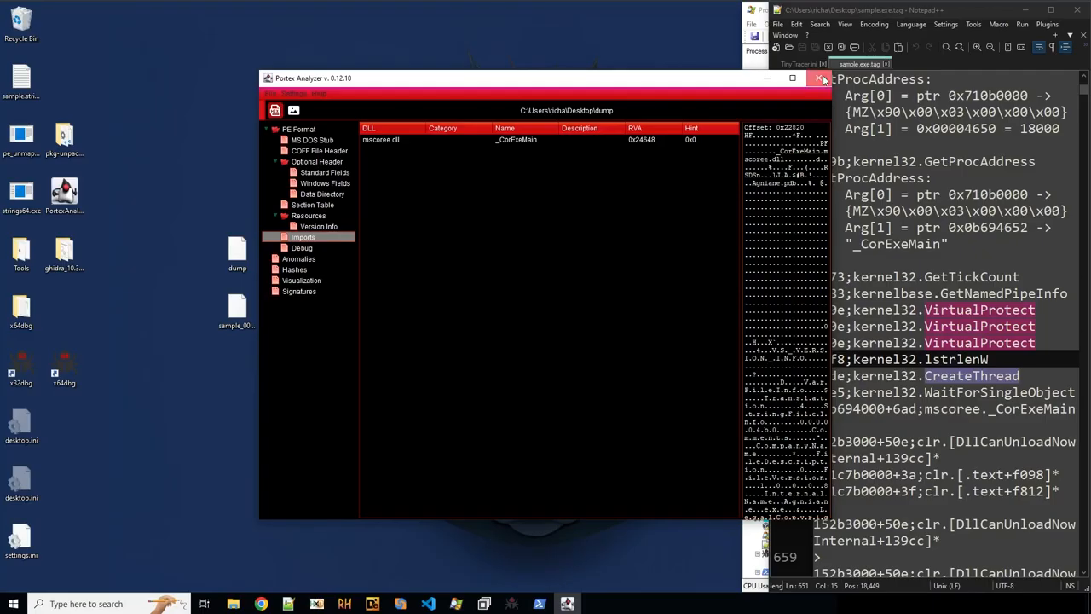
{"action": "left_click", "coordinate": [840, 78]}
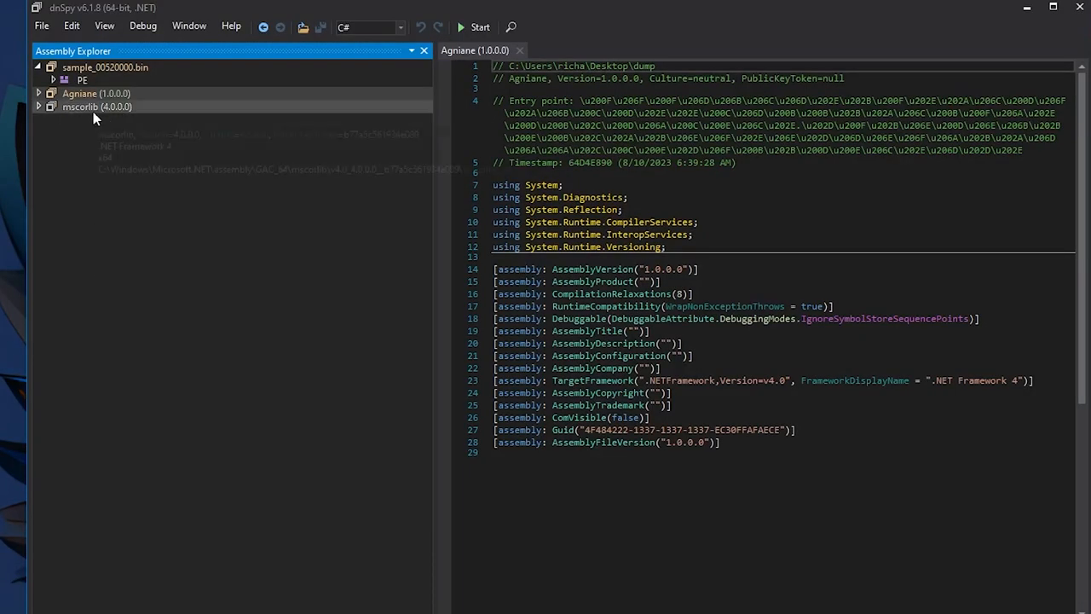
- Expand the Agniane (1.0.0.0) assembly to list its obfuscated classes
{"action": "left_click", "coordinate": [96, 92]}
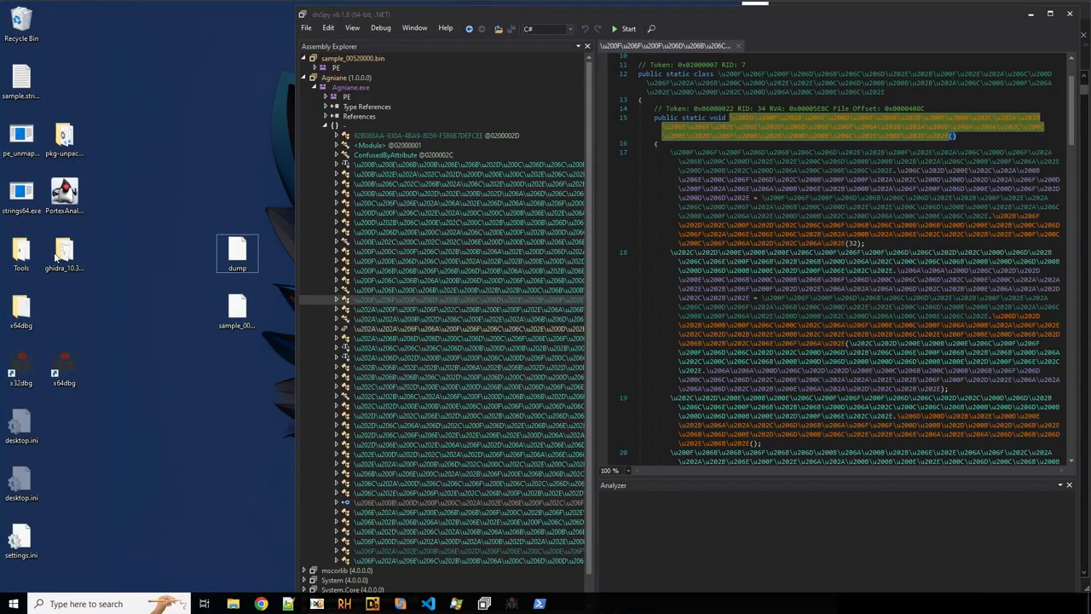
- Browse into Tools then de4dot in File Explorer to reach the deobfuscator's files
{"action": "double_click", "coordinate": [20, 250]}
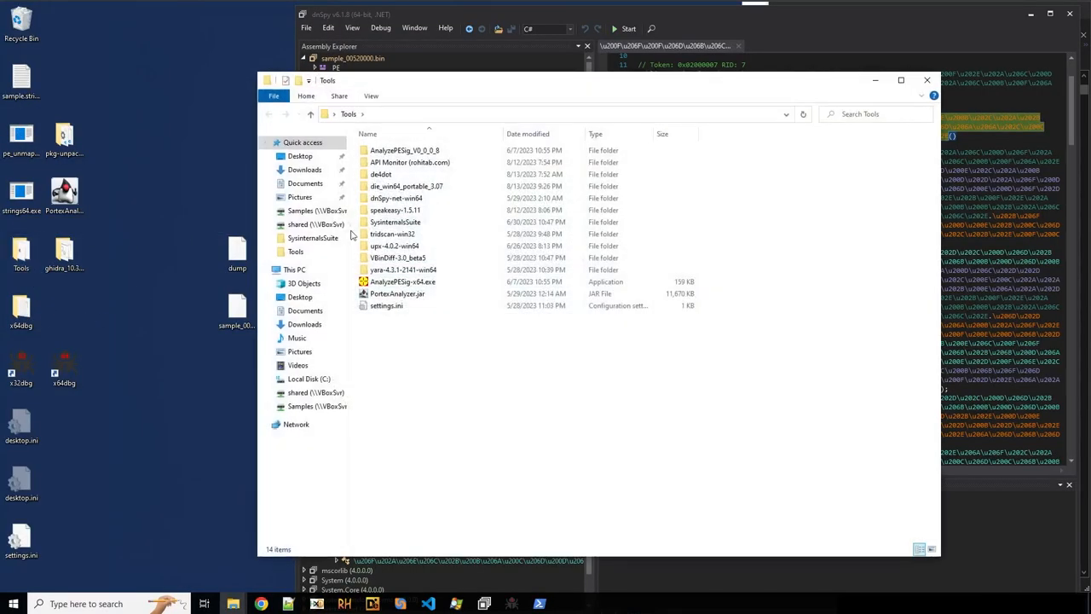
{"action": "double_click", "coordinate": [381, 173]}
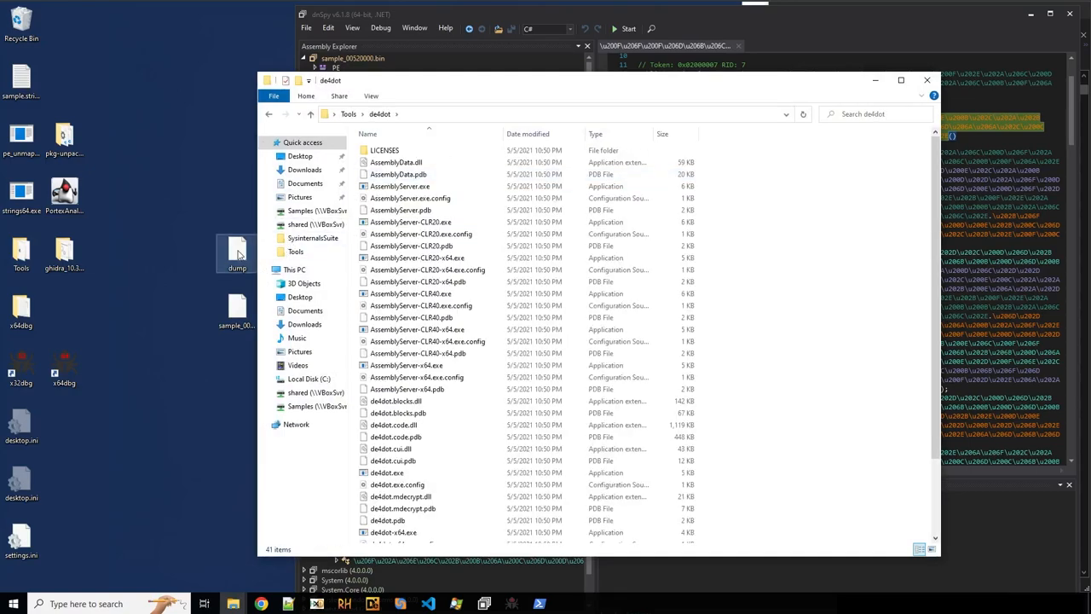
{"action": "double_click", "coordinate": [387, 472]}
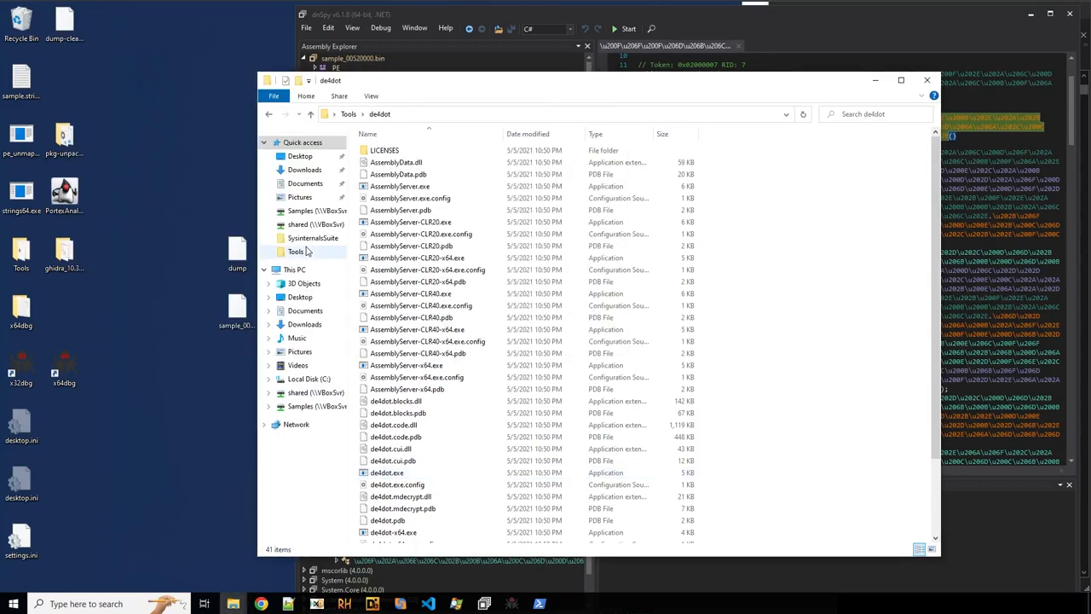
{"action": "left_click", "coordinate": [926, 80]}
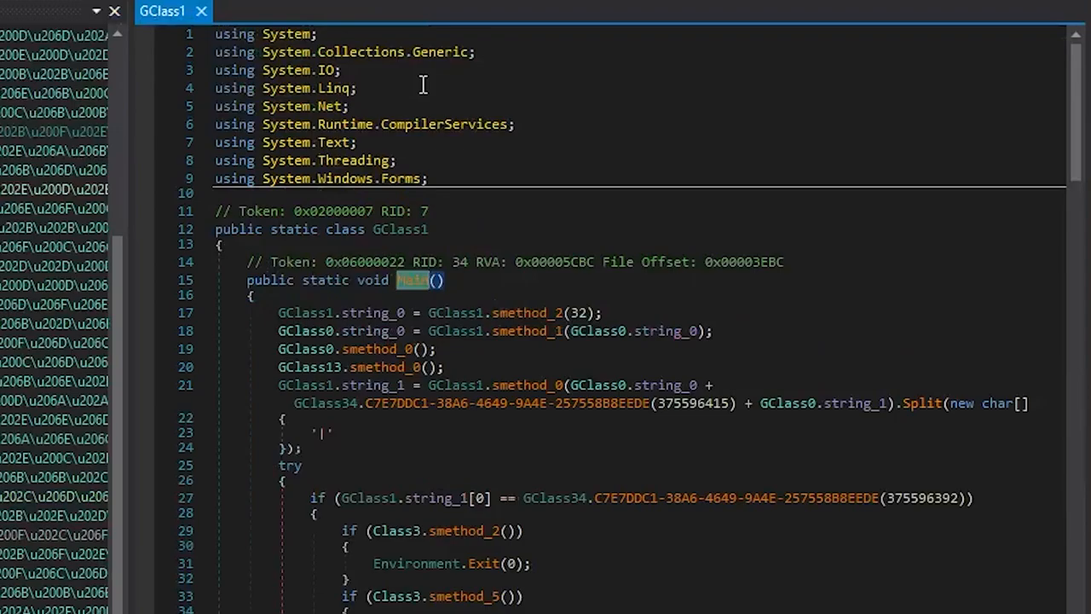
- Scroll through GClass1 Main's anti-analysis checks that each call Environment.Exit
{"action": "scroll", "scroll_direction": "down", "scroll_amount": 3}
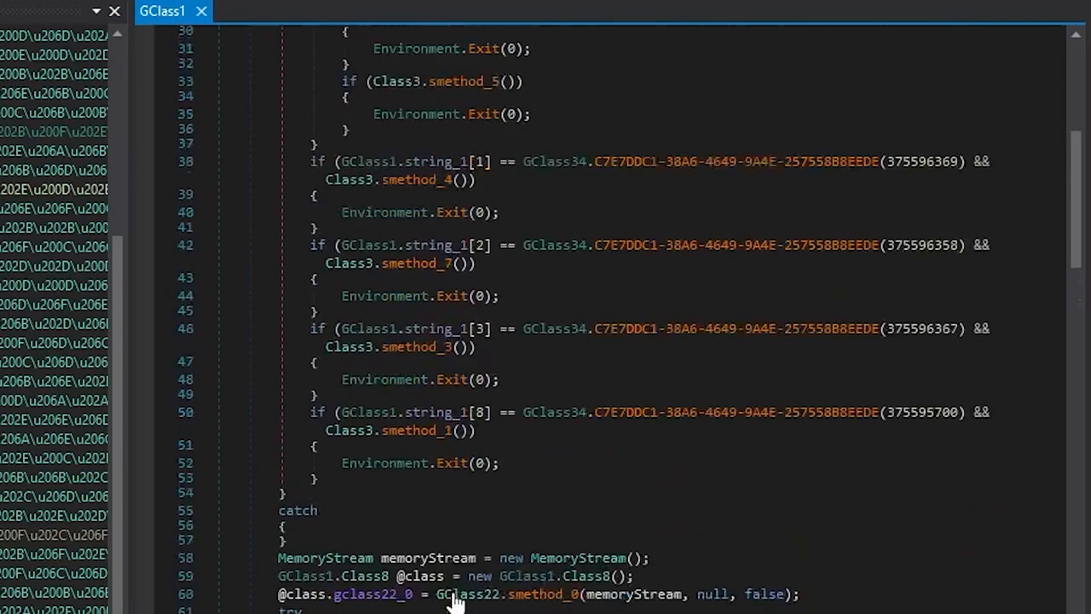
{"action": "scroll", "scroll_direction": "down", "scroll_amount": 3}
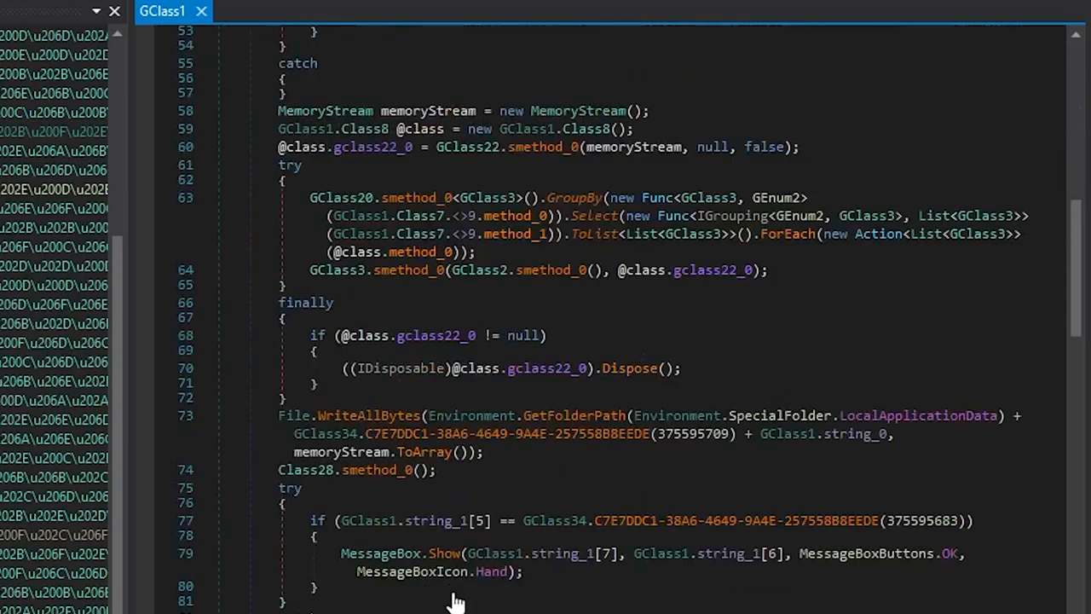
{"action": "scroll", "scroll_direction": "down", "scroll_amount": 3}
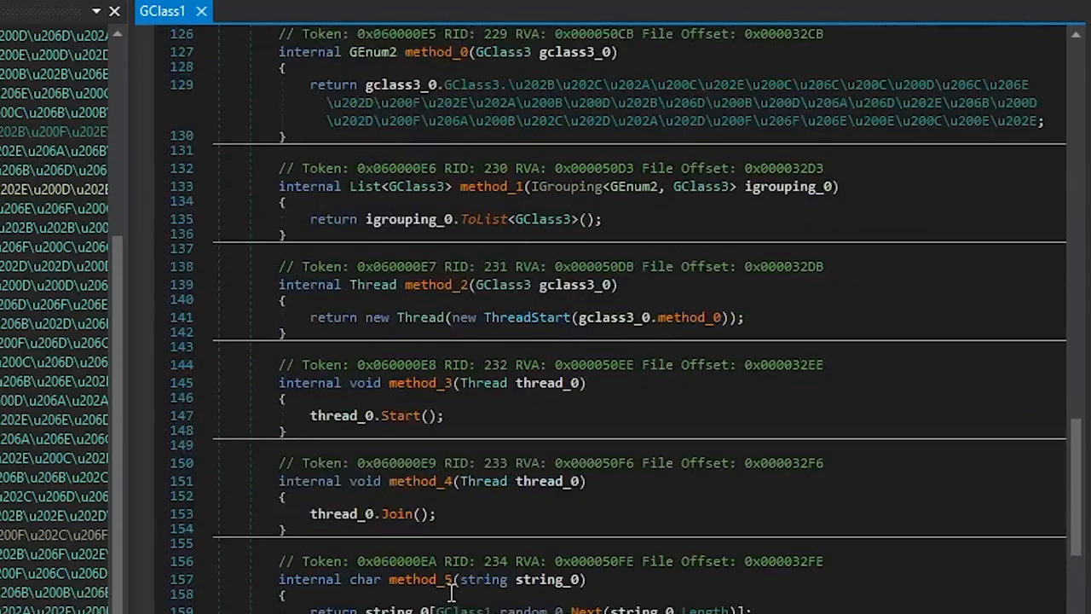
{"action": "scroll", "scroll_direction": "down", "scroll_amount": 3}
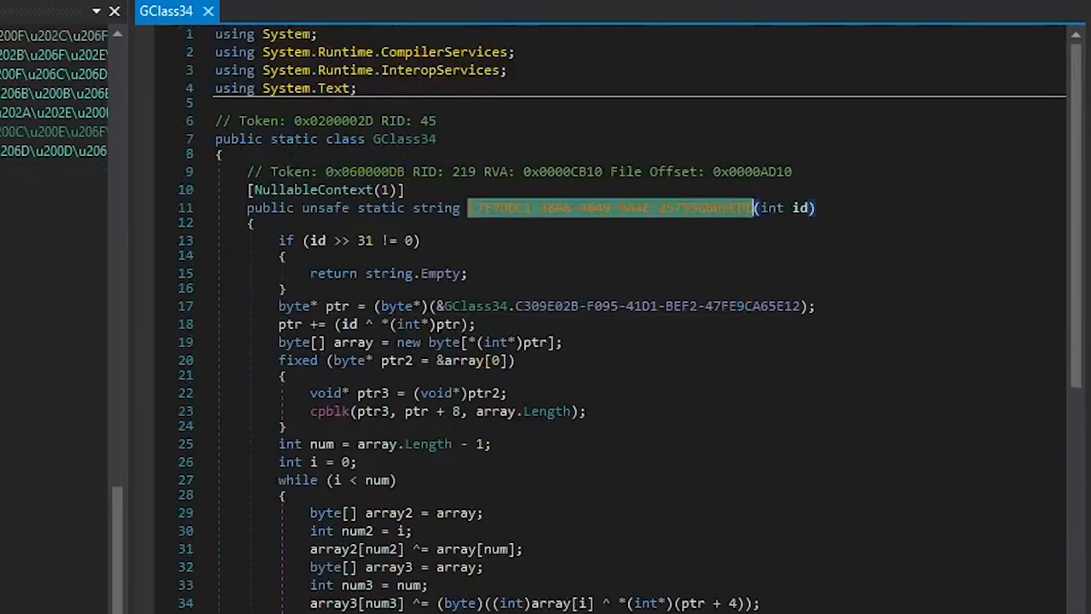
- Select the GClass34 string-decryption method's metadata token 0x060000DB
{"action": "scroll", "scroll_direction": "down", "scroll_amount": 3}
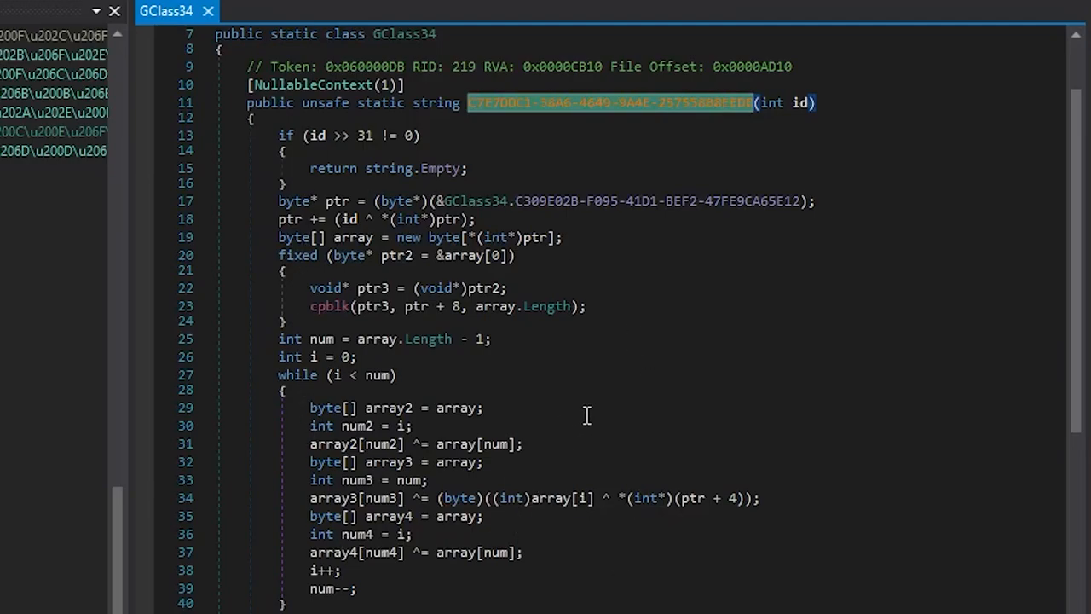
{"action": "mouse_move", "coordinate": [586, 403]}
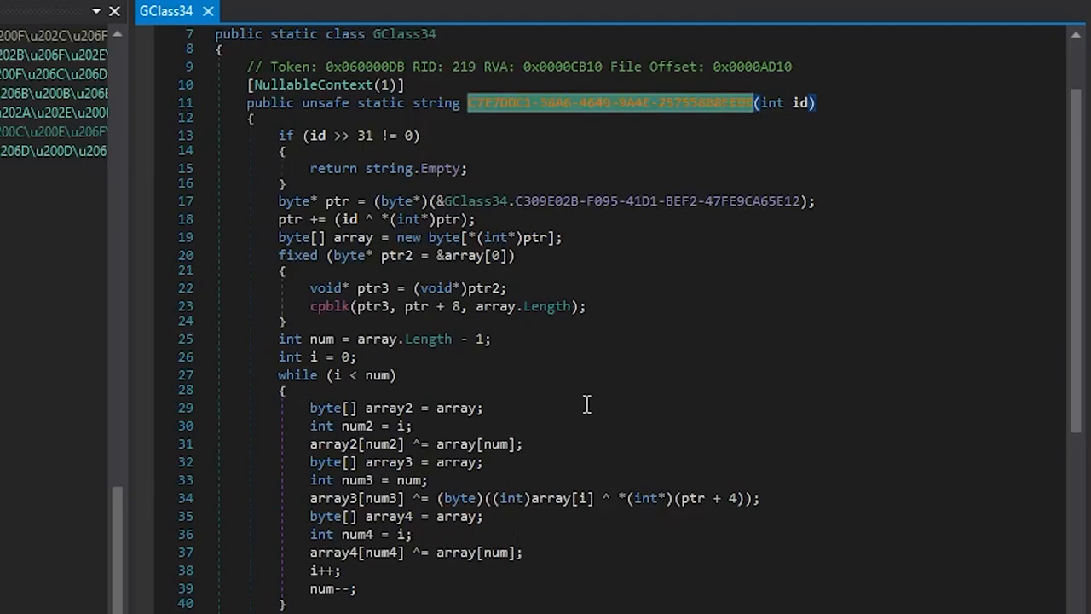
{"action": "scroll", "scroll_direction": "up", "scroll_amount": 3}
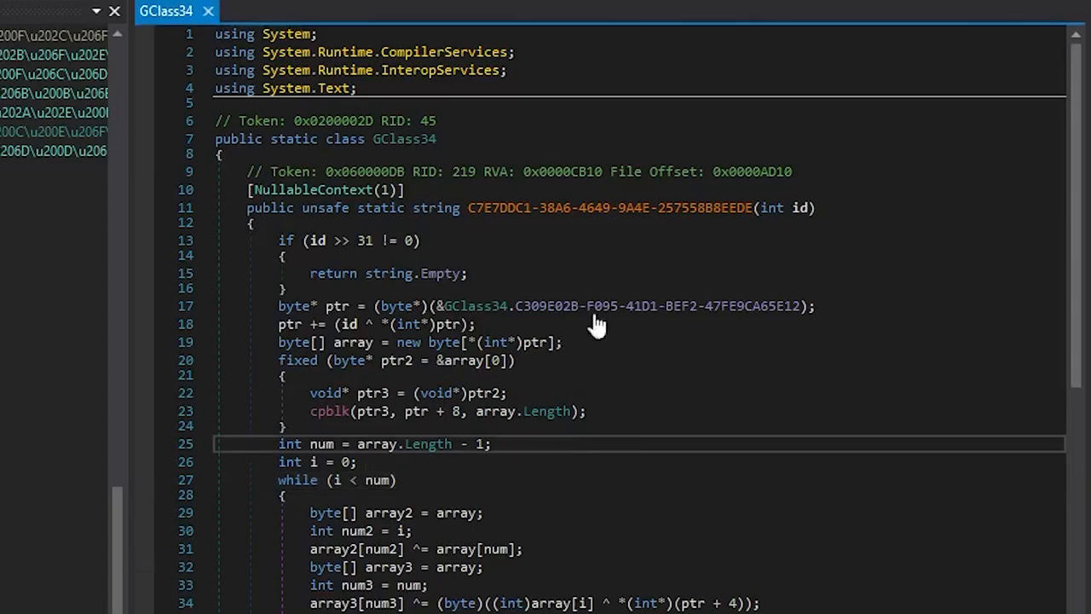
{"action": "mouse_move", "coordinate": [639, 208]}
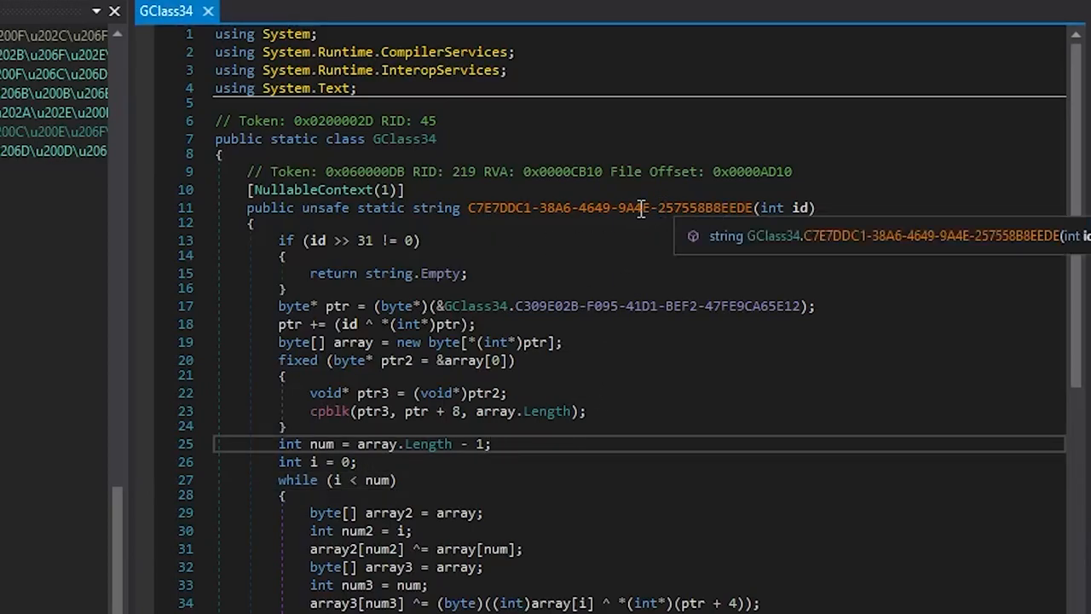
{"action": "double_click", "coordinate": [364, 170]}
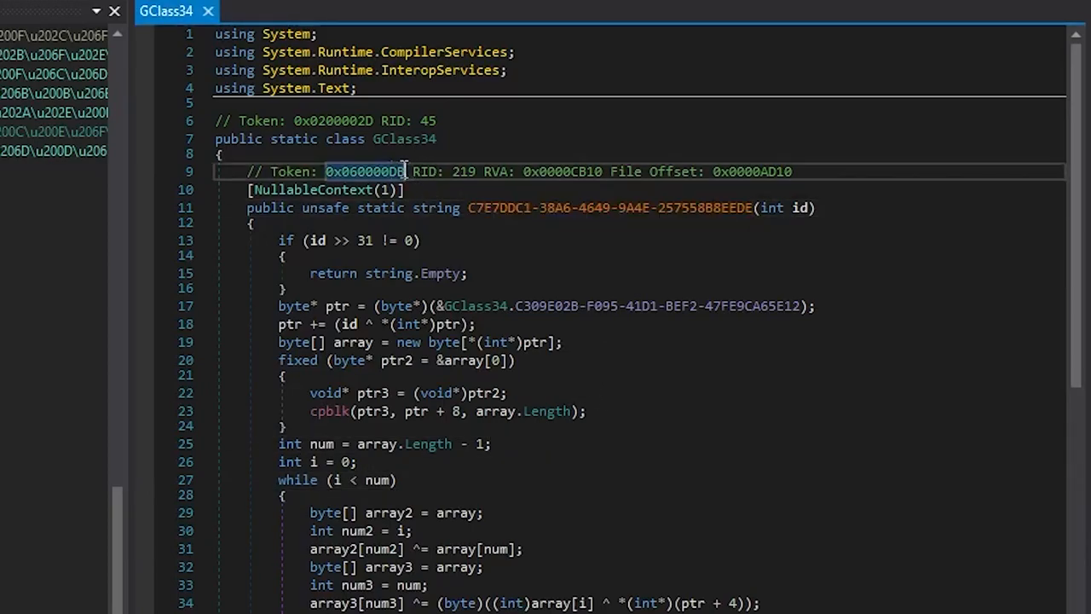
{"action": "double_click", "coordinate": [365, 171]}
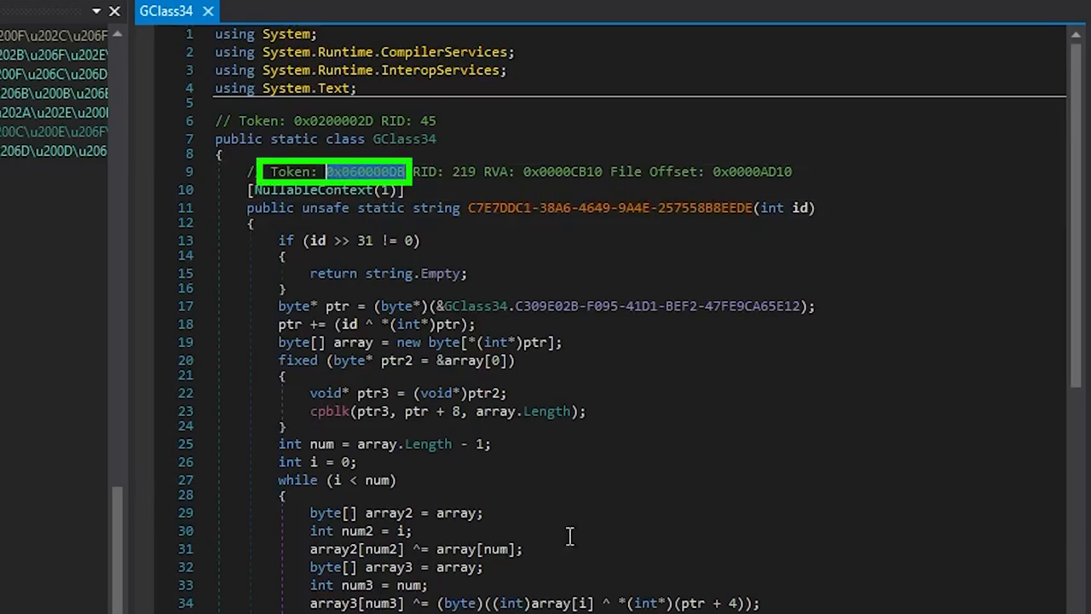
{"action": "scroll", "scroll_direction": "down", "scroll_amount": 3}
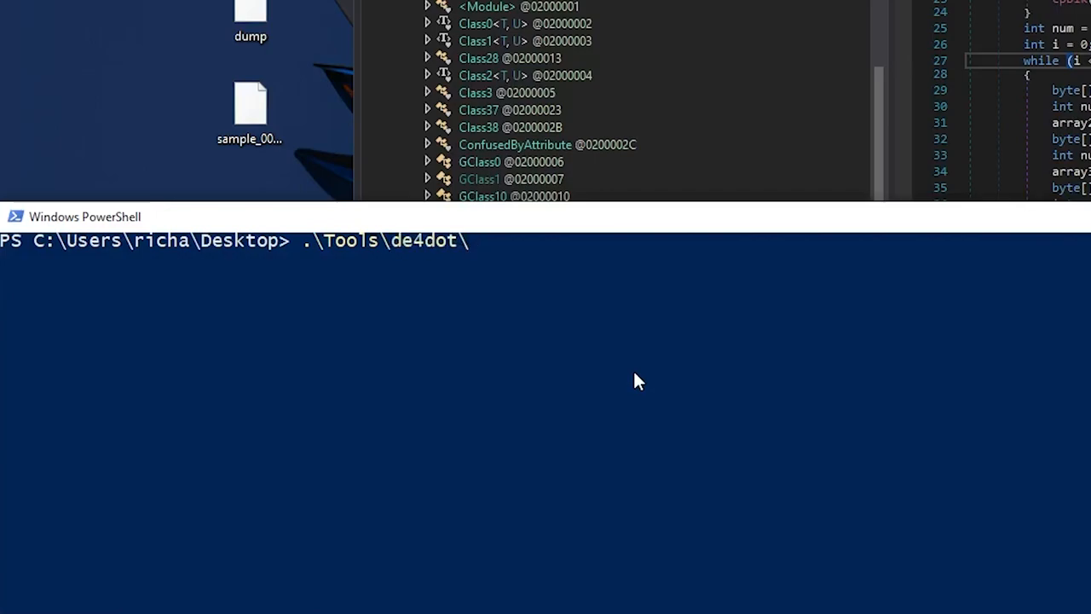
- Run de4dot.exe on .\dump with --strtyp delegate --strtok, producing dump-cleaned on the desktop
{"action": "type", "text": "de4dot.exe"}
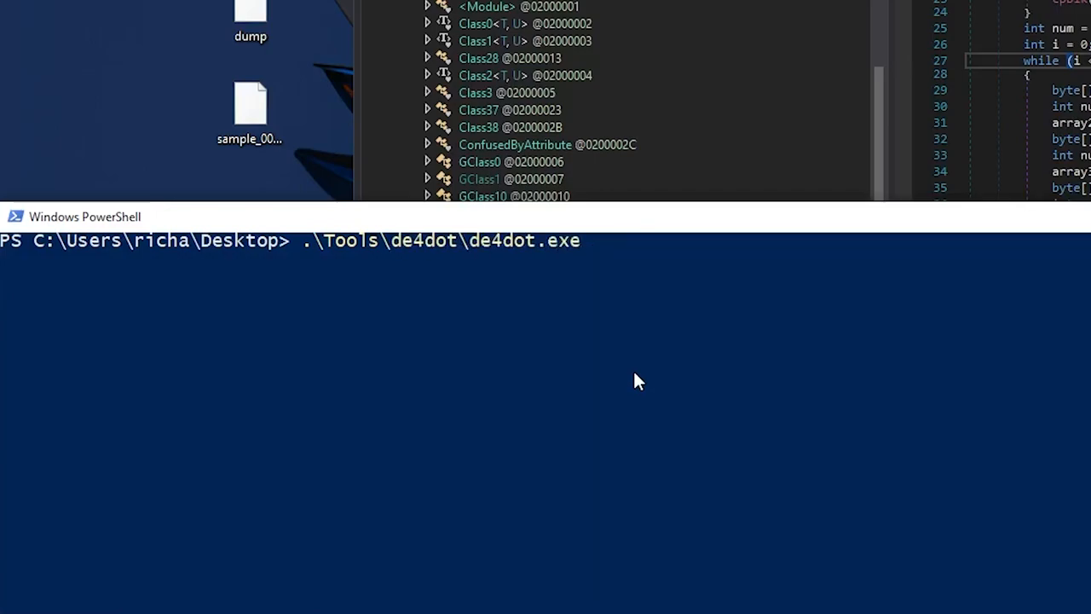
{"action": "type", "text": ".\\dump"}
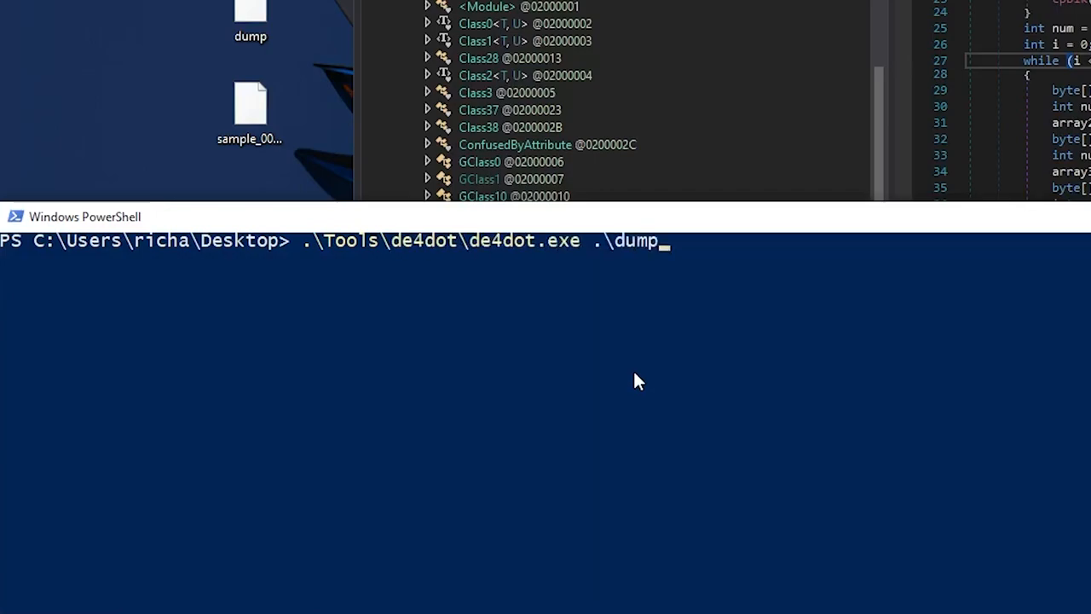
{"action": "type", "text": "--strtyp delegate"}
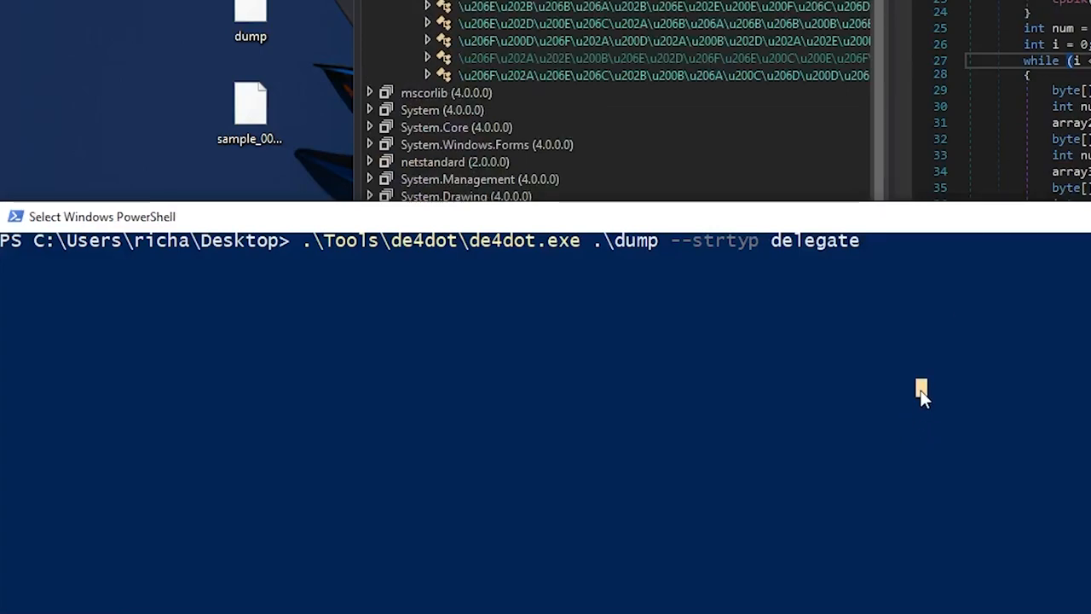
{"action": "type", "text": "--str"}
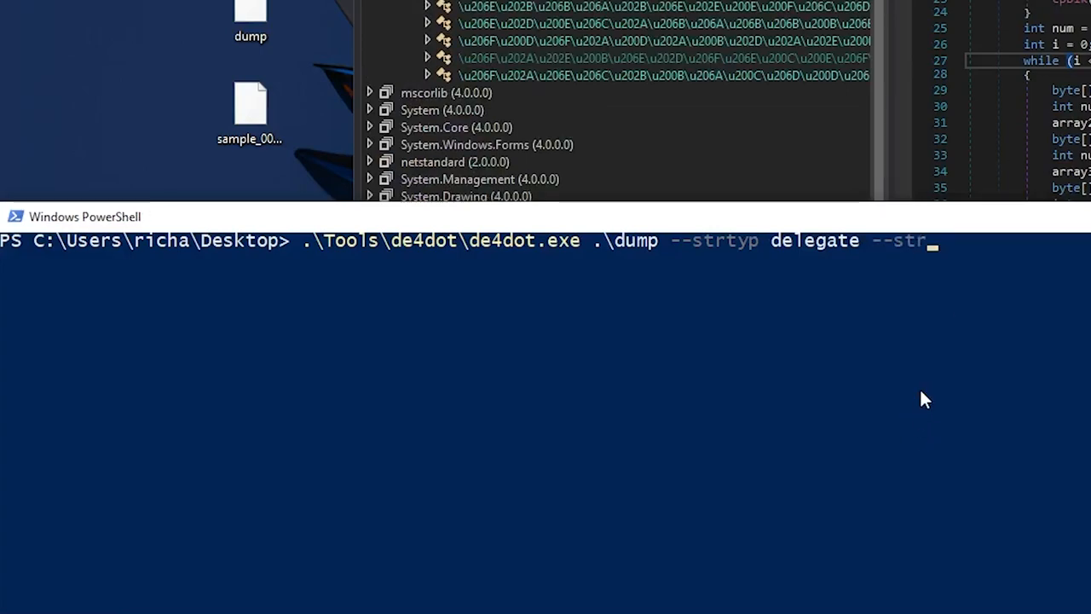
{"action": "type", "text": "ok"}
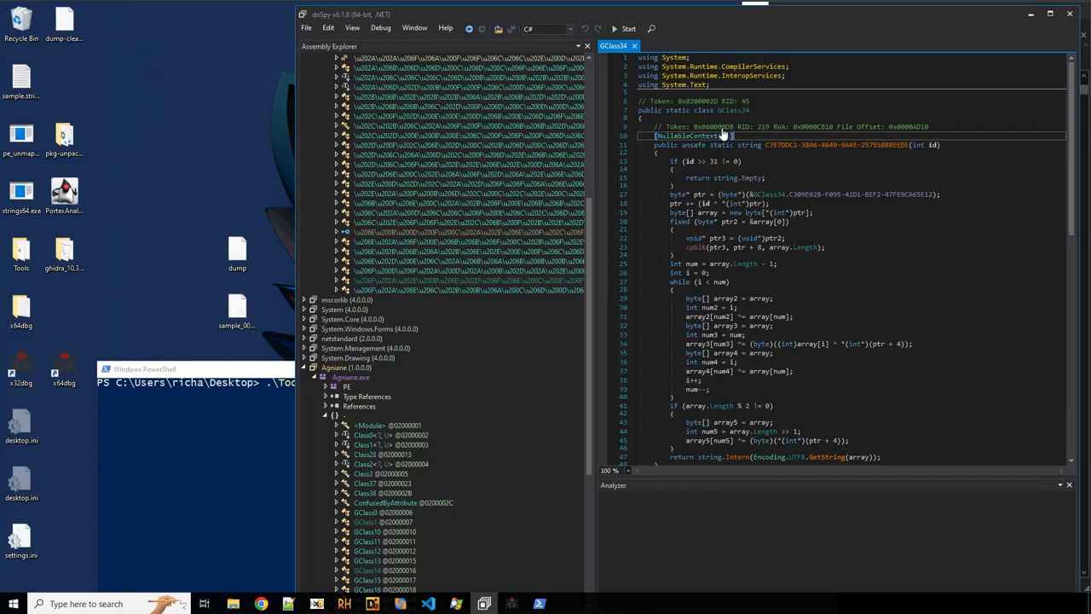
{"action": "mouse_move", "coordinate": [749, 145]}
{"action": "type", "text": "ls\\de4dot\\de4dot.exe .\\dump --strtyp delegate --strtok 60000DB"}
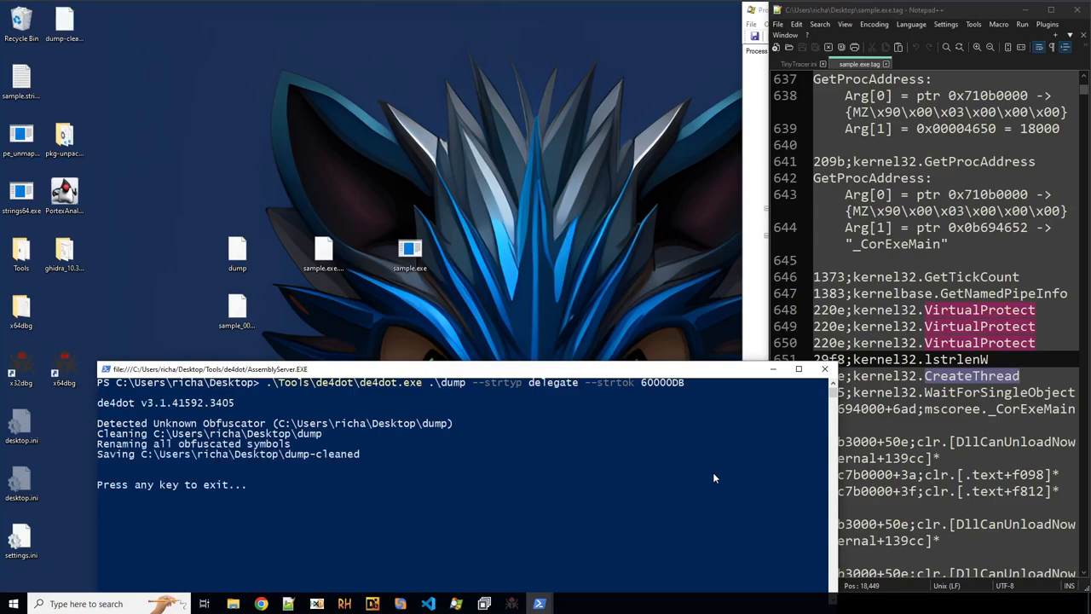
{"action": "mouse_move", "coordinate": [668, 401]}
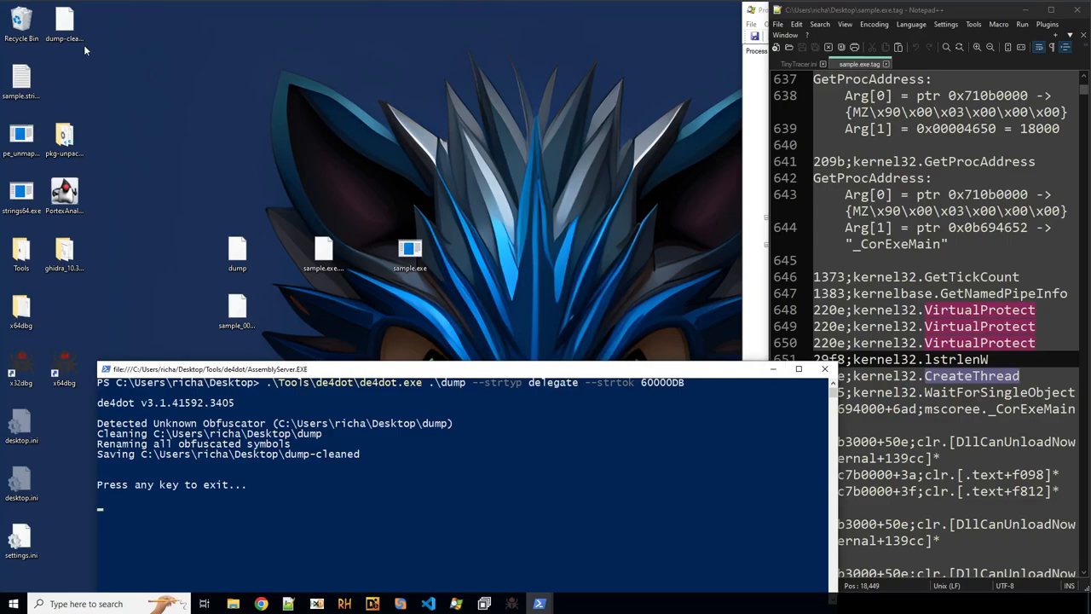
{"action": "left_click_drag", "start_coordinate": [65, 21], "coordinate": [324, 201]}
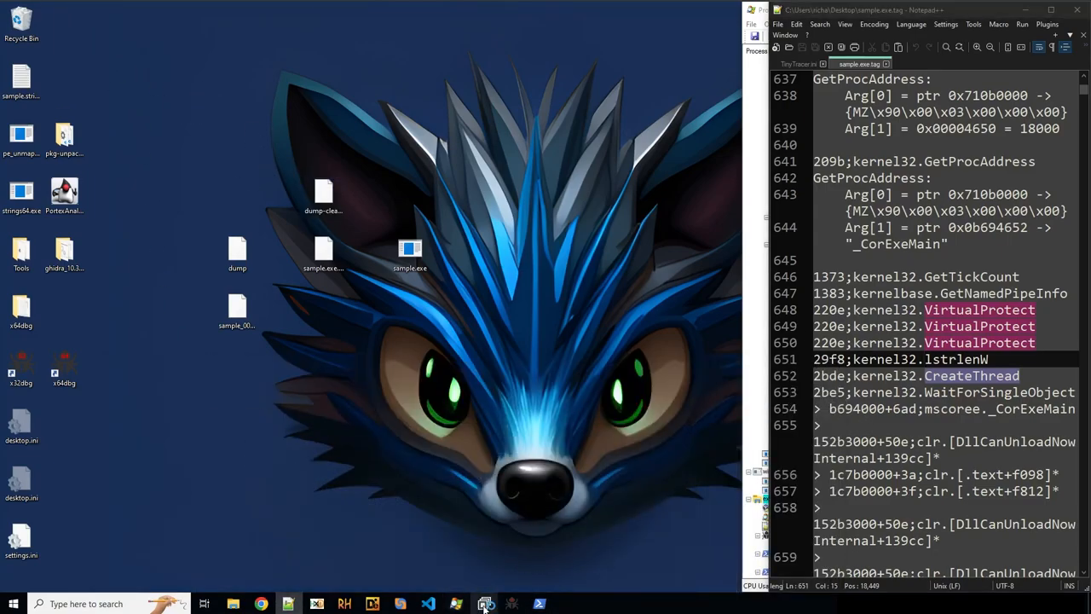
{"action": "mouse_move", "coordinate": [578, 436]}
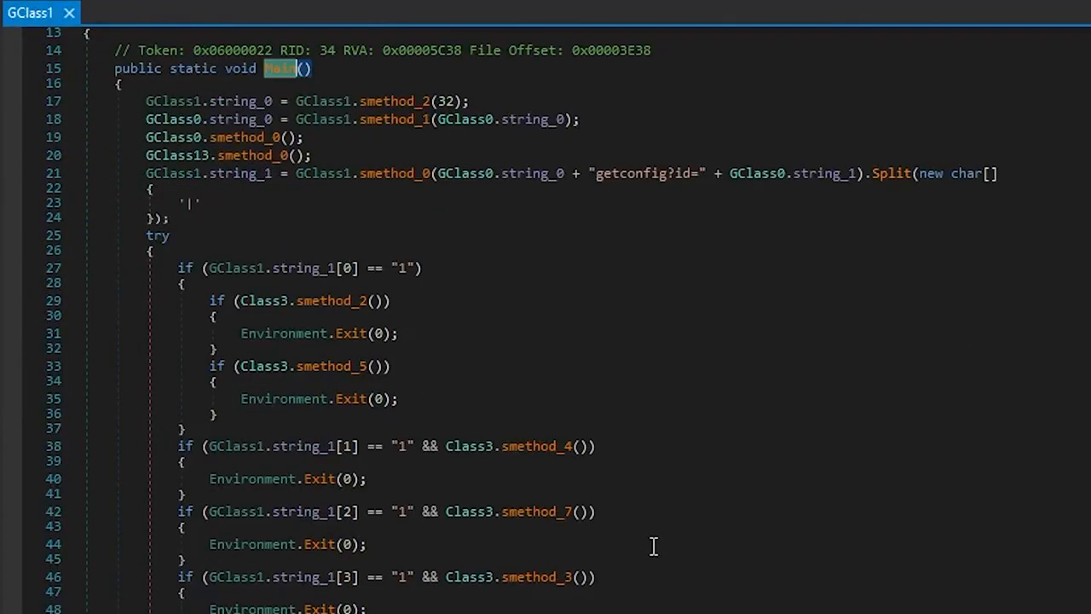
{"action": "mouse_move", "coordinate": [249, 457]}
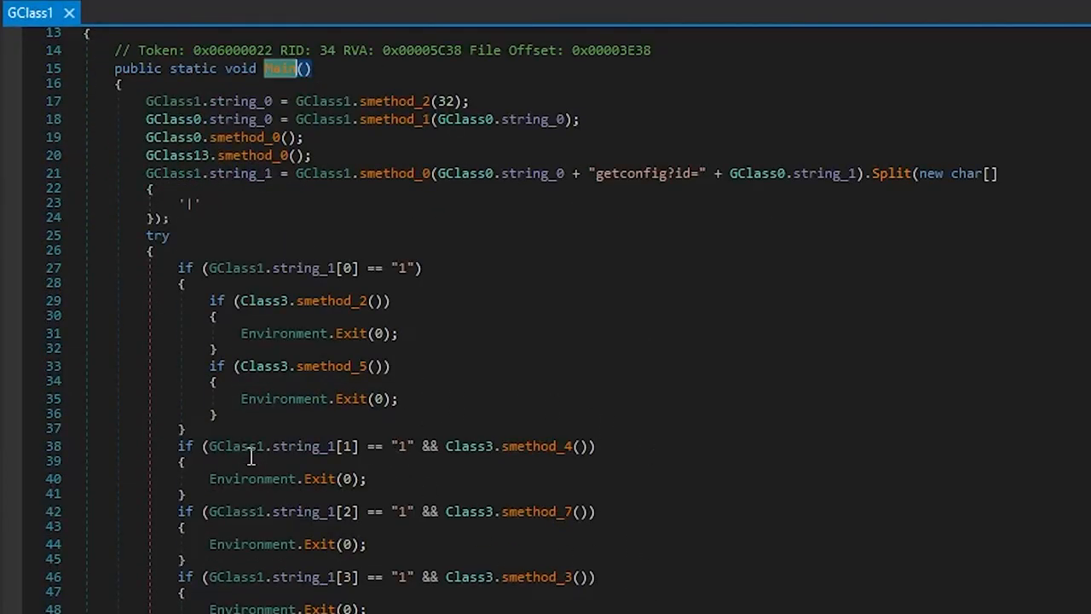
- Scroll GClass1.Main in the decompiler to read the stealer's startup logic
{"action": "scroll", "scroll_direction": "down", "scroll_amount": 3}
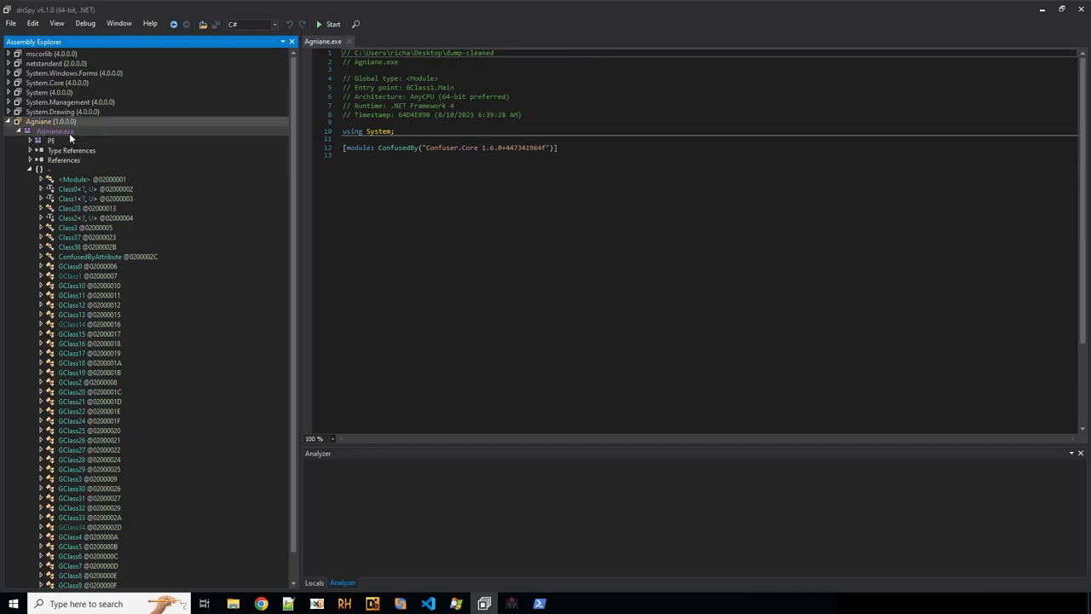
- Open GClass1 in dump-cleaned and scroll to smethod_0, which downloads a web string
{"action": "left_click", "coordinate": [49, 121]}
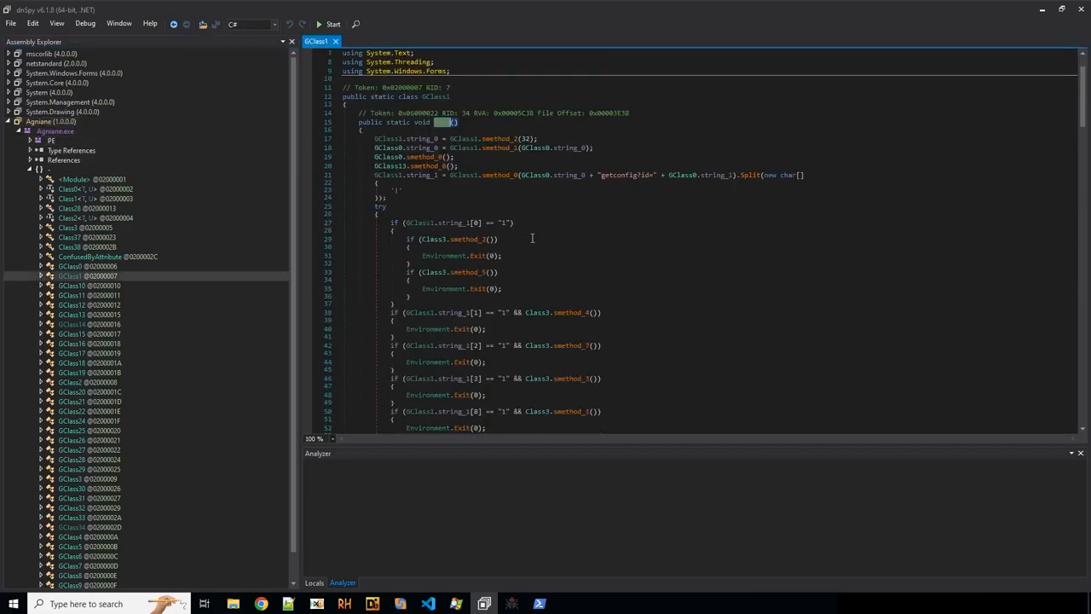
{"action": "scroll", "scroll_direction": "down", "scroll_amount": 3}
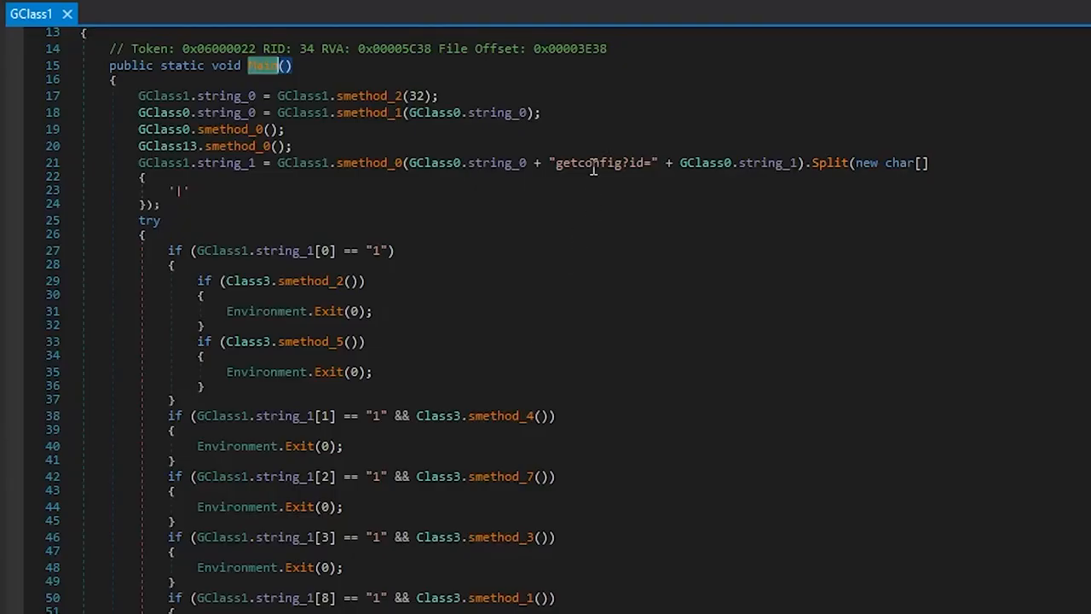
{"action": "mouse_move", "coordinate": [849, 163]}
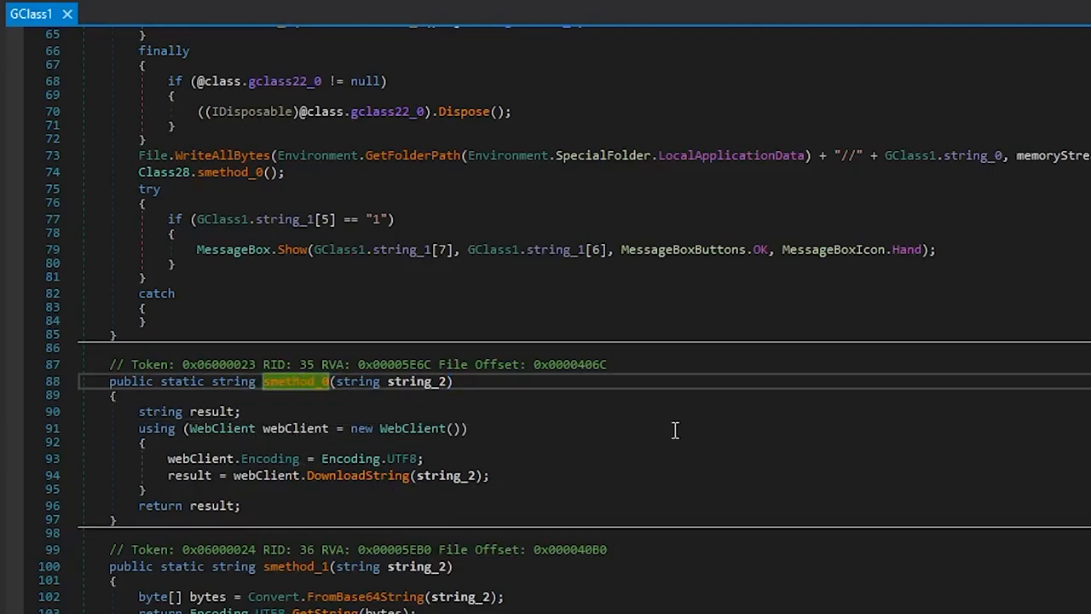
- Rename the string-downloading web method to getConfig so Main's config request calls it by name
{"action": "key", "text": "Alt+Enter"}
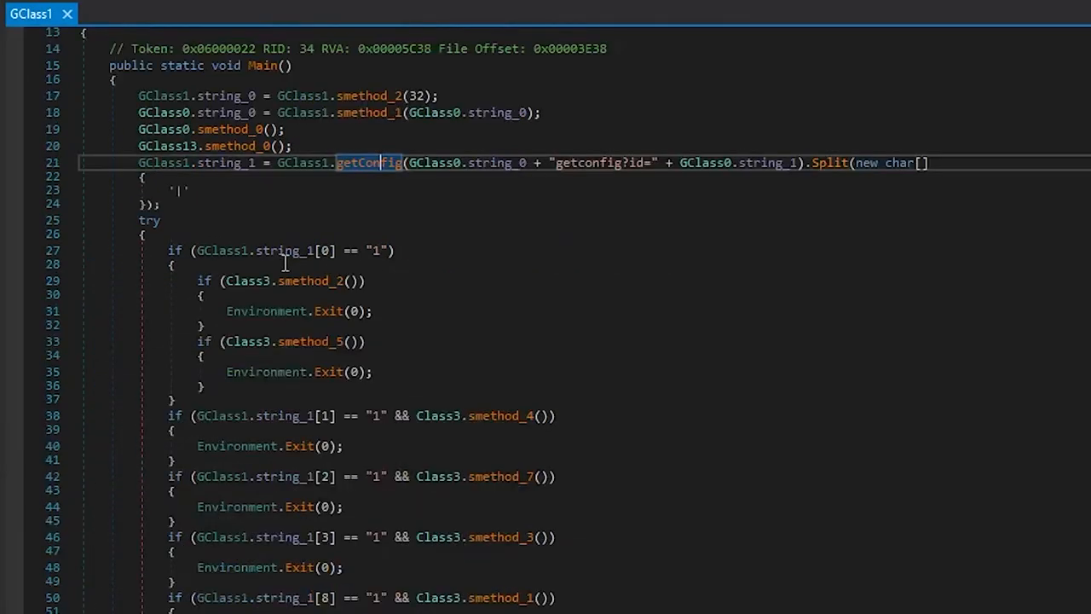
{"action": "mouse_move", "coordinate": [503, 164]}
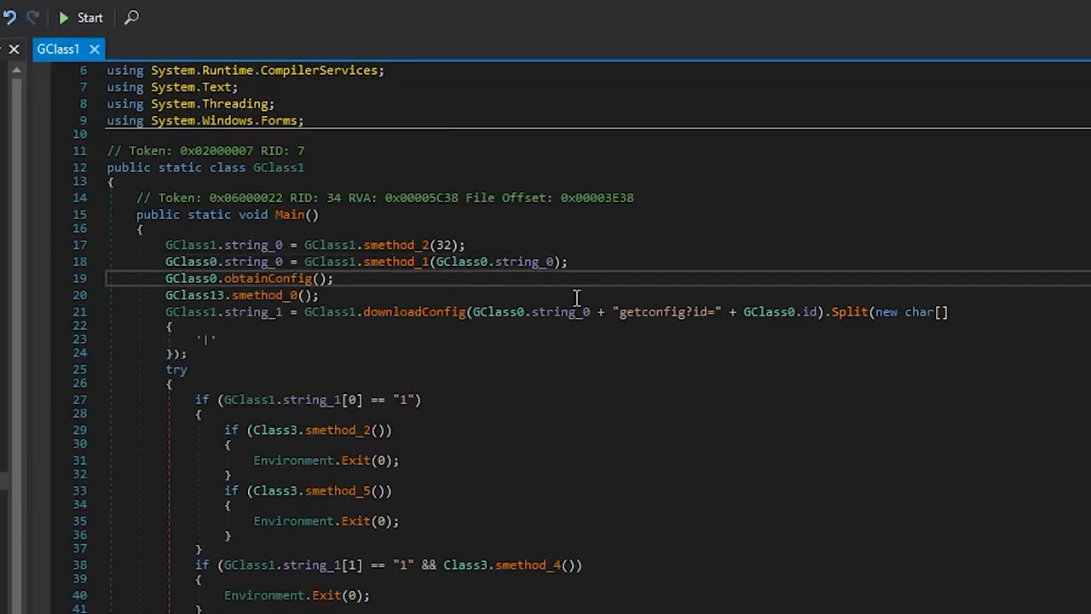
{"action": "mouse_move", "coordinate": [545, 312]}
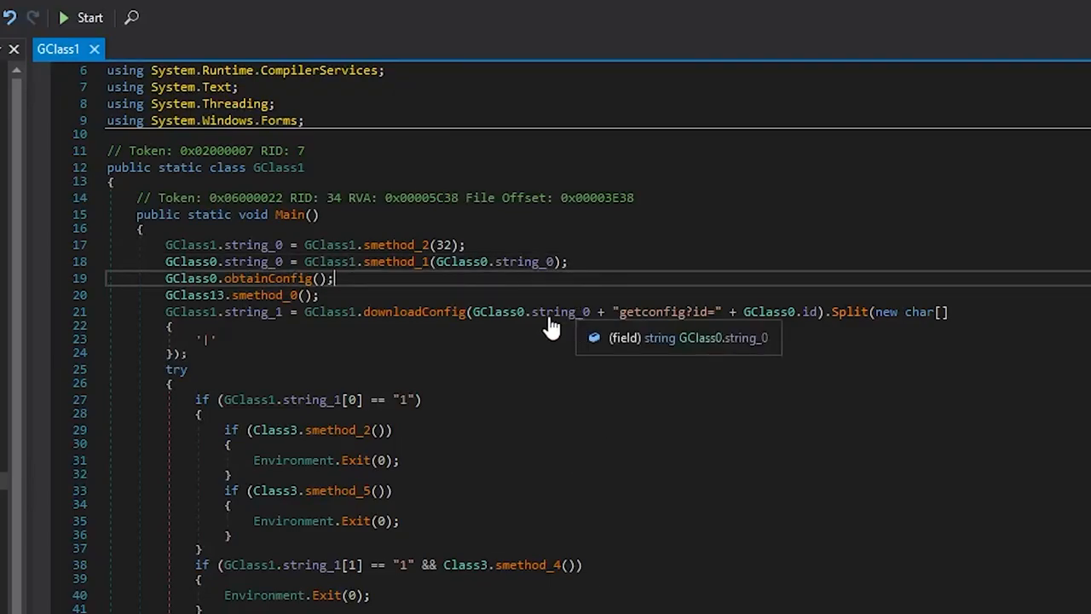
{"action": "mouse_move", "coordinate": [699, 321]}
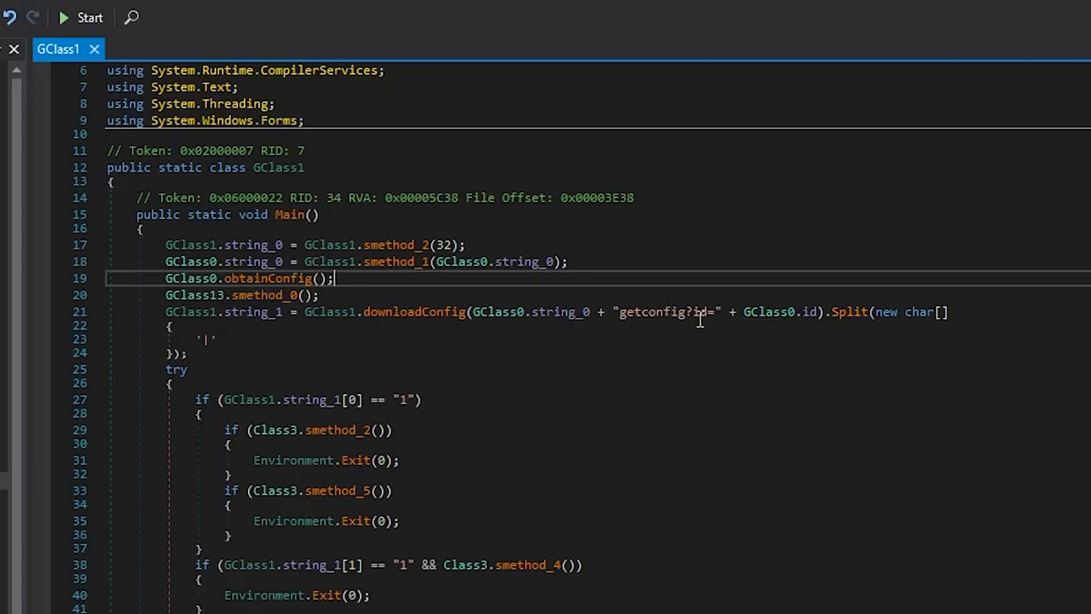
{"action": "mouse_move", "coordinate": [700, 312]}
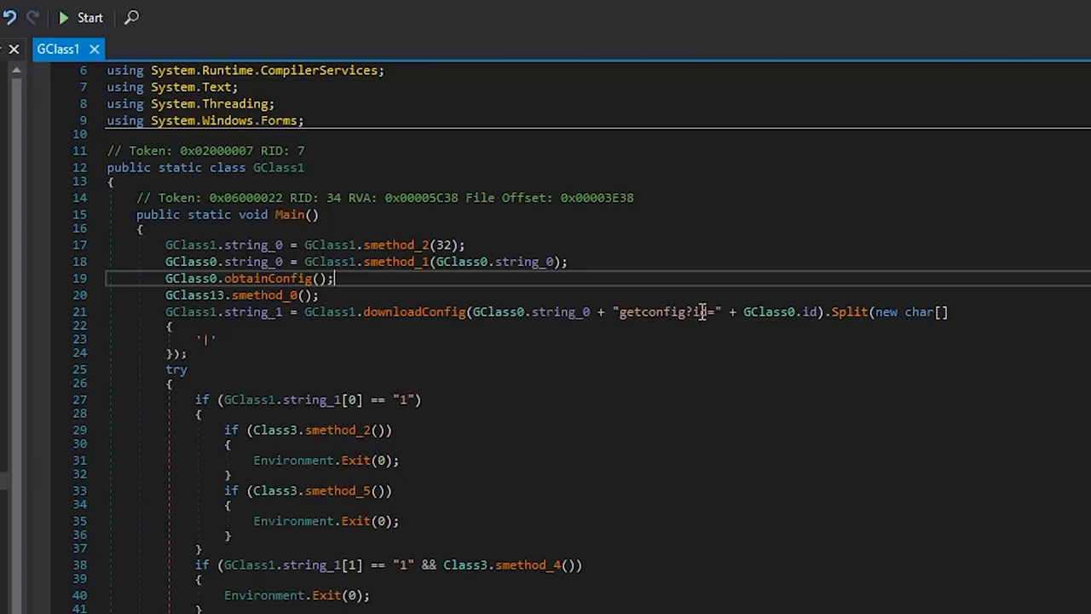
{"action": "mouse_move", "coordinate": [663, 320]}
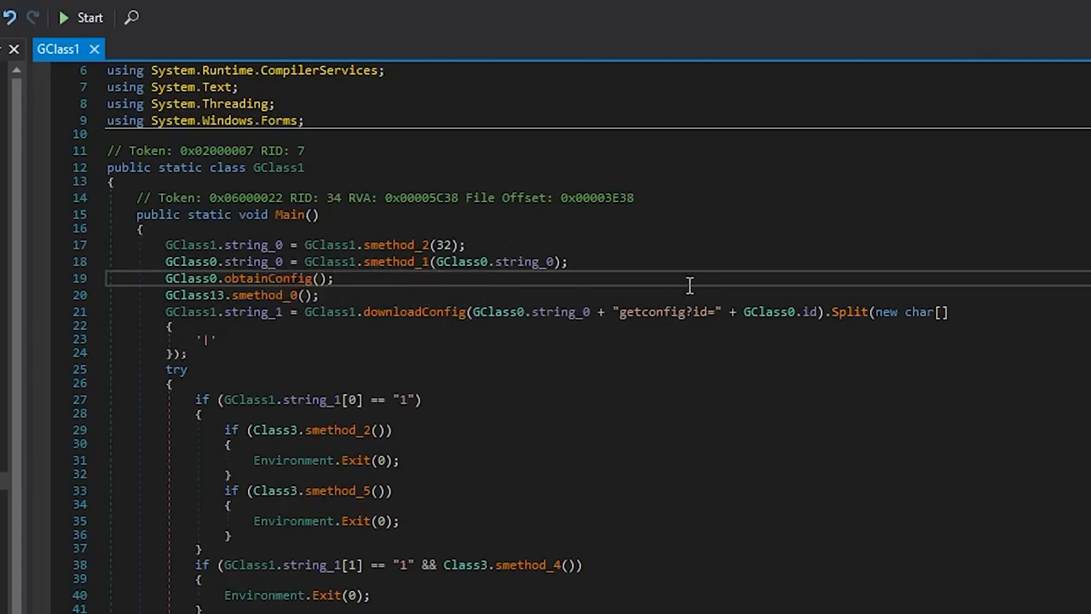
- Break on the line decoding GClass0.string_0 and start debugging dump-cleaned despite the extension warning
{"action": "left_click", "coordinate": [569, 262]}
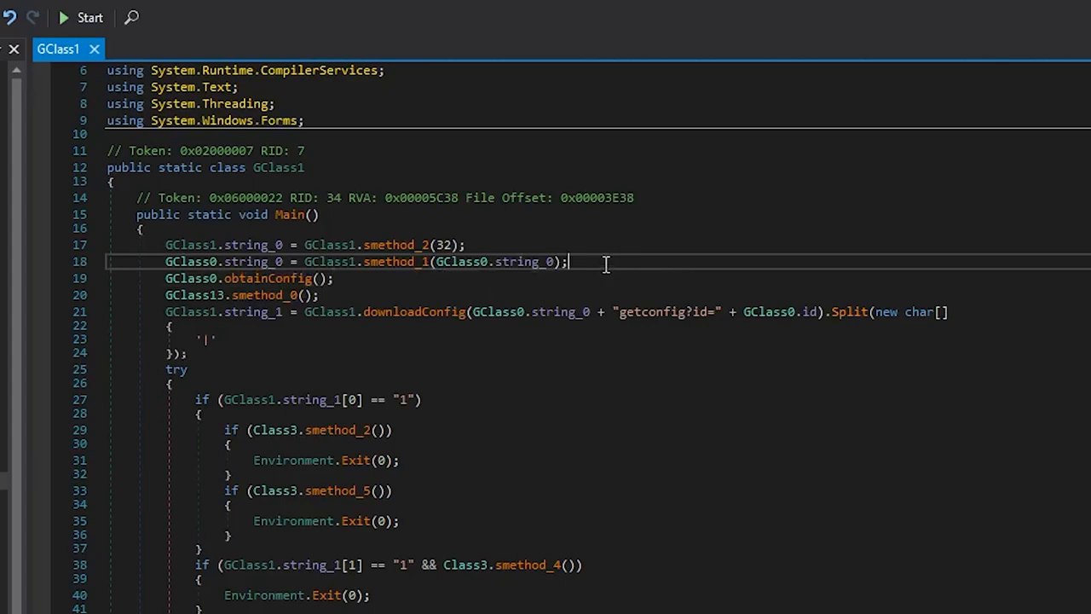
{"action": "mouse_move", "coordinate": [521, 289]}
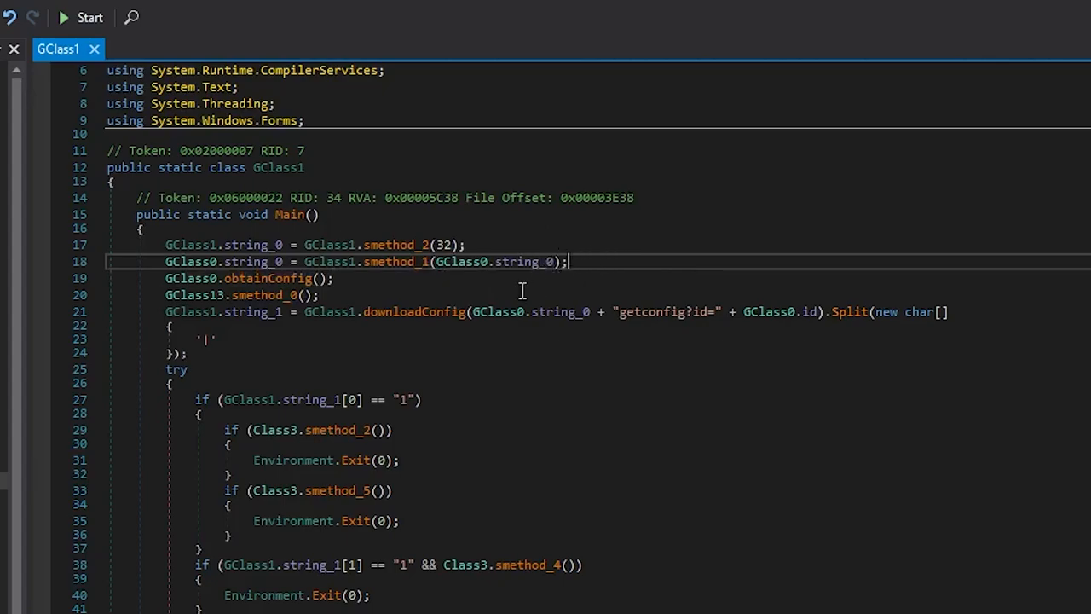
{"action": "right_click", "coordinate": [521, 290]}
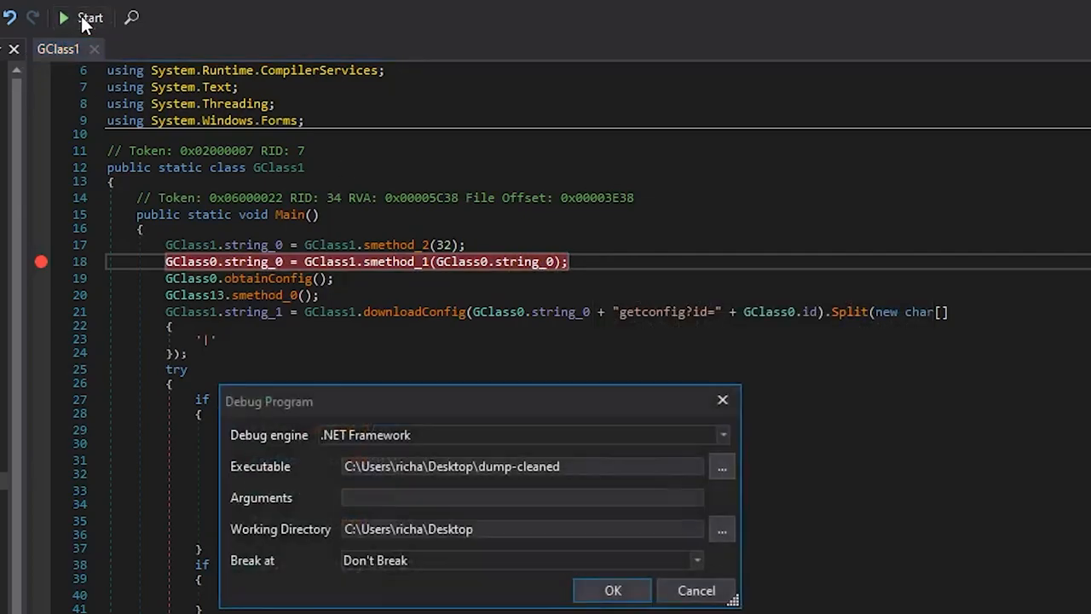
{"action": "left_click", "coordinate": [612, 590]}
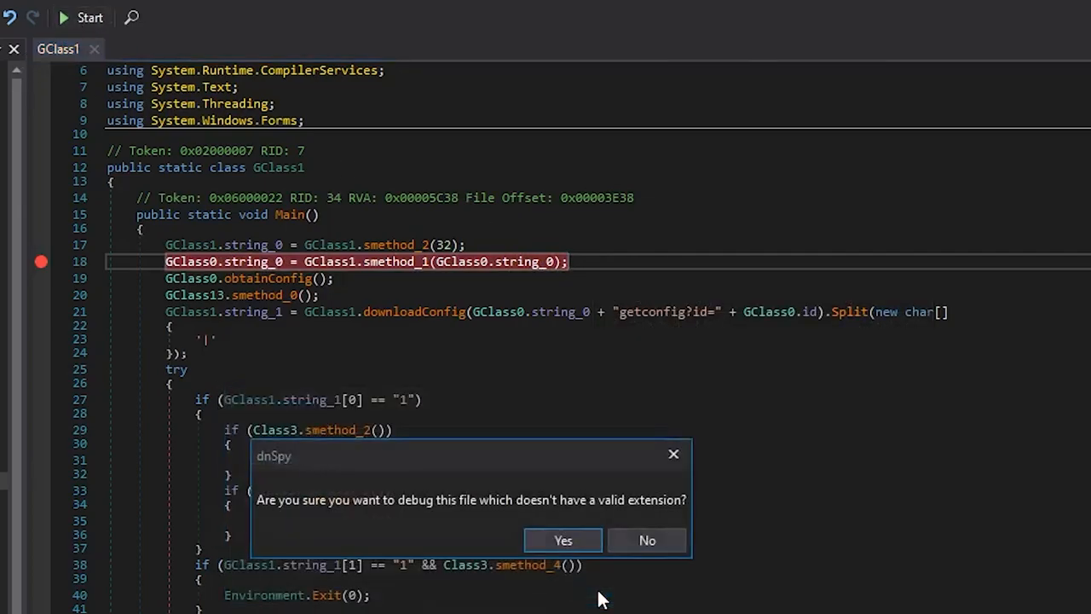
{"action": "mouse_move", "coordinate": [416, 532]}
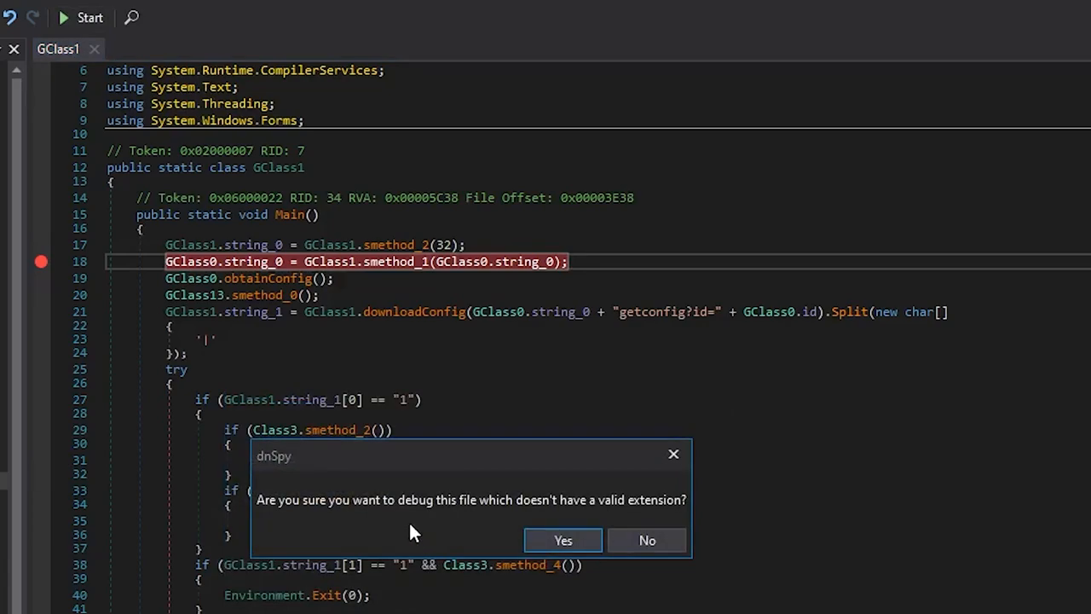
{"action": "mouse_move", "coordinate": [623, 515]}
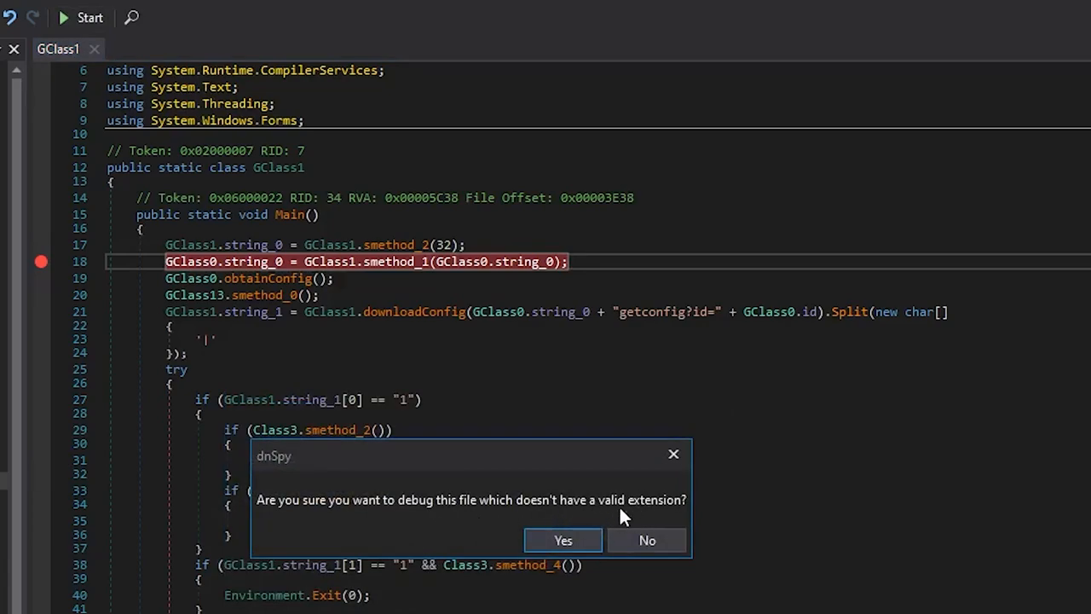
{"action": "left_click", "coordinate": [563, 539]}
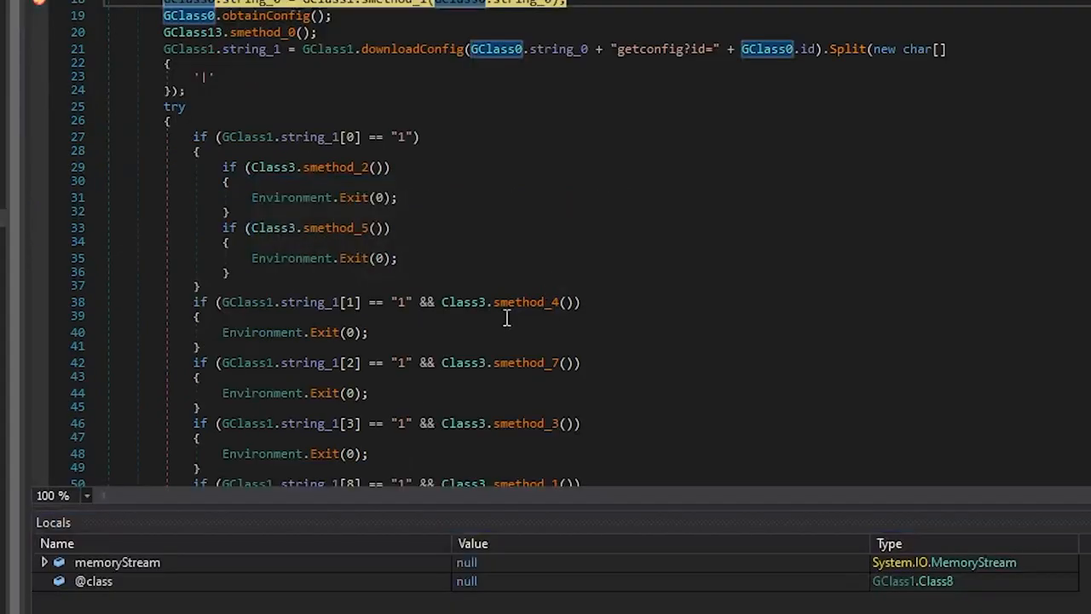
- Step over the decoding line and read the returned https URL in Locals
{"action": "left_click", "coordinate": [44, 563]}
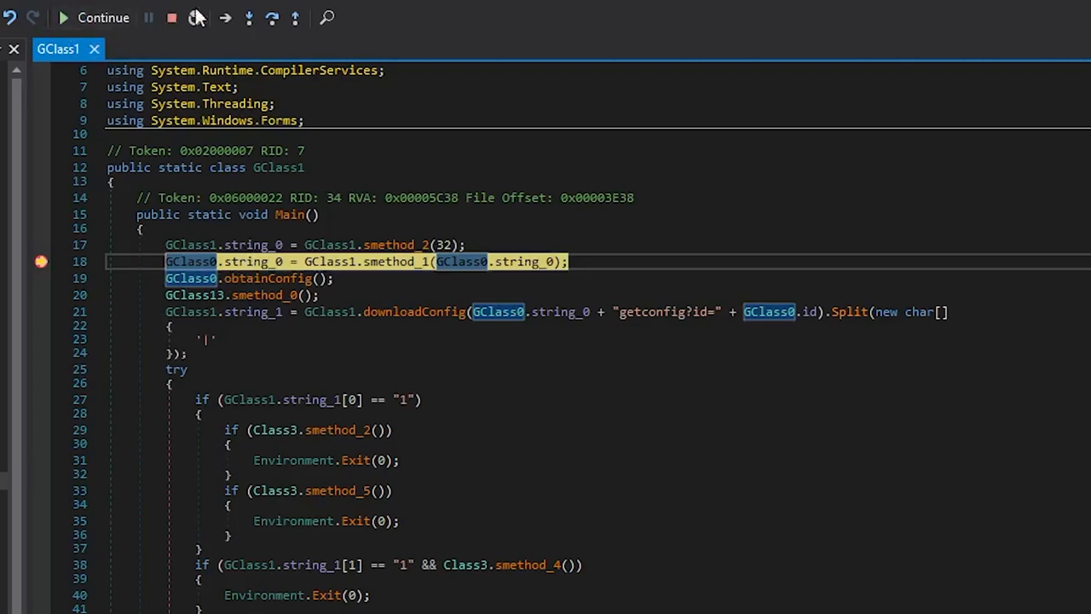
{"action": "left_click", "coordinate": [272, 17]}
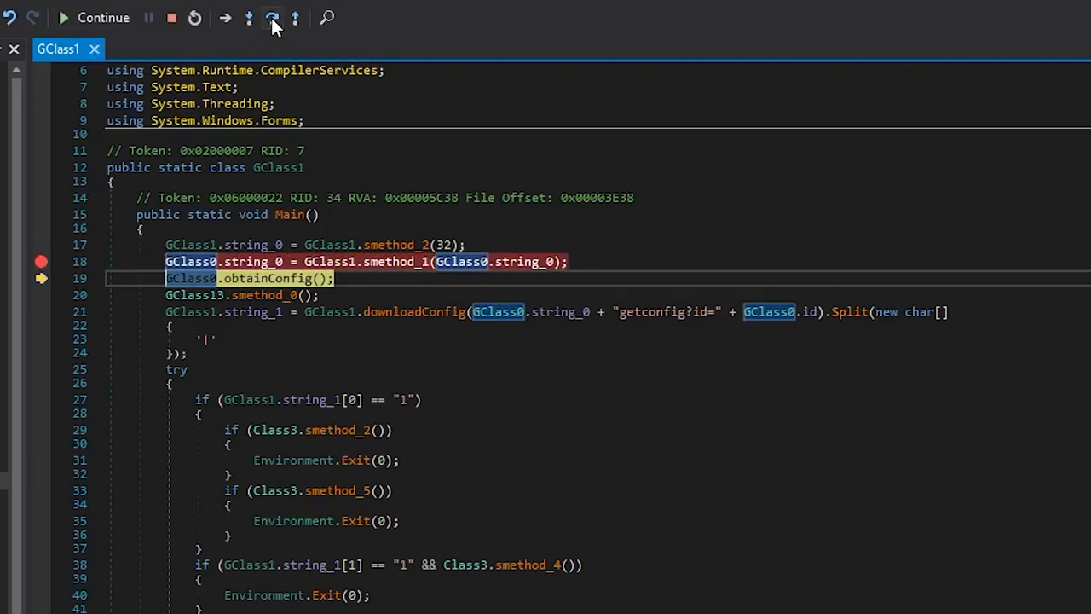
{"action": "left_click", "coordinate": [271, 17]}
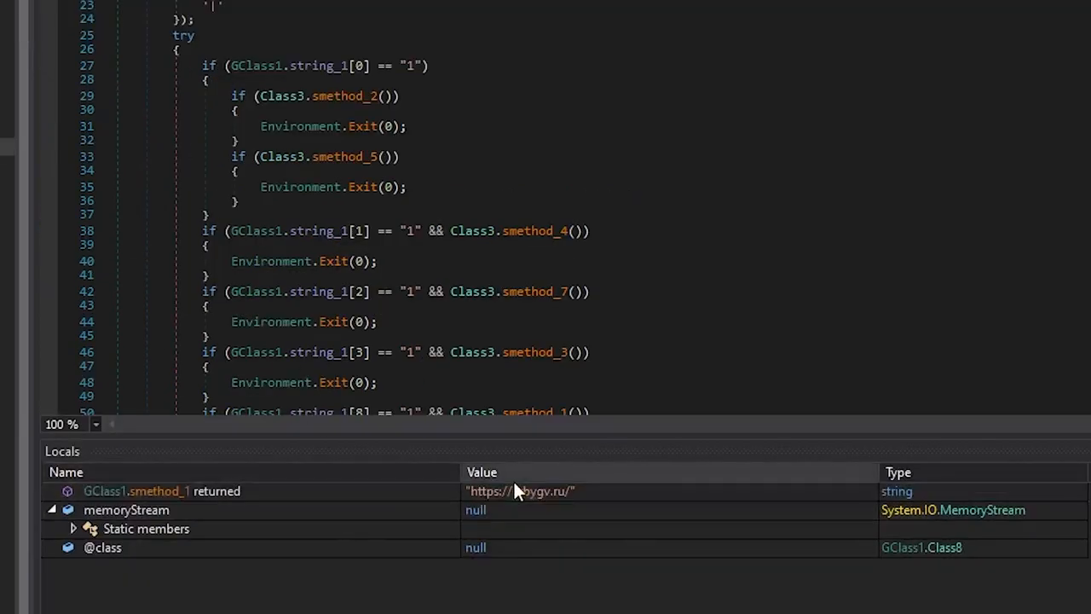
{"action": "mouse_move", "coordinate": [529, 491]}
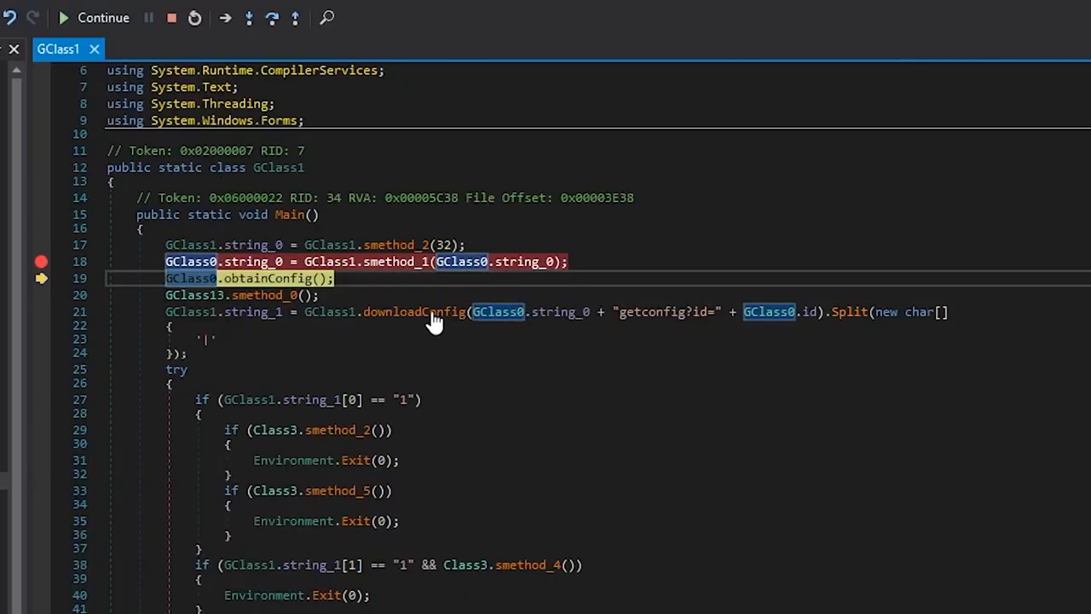
{"action": "mouse_move", "coordinate": [443, 322]}
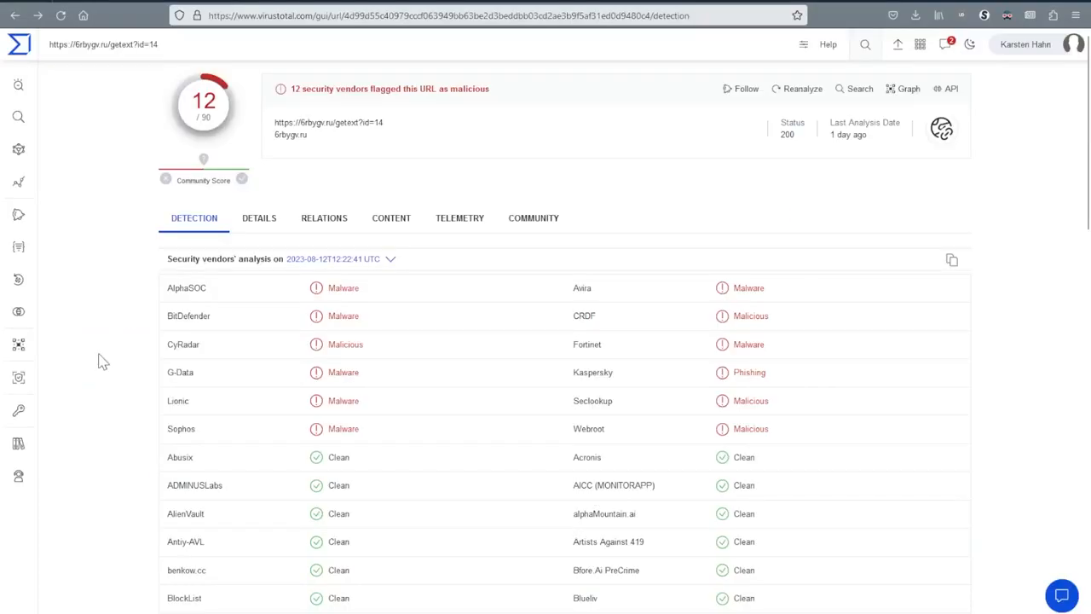
{"action": "mouse_move", "coordinate": [290, 136]}
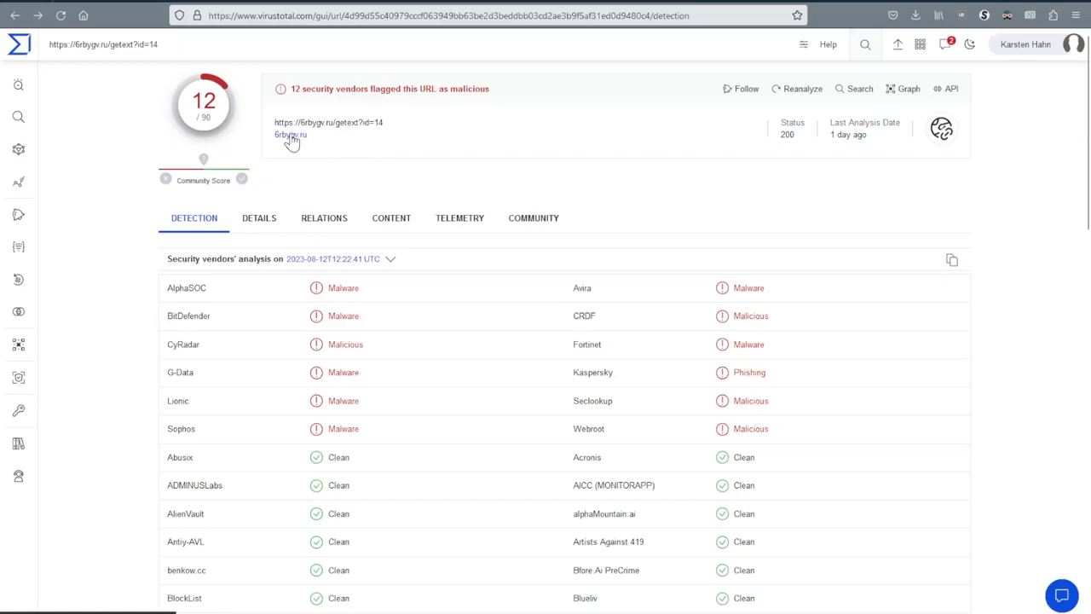
{"action": "mouse_move", "coordinate": [401, 135]}
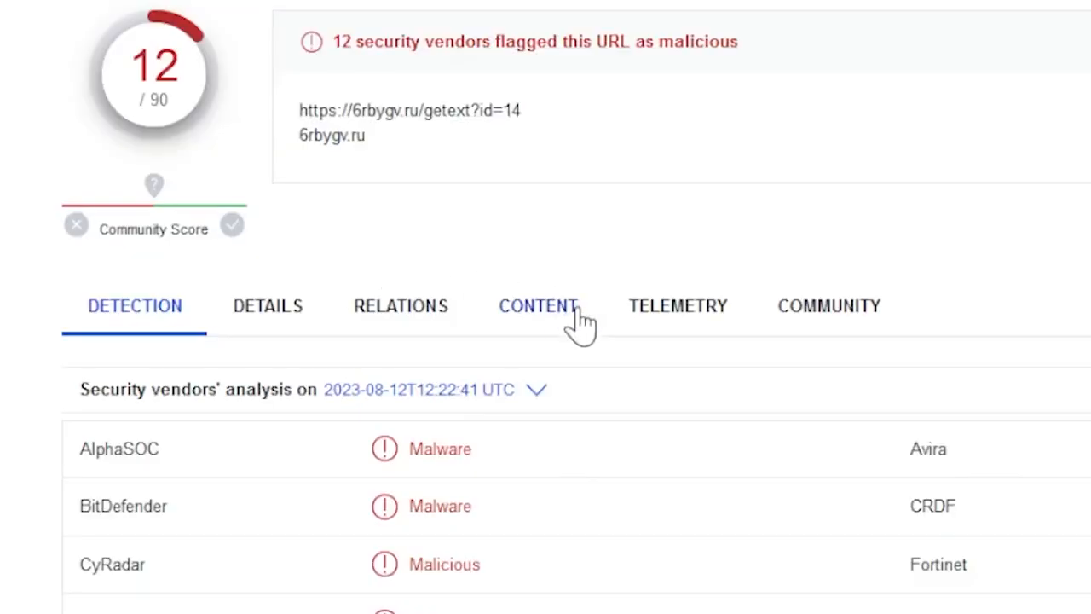
- Show the Content returned by the flagged getext URL: file masks like *.txt, *.wallet, *seed*
{"action": "left_click", "coordinate": [539, 307]}
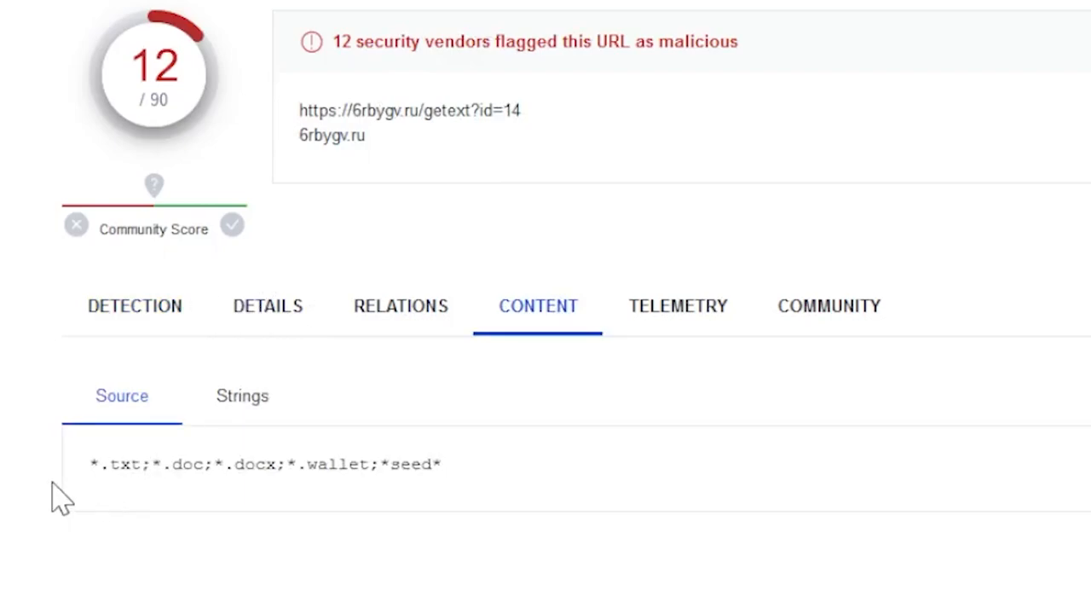
{"action": "mouse_move", "coordinate": [162, 491]}
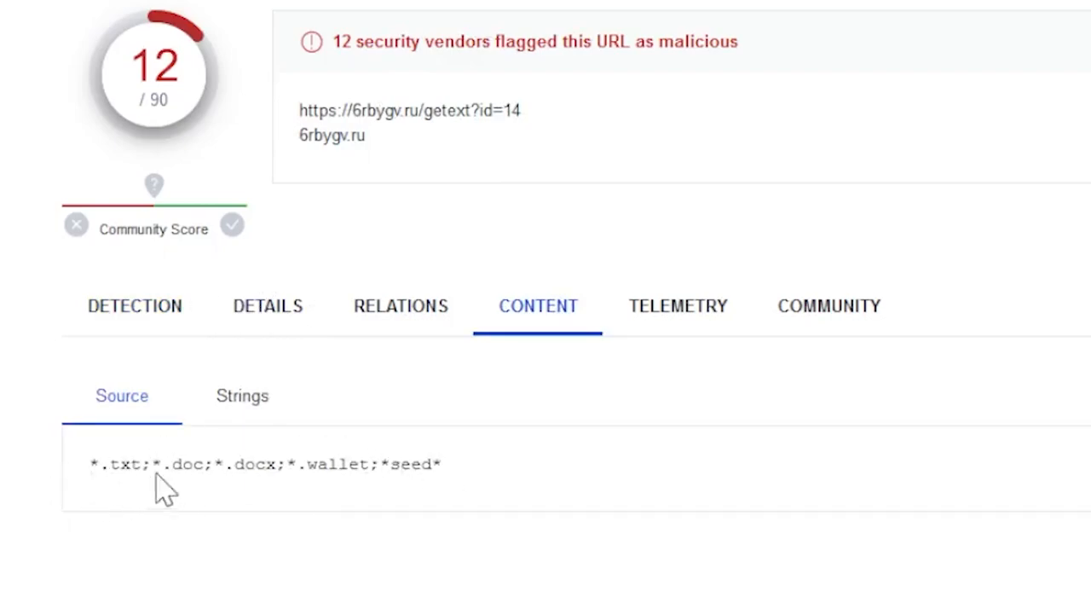
{"action": "mouse_move", "coordinate": [498, 496]}
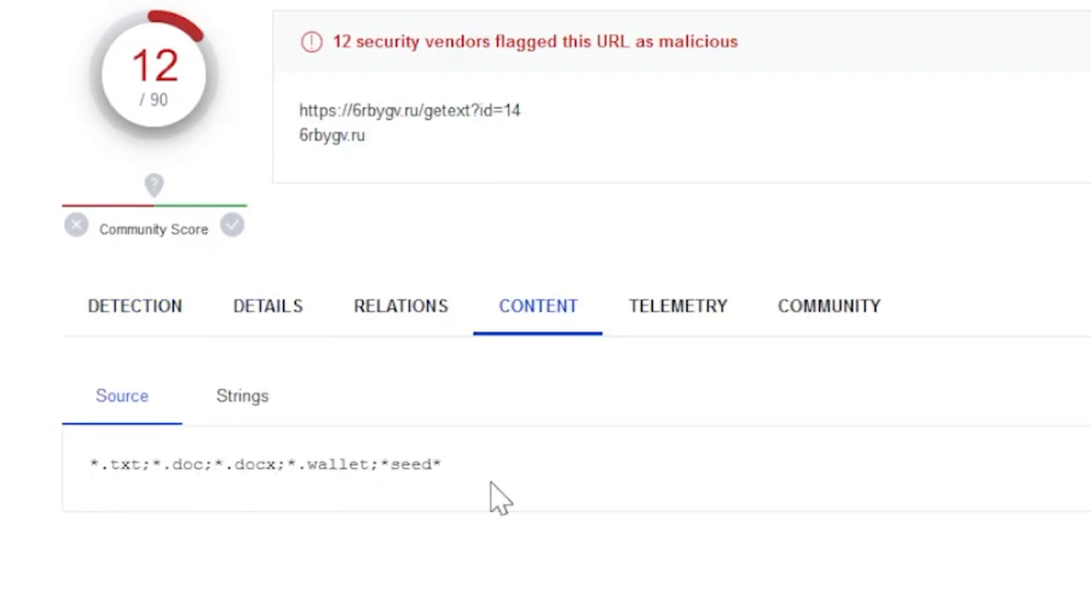
{"action": "mouse_move", "coordinate": [866, 201]}
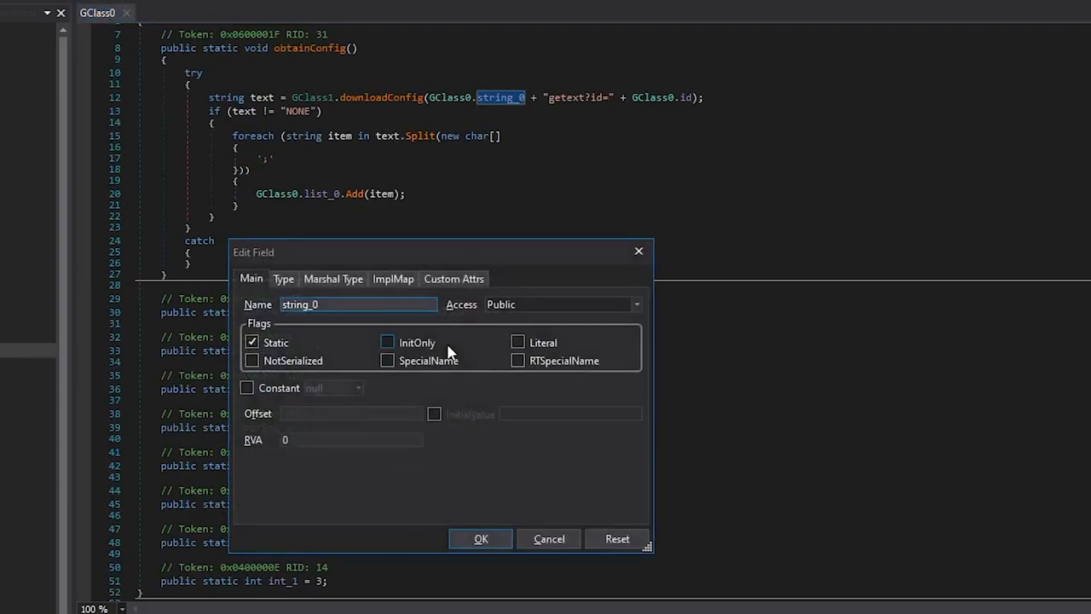
- Rename the C2 address field string_0 to c2URL and confirm the second field's new name
{"action": "type", "text": "c2URL"}
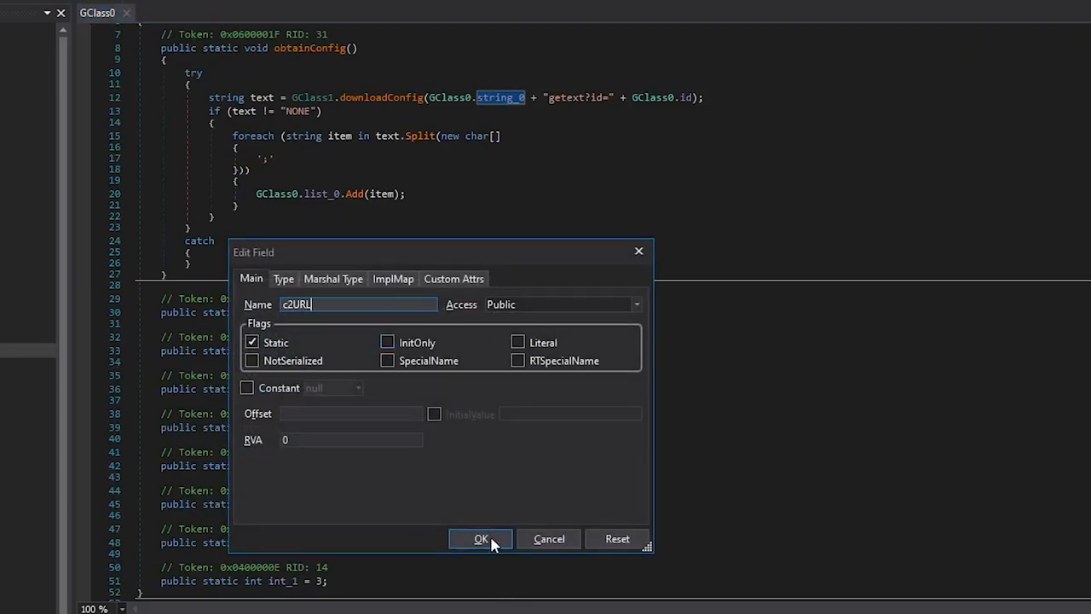
{"action": "left_click", "coordinate": [480, 539]}
{"action": "type", "text": "steale"}
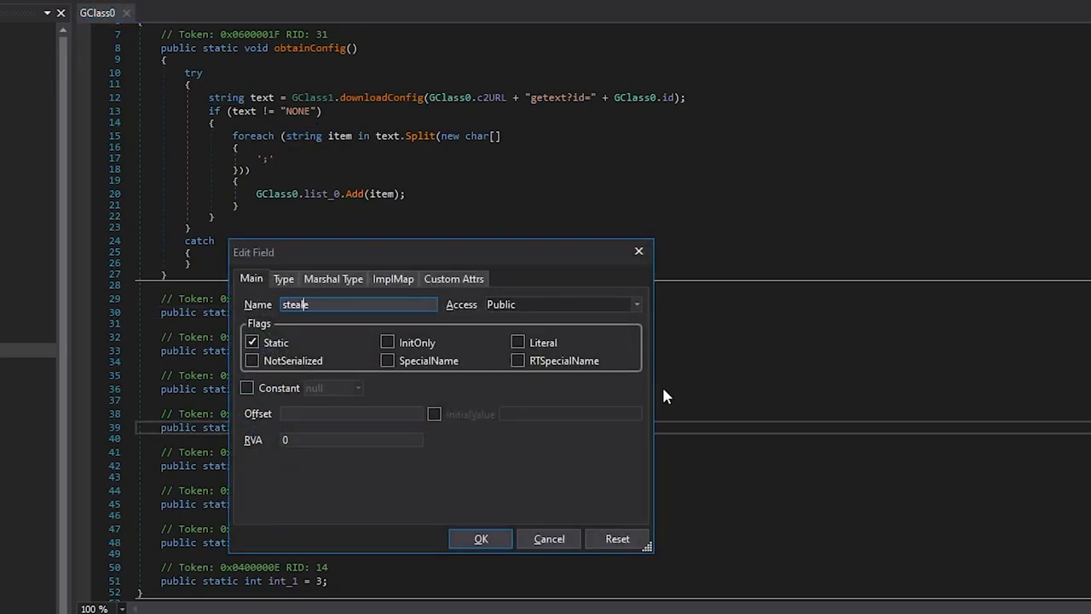
{"action": "left_click", "coordinate": [481, 538]}
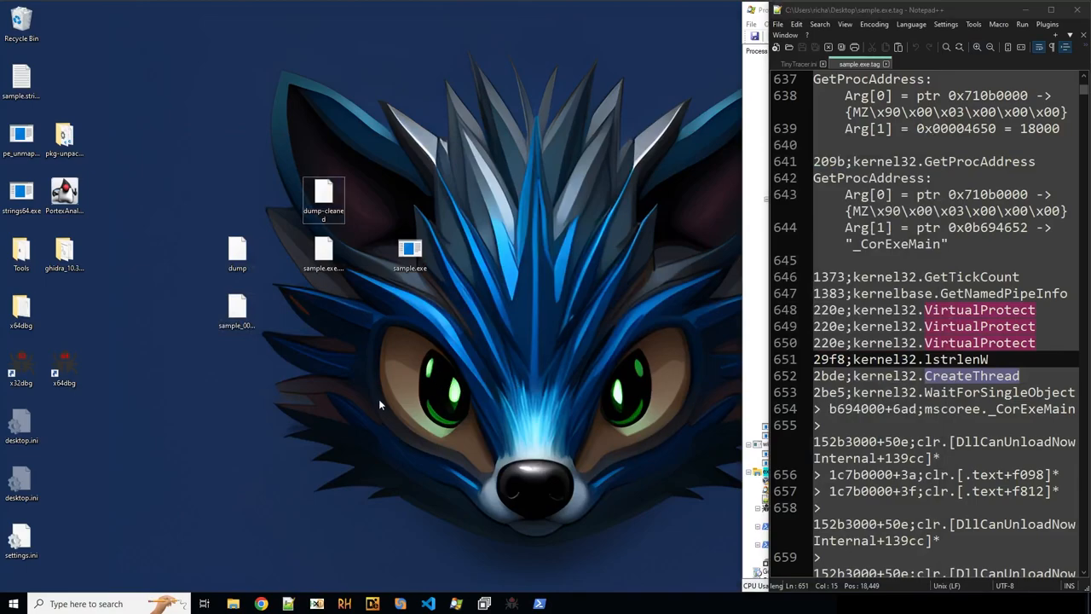
{"action": "mouse_move", "coordinate": [469, 104]}
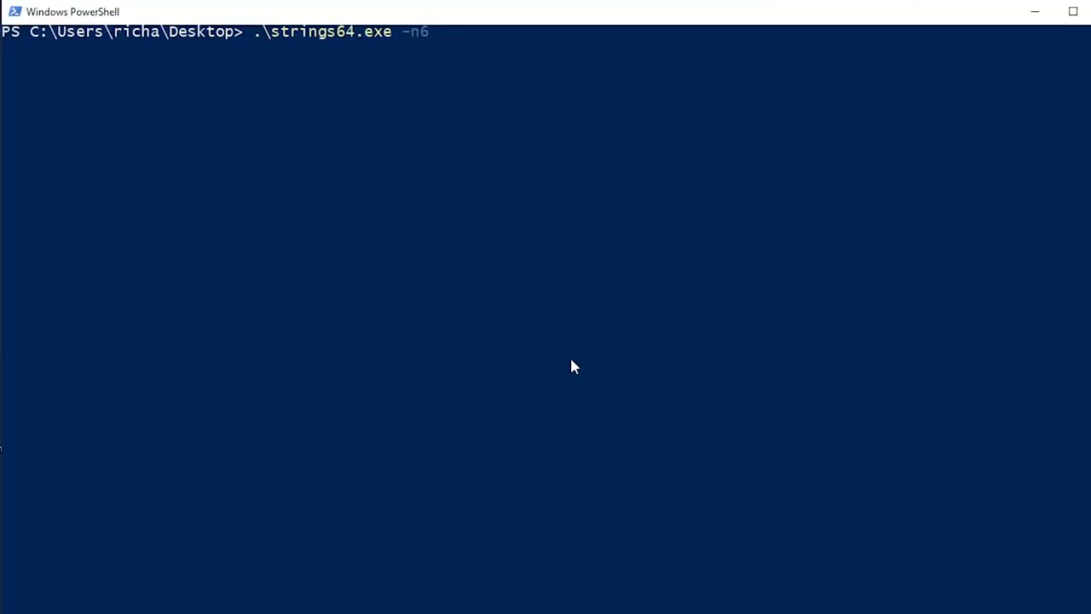
- Run strings64 -n6 on dump-cleaned into dumpcleaned.st and start opening it in notepad
{"action": "type", "text": ".\\dump-cleaned >"}
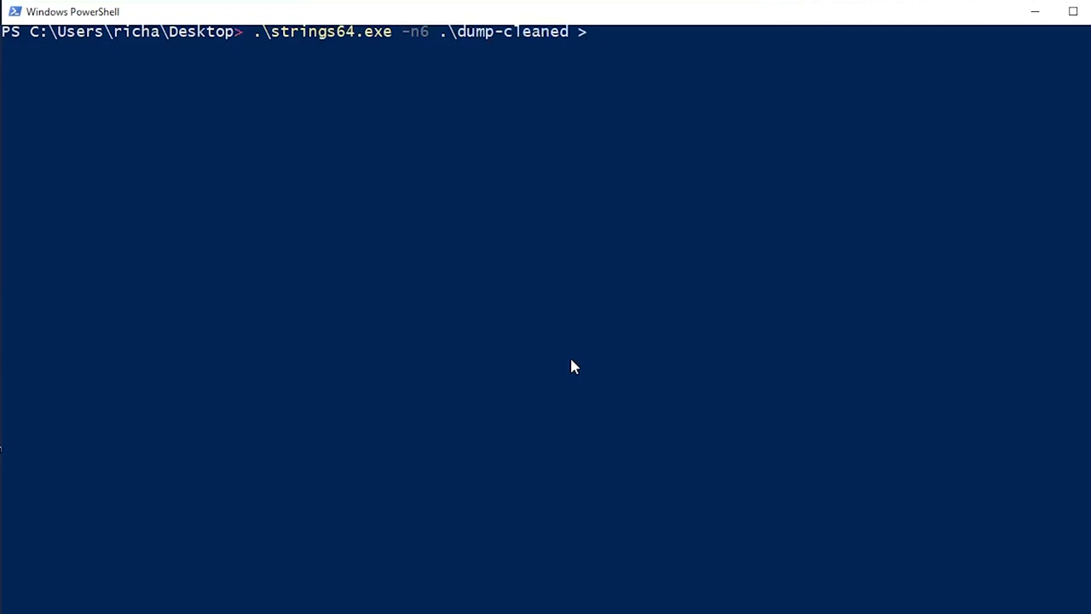
{"action": "type", "text": "dumpcleaned.st"}
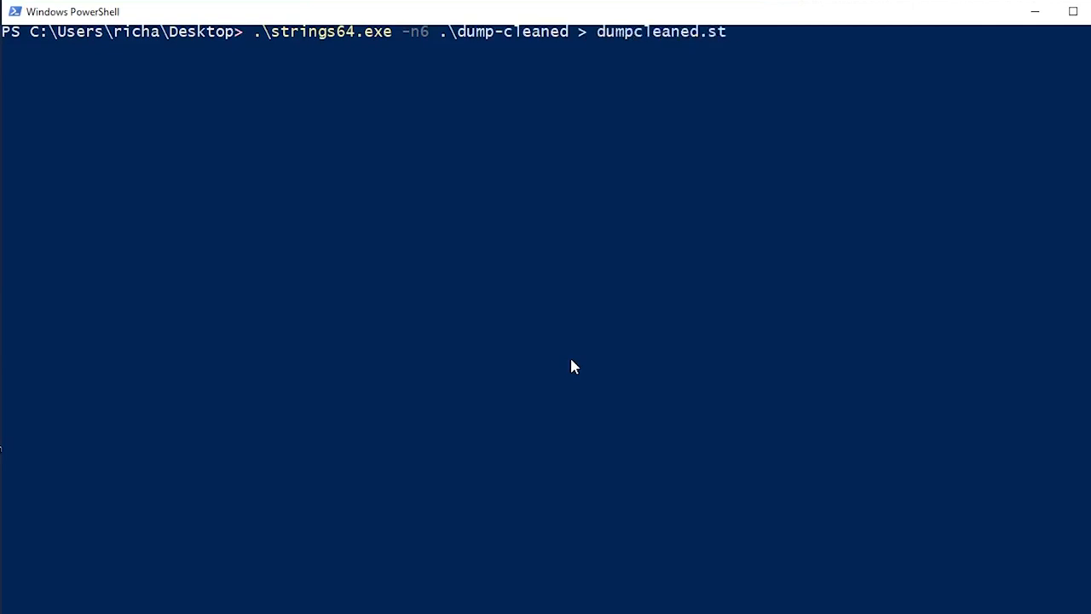
{"action": "type", "text": "notepad dump"}
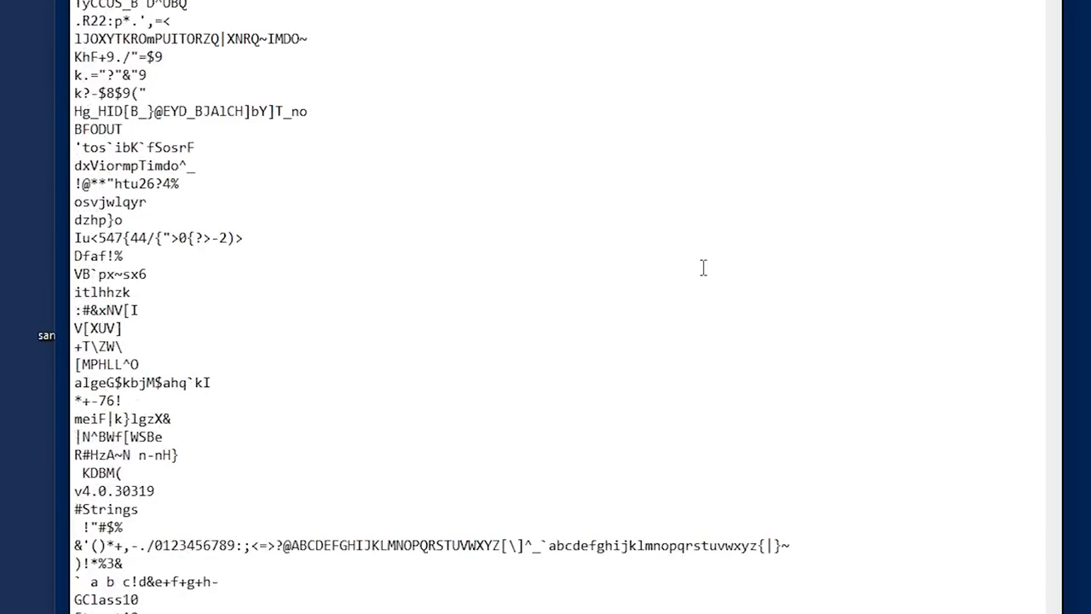
- Scroll the extracted strings and mark the getext?id=, encoded address and AGNIANE lines
{"action": "scroll", "scroll_direction": "down", "scroll_amount": 3}
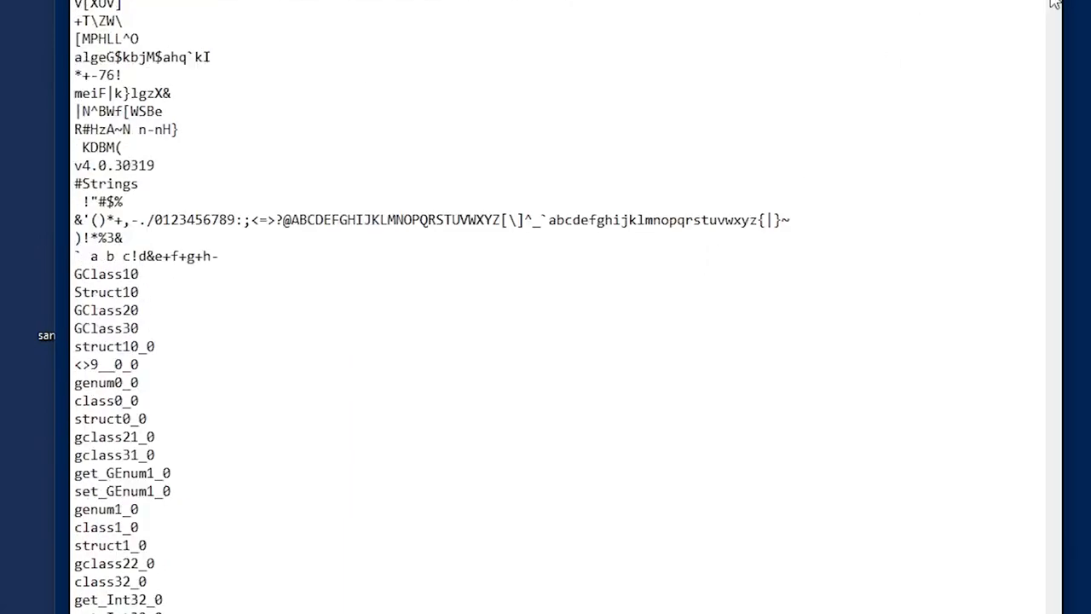
{"action": "scroll", "scroll_direction": "down", "scroll_amount": 3}
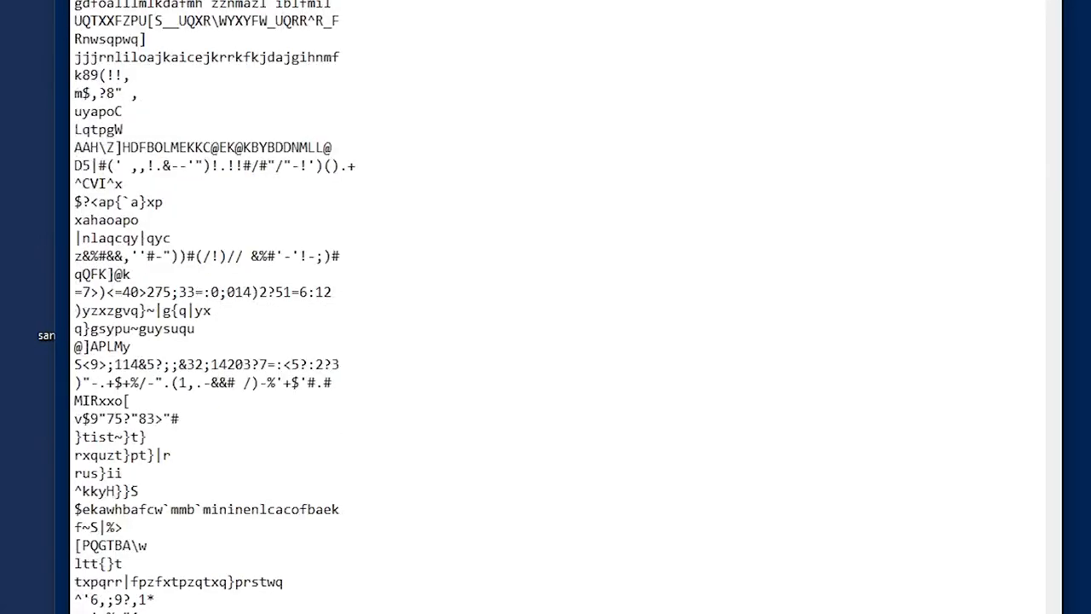
{"action": "scroll", "scroll_direction": "down", "scroll_amount": 3}
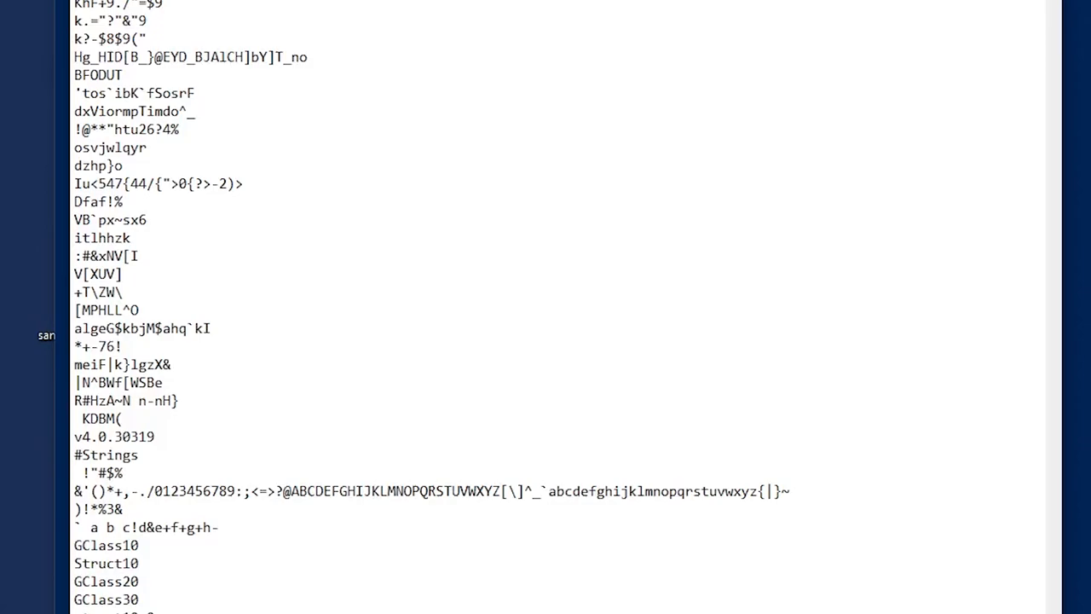
{"action": "scroll", "scroll_direction": "down", "scroll_amount": 3}
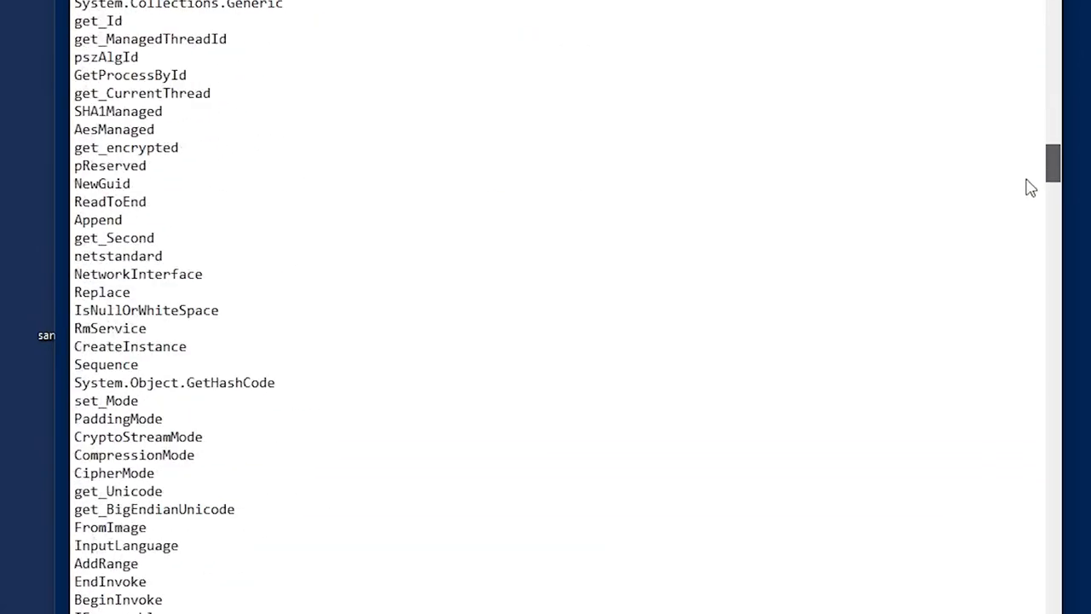
{"action": "scroll", "scroll_direction": "down", "scroll_amount": 3}
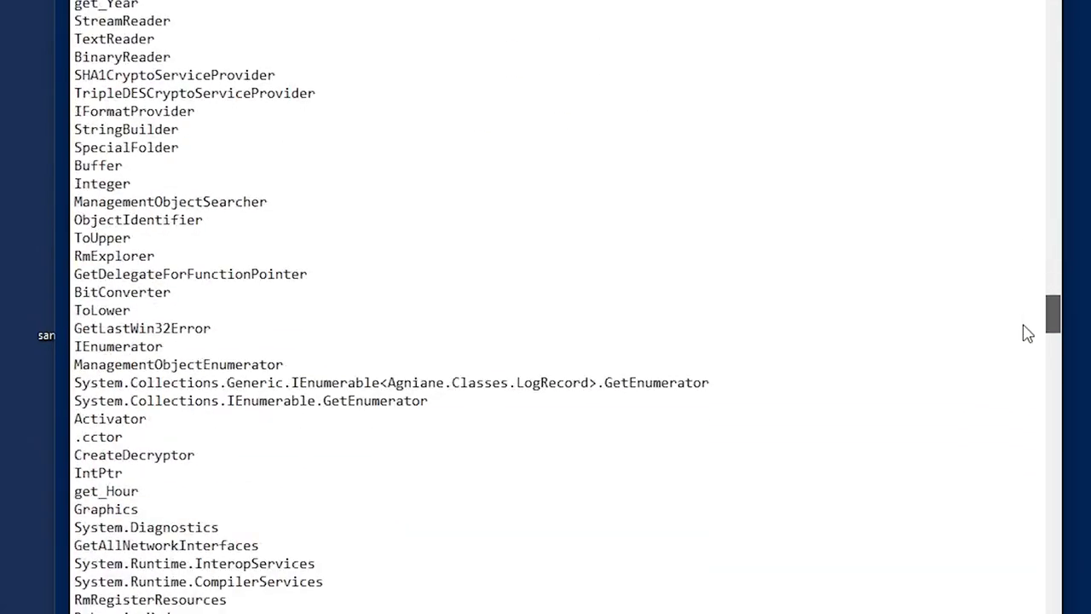
{"action": "scroll", "scroll_direction": "down", "scroll_amount": 3}
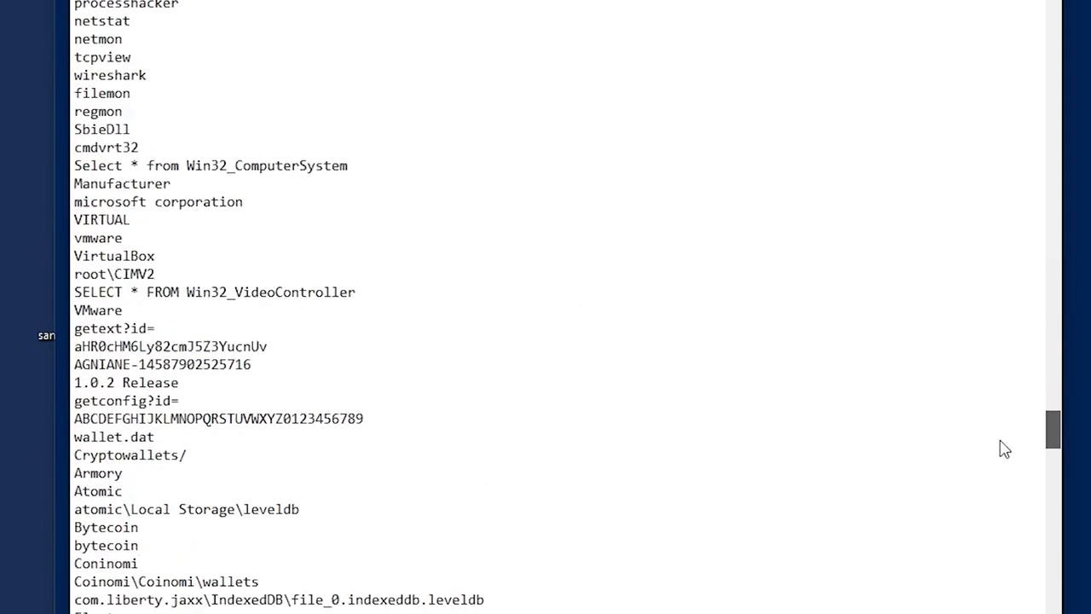
{"action": "scroll", "scroll_direction": "down", "scroll_amount": 3}
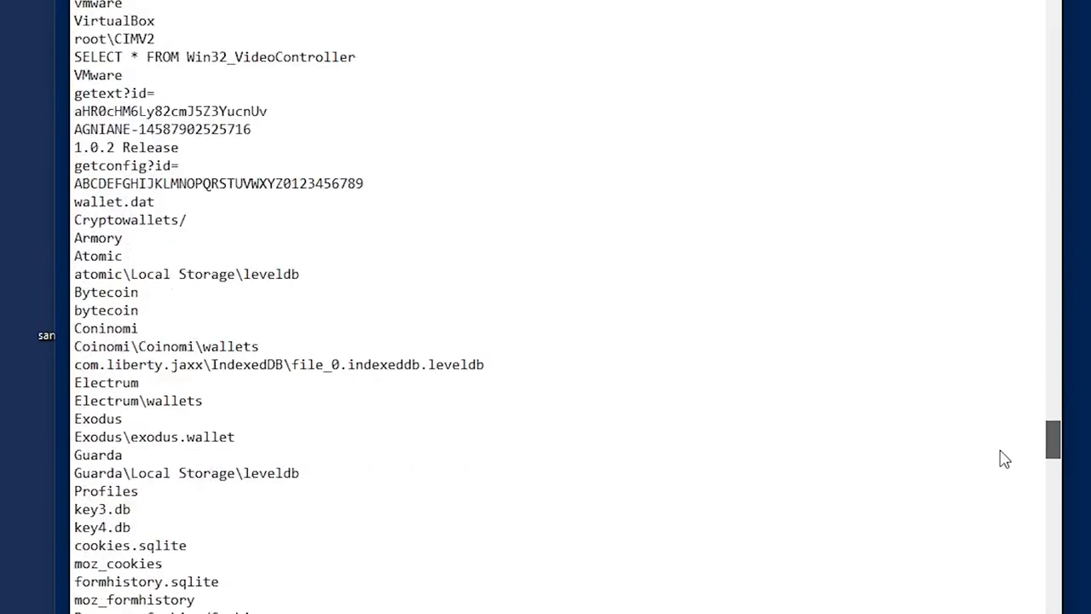
{"action": "scroll", "scroll_direction": "down", "scroll_amount": 3}
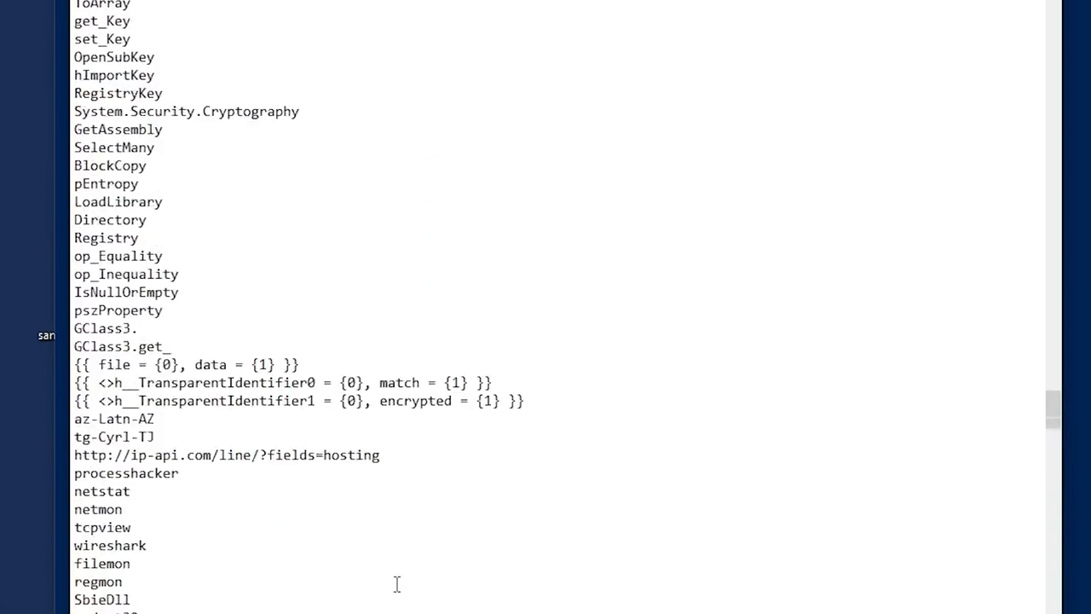
{"action": "scroll", "scroll_direction": "down", "scroll_amount": 3}
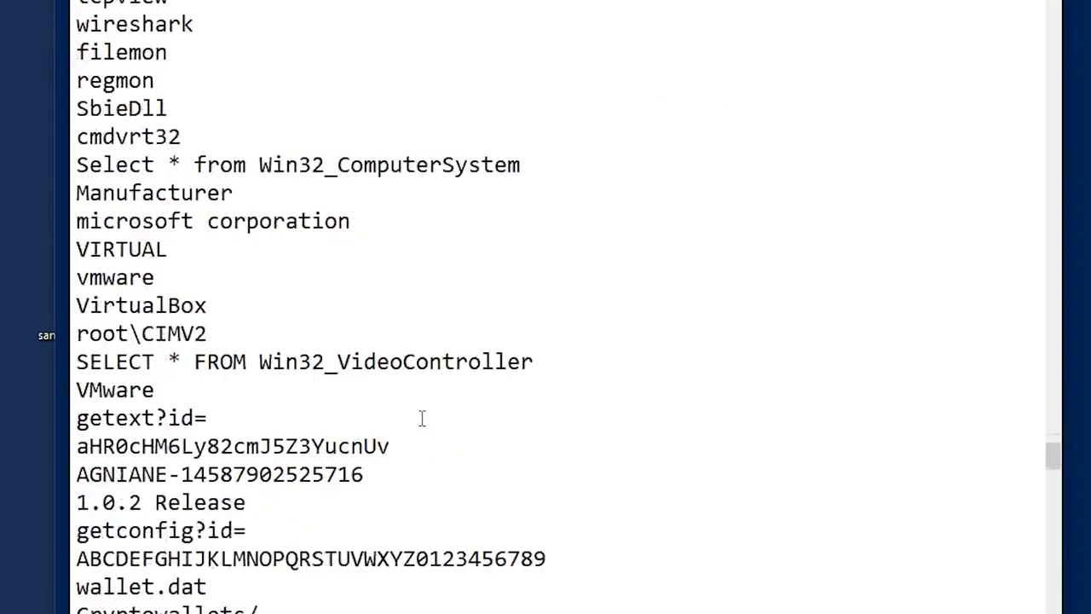
{"action": "scroll", "scroll_direction": "down", "scroll_amount": 3}
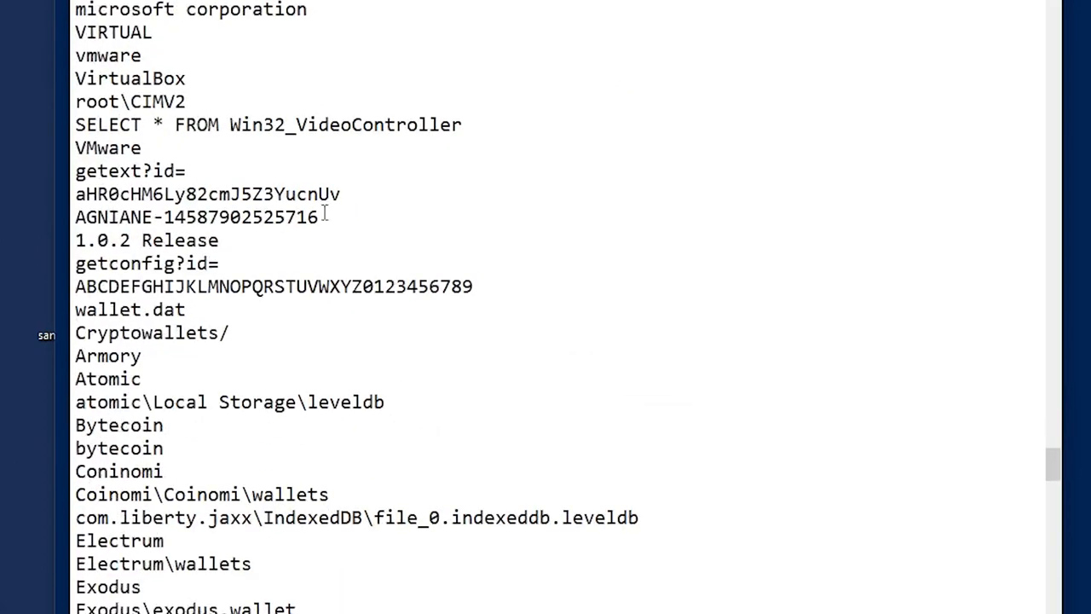
{"action": "left_click_drag", "start_coordinate": [75, 171], "coordinate": [321, 217]}
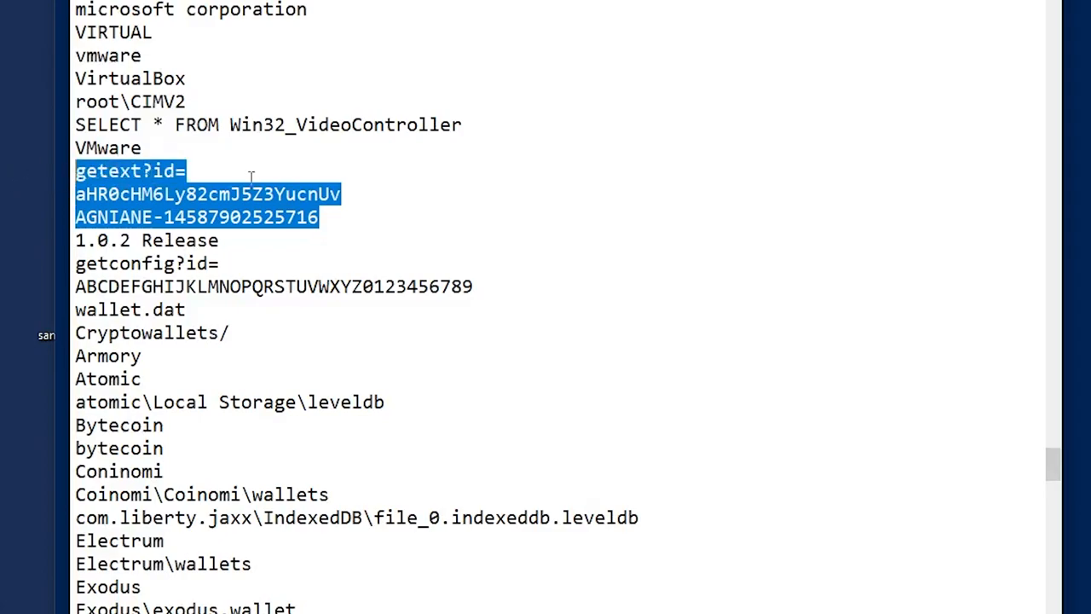
- Continue past the wallet paths down to the Agniane Stealer banner template
{"action": "scroll", "scroll_direction": "down", "scroll_amount": 3}
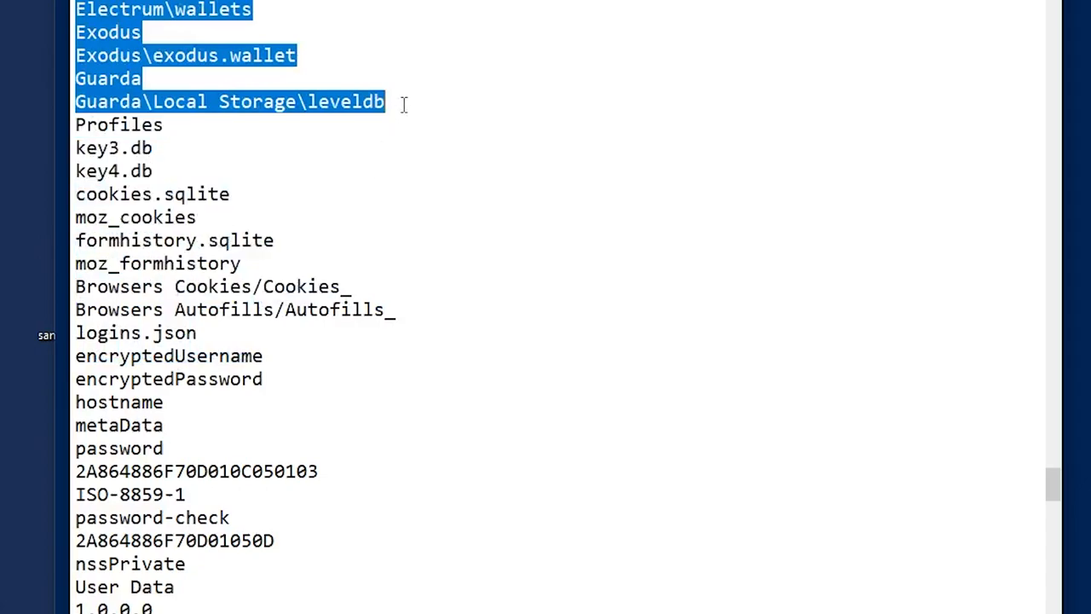
{"action": "left_click", "coordinate": [231, 195]}
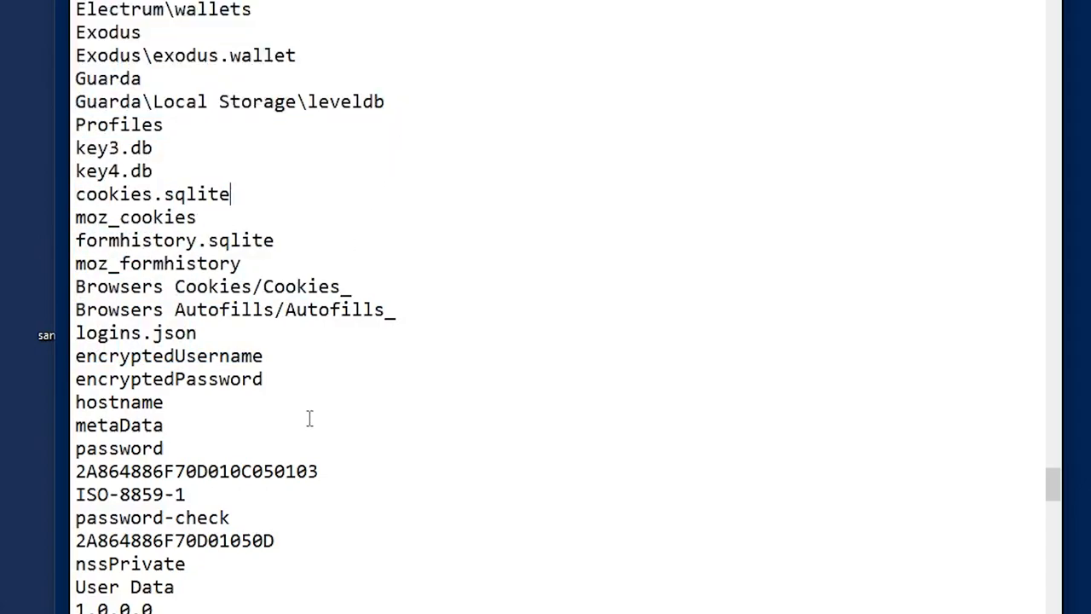
{"action": "scroll", "scroll_direction": "down", "scroll_amount": 3}
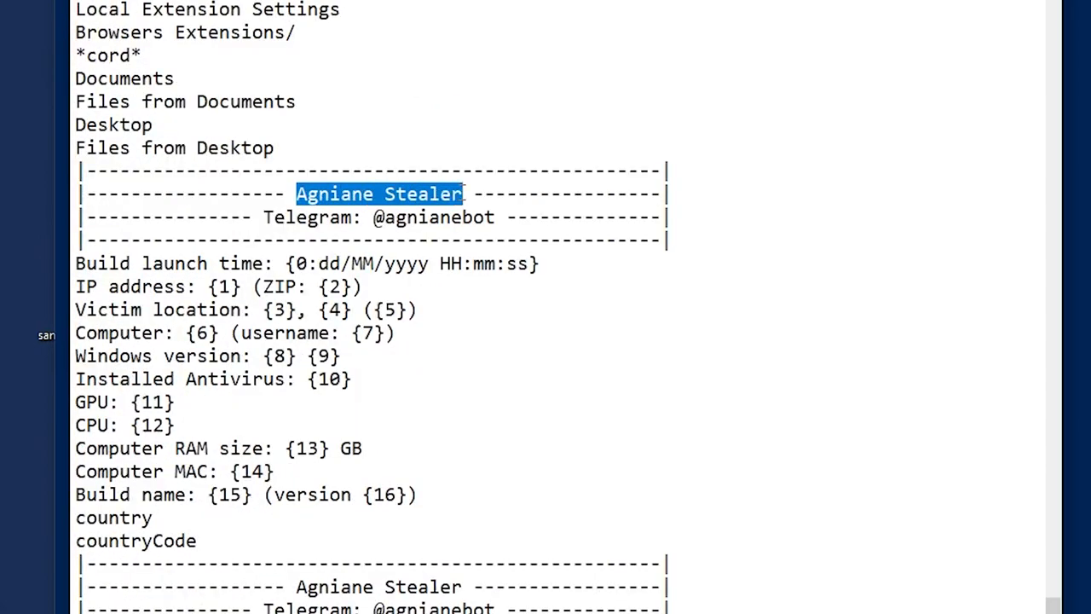
{"action": "scroll", "scroll_direction": "down", "scroll_amount": 3}
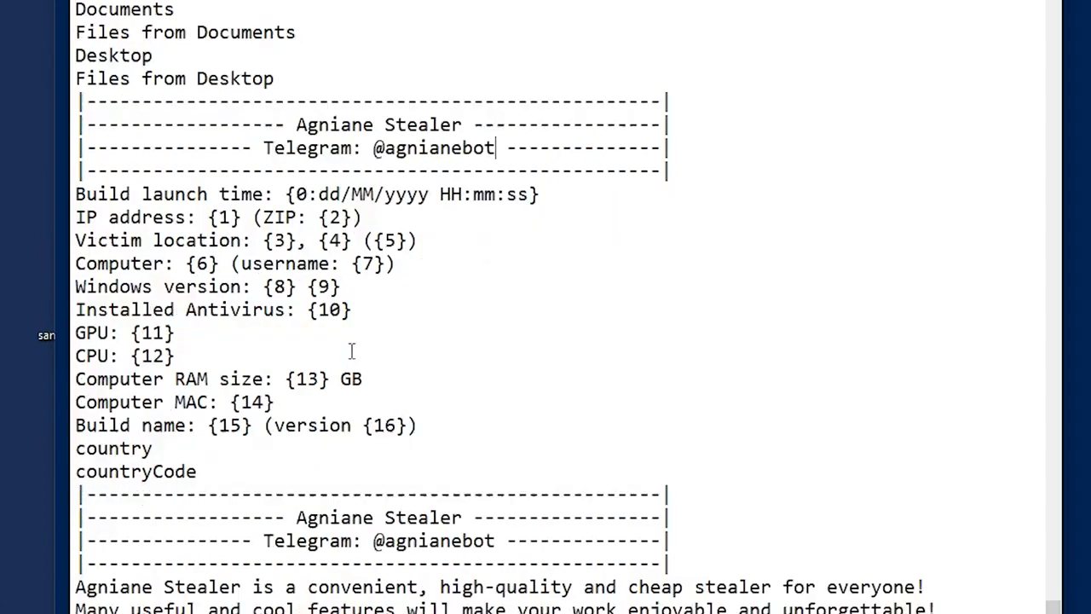
{"action": "scroll", "scroll_direction": "down", "scroll_amount": 3}
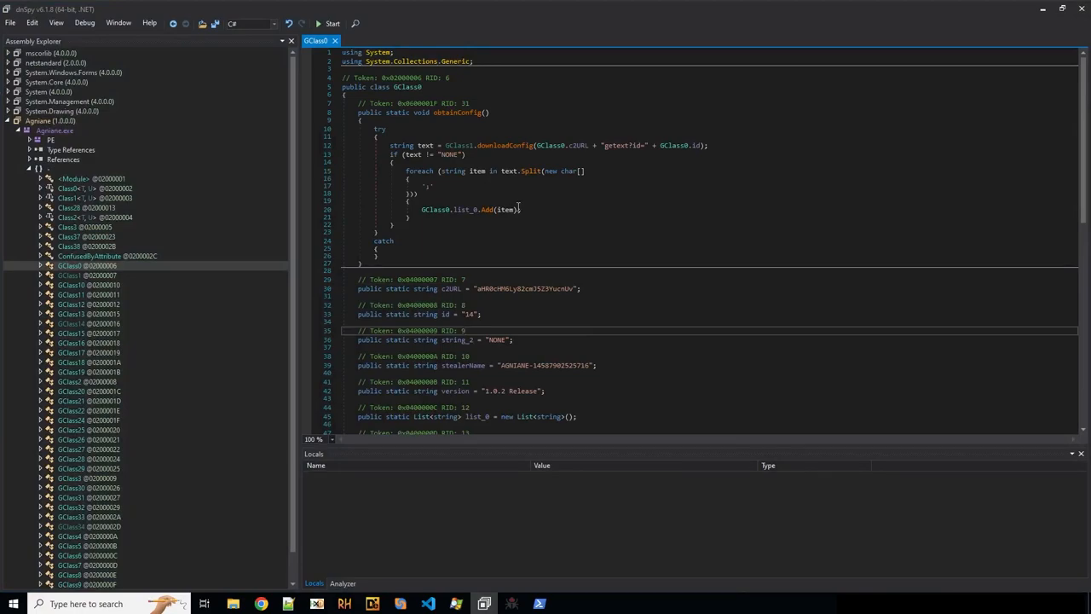
{"action": "mouse_move", "coordinate": [463, 269]}
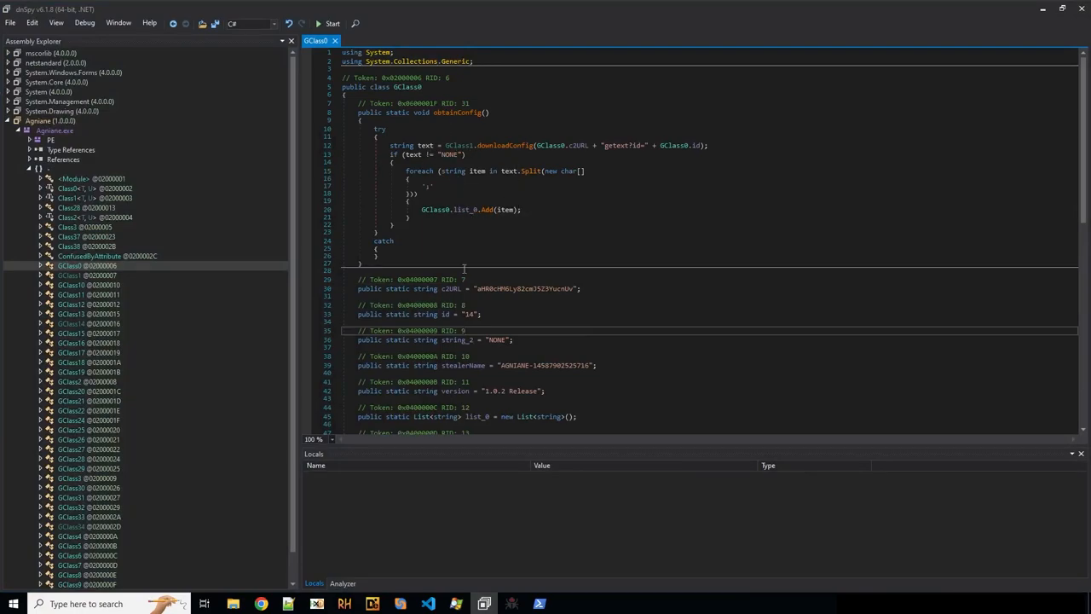
- In GClass1, rename the downloaded settings field string_1 to config for Main's exit checks
{"action": "left_click", "coordinate": [54, 129]}
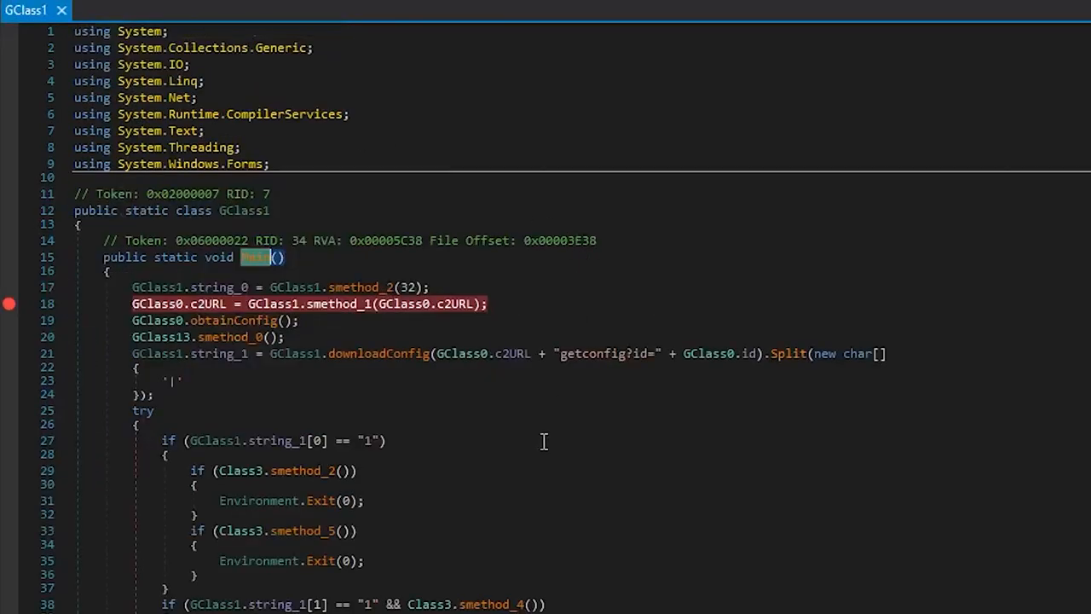
{"action": "scroll", "scroll_direction": "down", "scroll_amount": 3}
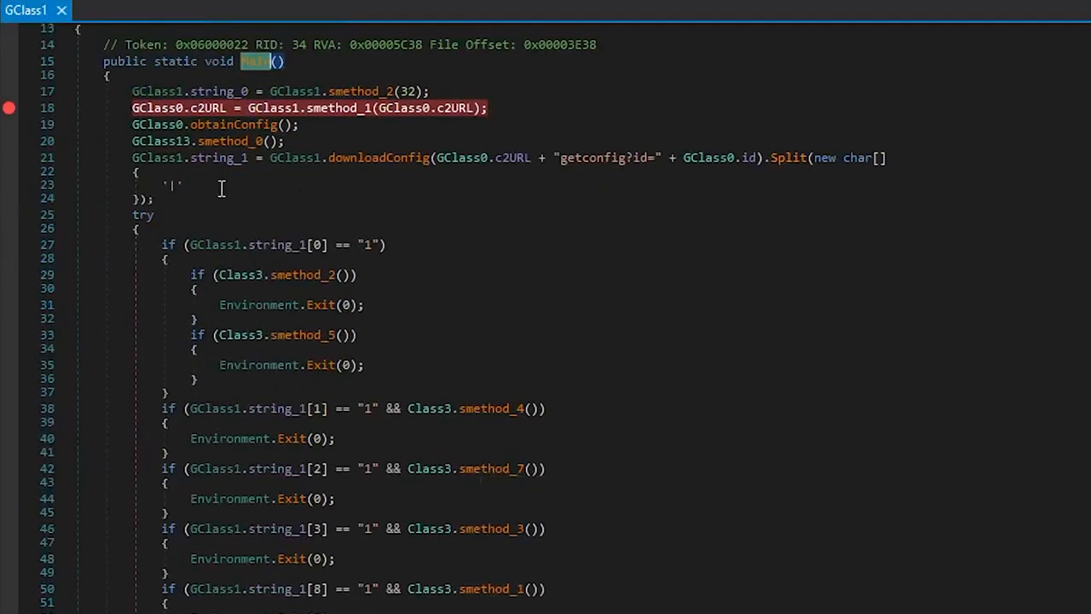
{"action": "mouse_move", "coordinate": [225, 157]}
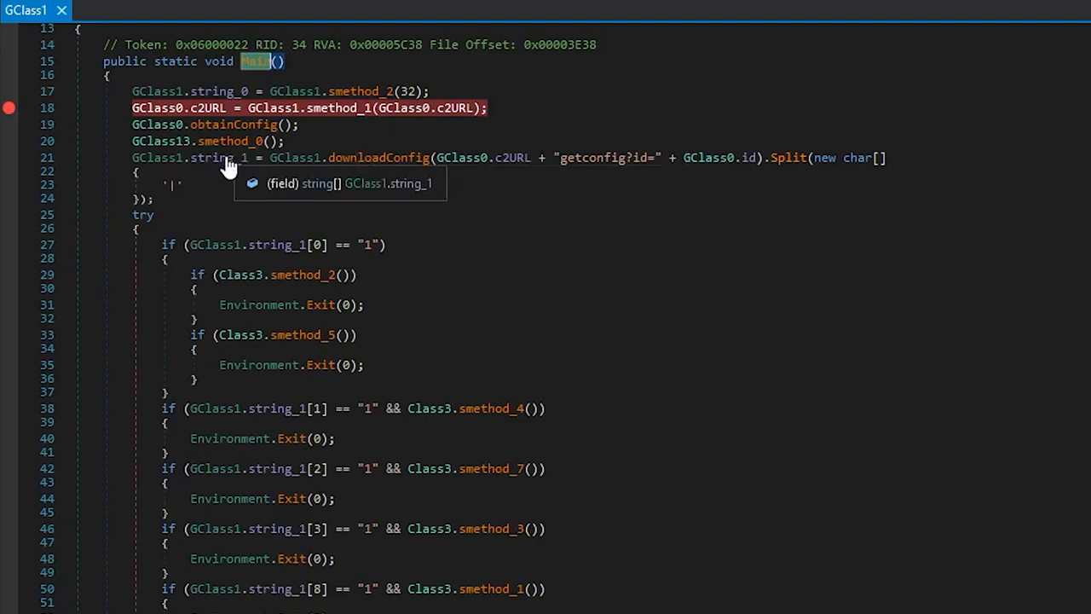
{"action": "left_click", "coordinate": [219, 157]}
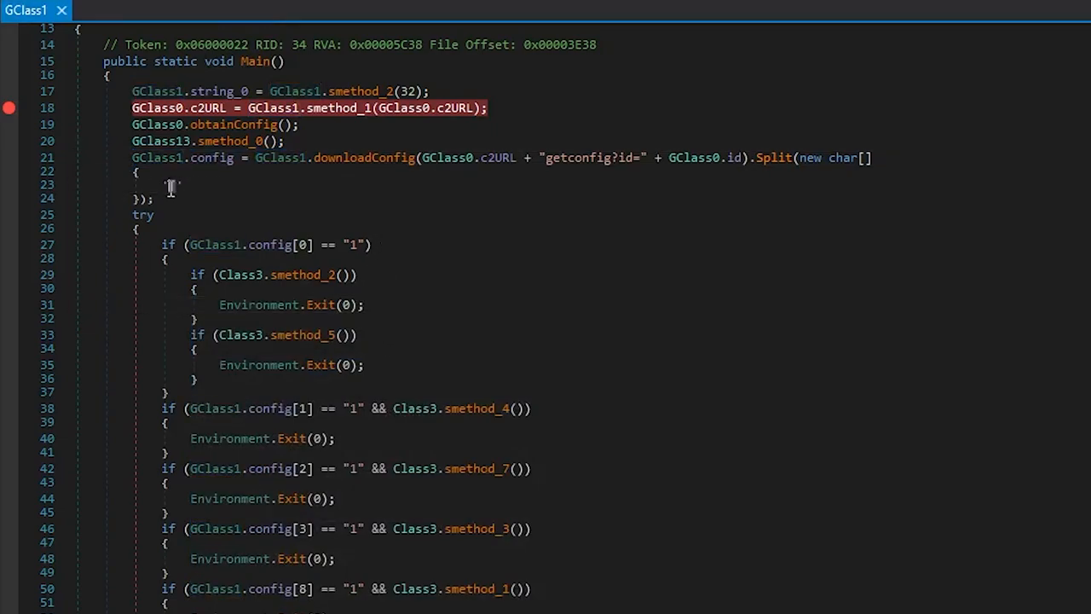
{"action": "mouse_move", "coordinate": [354, 246]}
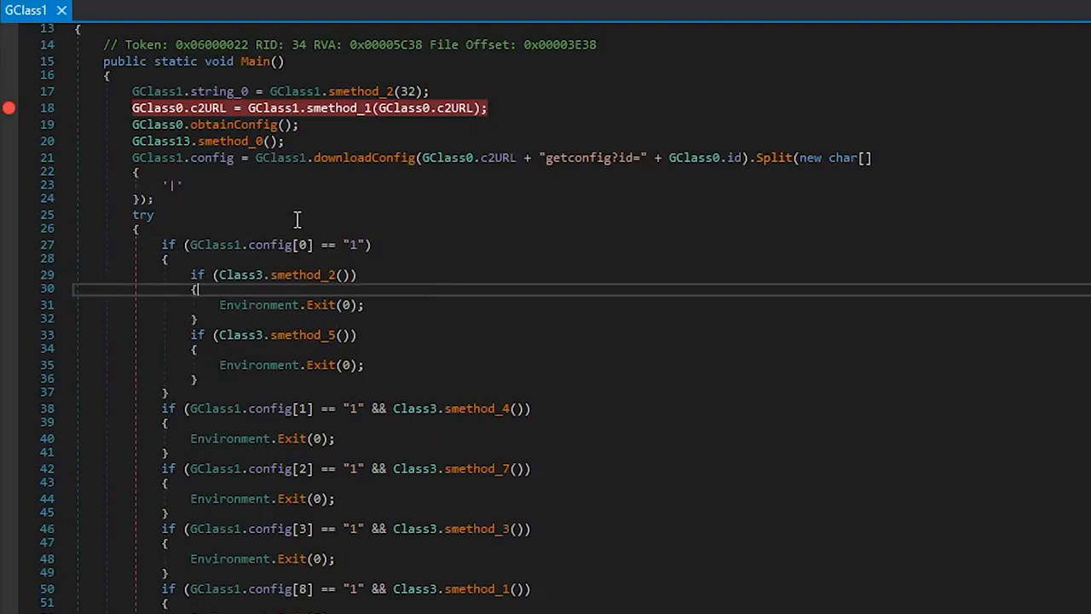
{"action": "mouse_move", "coordinate": [298, 275]}
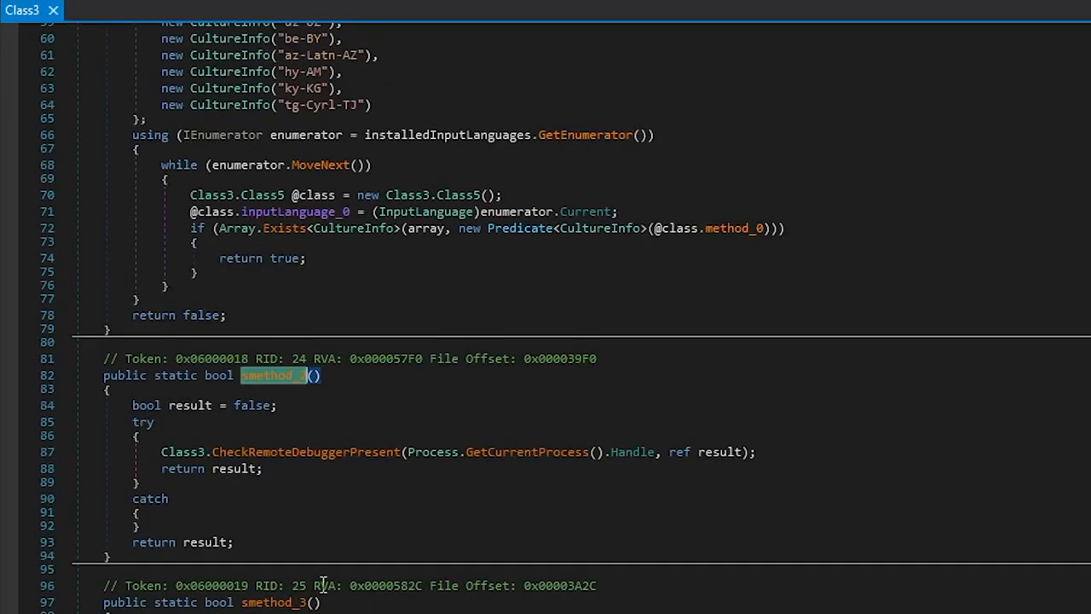
- Scroll through Class3's smethod_2 to smethod_7 anti-debugger, sandbox and VM detection checks
{"action": "scroll", "scroll_direction": "down", "scroll_amount": 3}
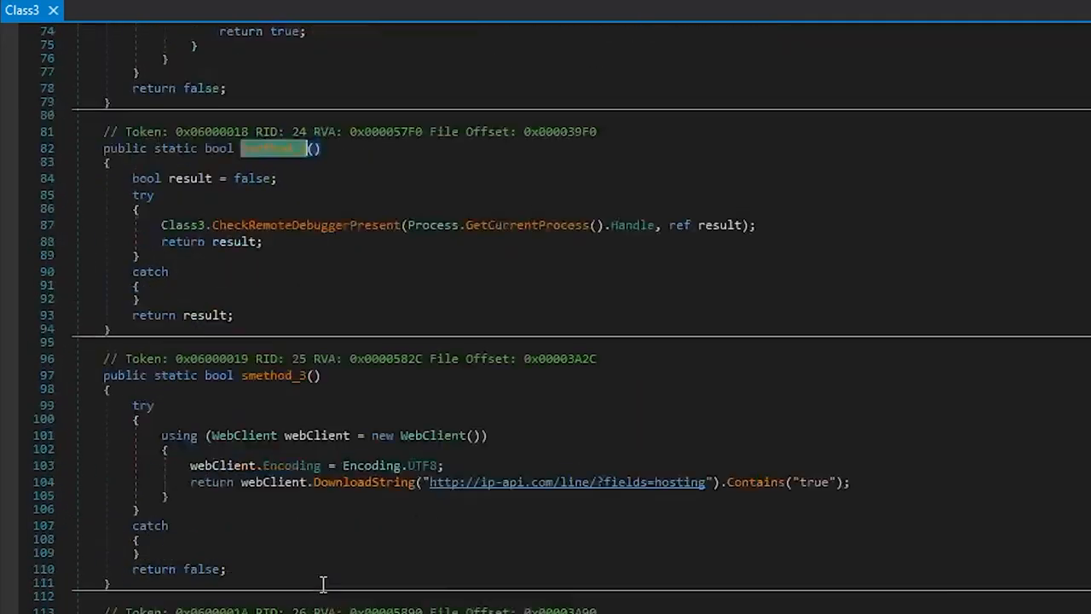
{"action": "scroll", "scroll_direction": "down", "scroll_amount": 3}
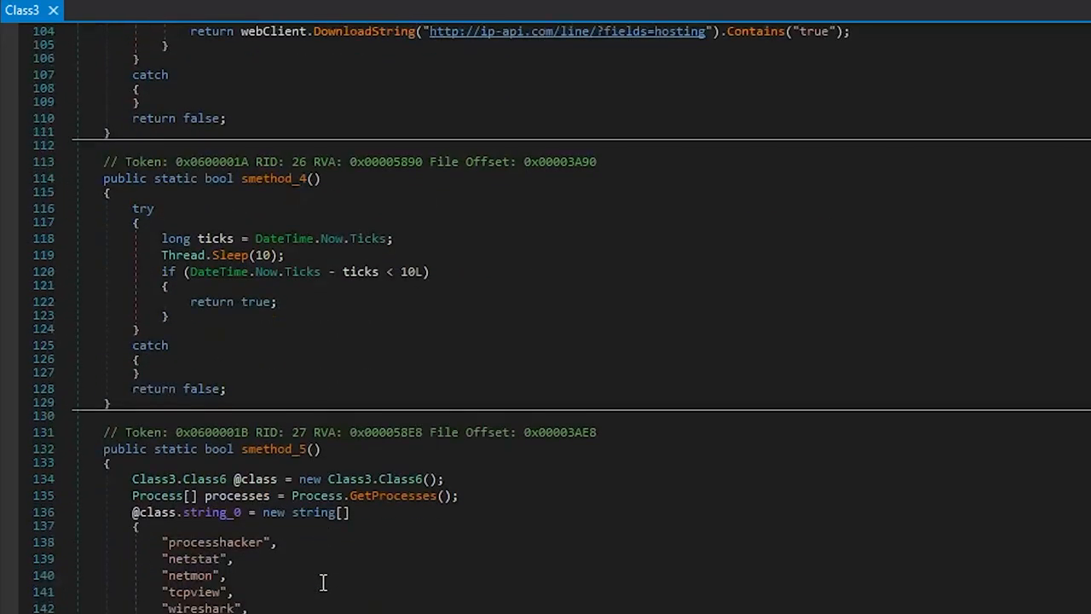
{"action": "scroll", "scroll_direction": "down", "scroll_amount": 3}
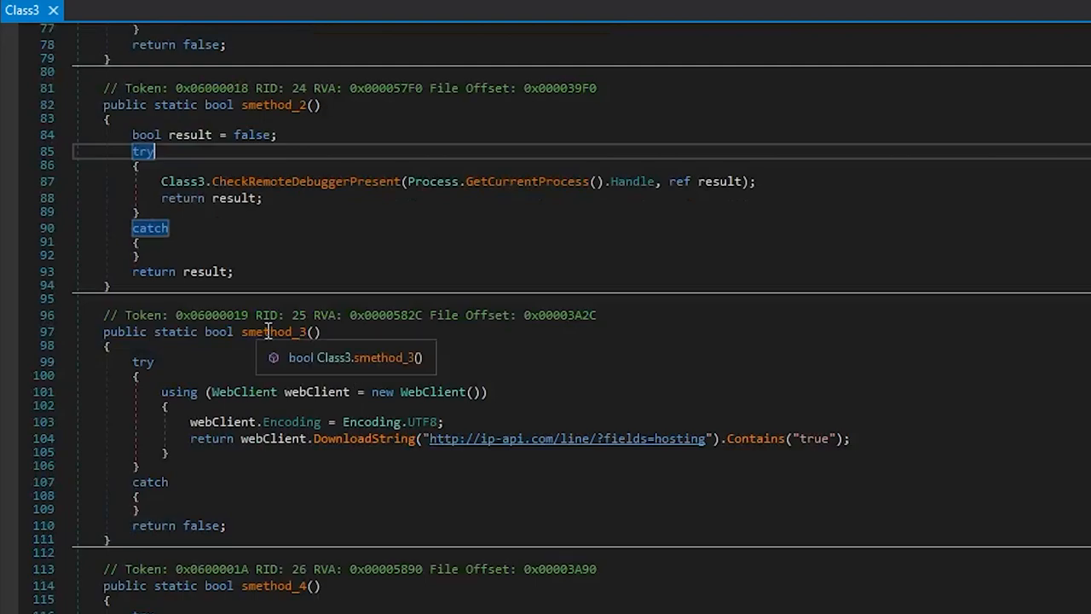
{"action": "scroll", "scroll_direction": "down", "scroll_amount": 3}
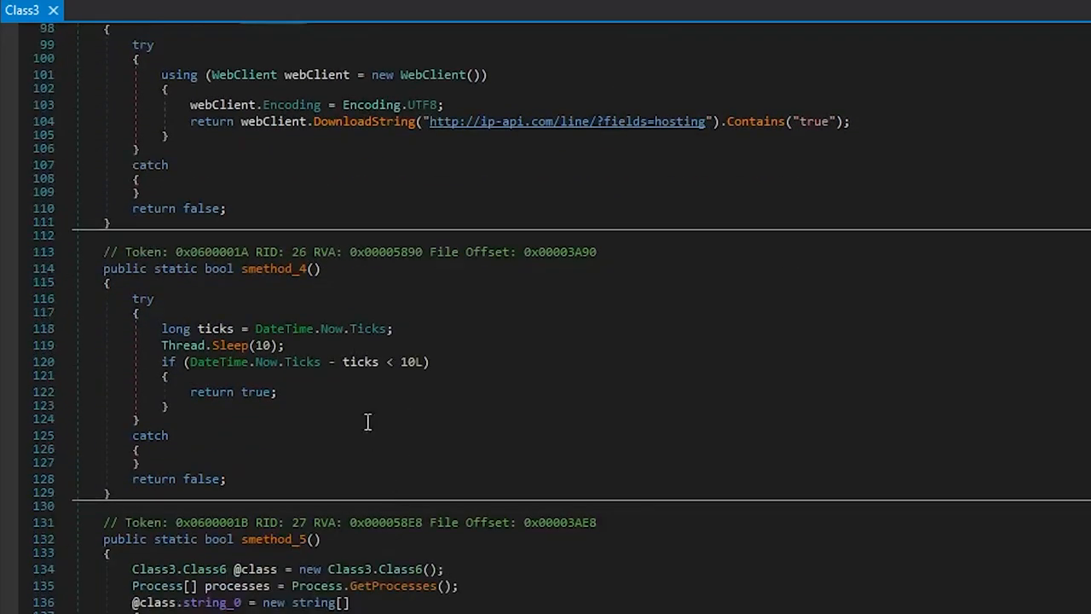
{"action": "scroll", "scroll_direction": "down", "scroll_amount": 3}
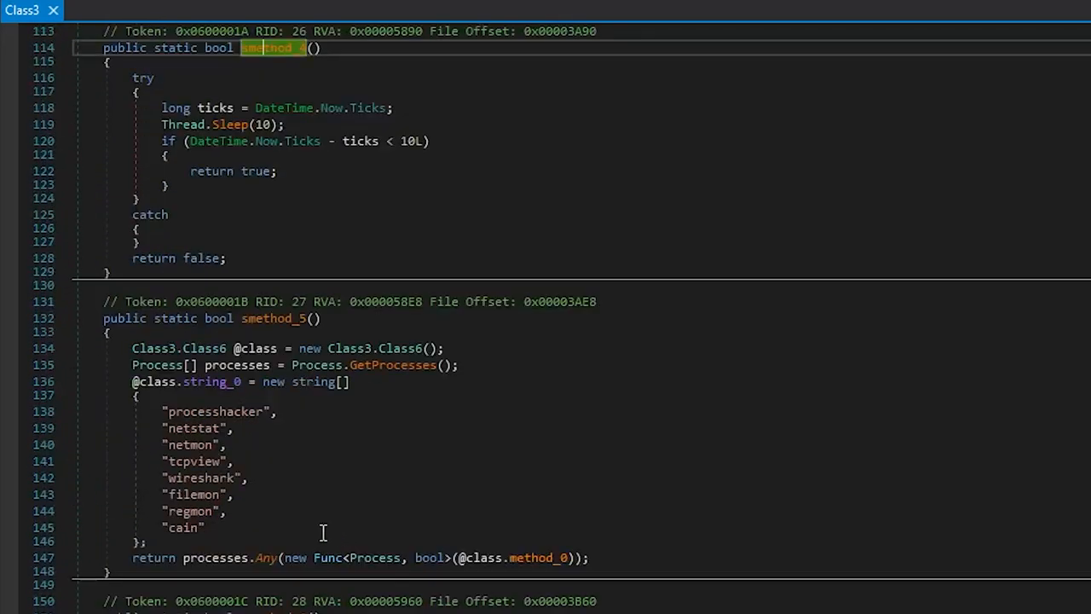
{"action": "mouse_move", "coordinate": [218, 471]}
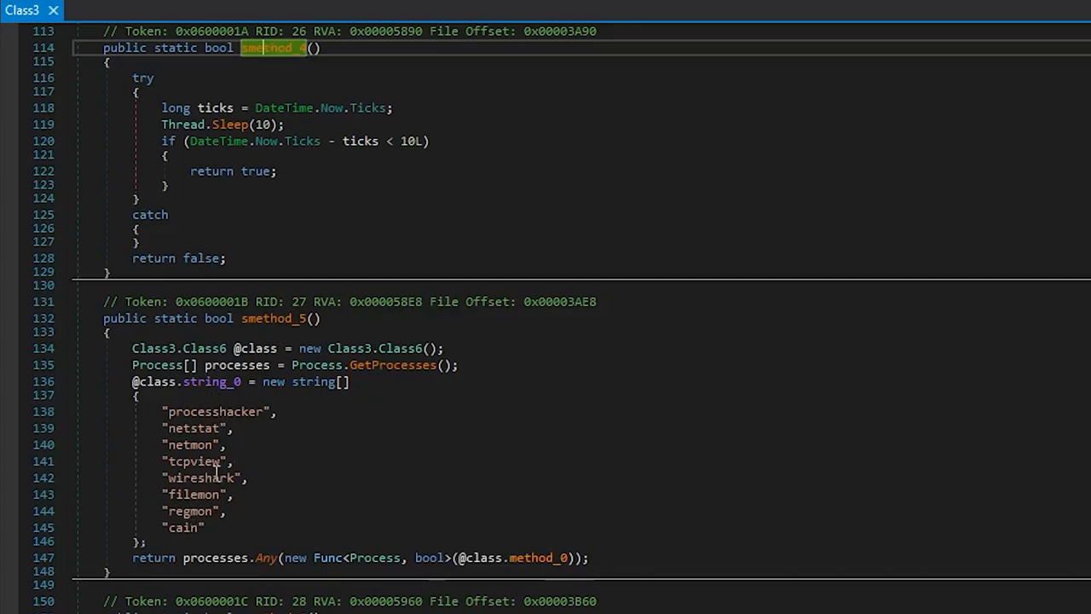
{"action": "mouse_move", "coordinate": [201, 444]}
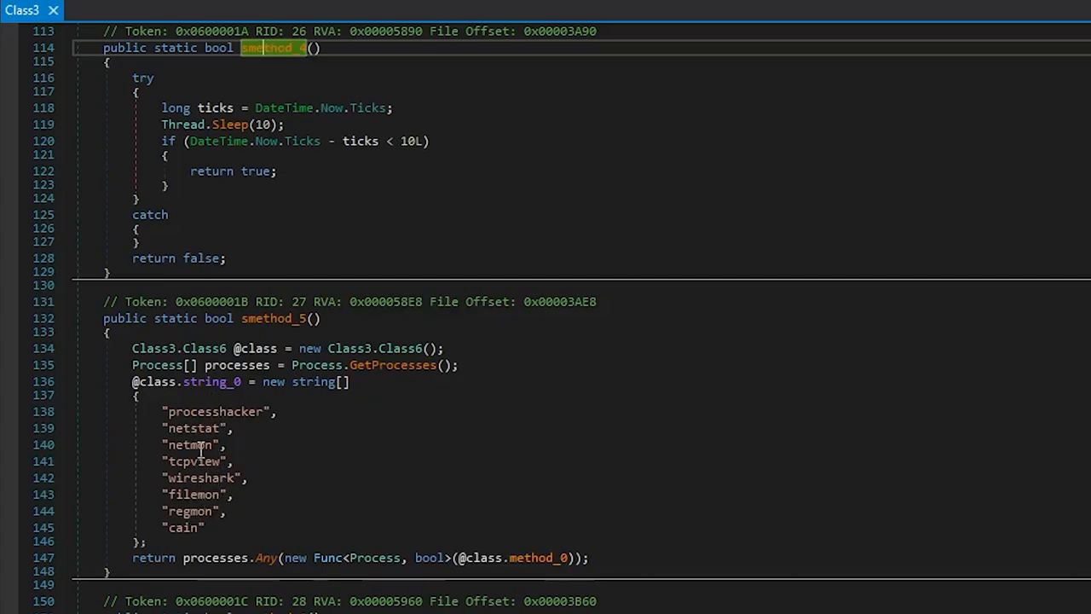
{"action": "scroll", "scroll_direction": "down", "scroll_amount": 3}
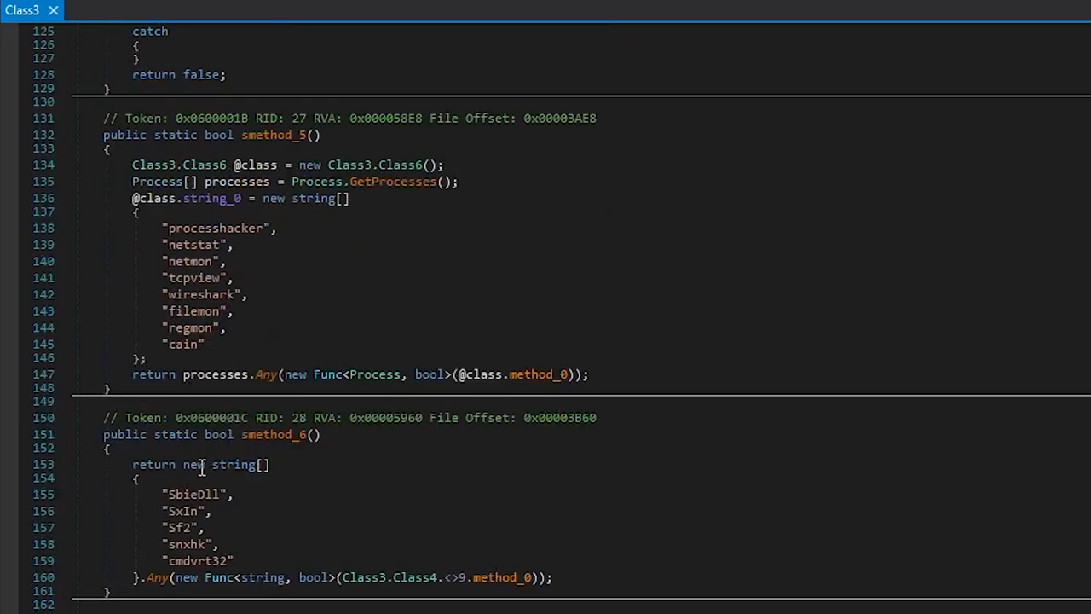
{"action": "scroll", "scroll_direction": "down", "scroll_amount": 3}
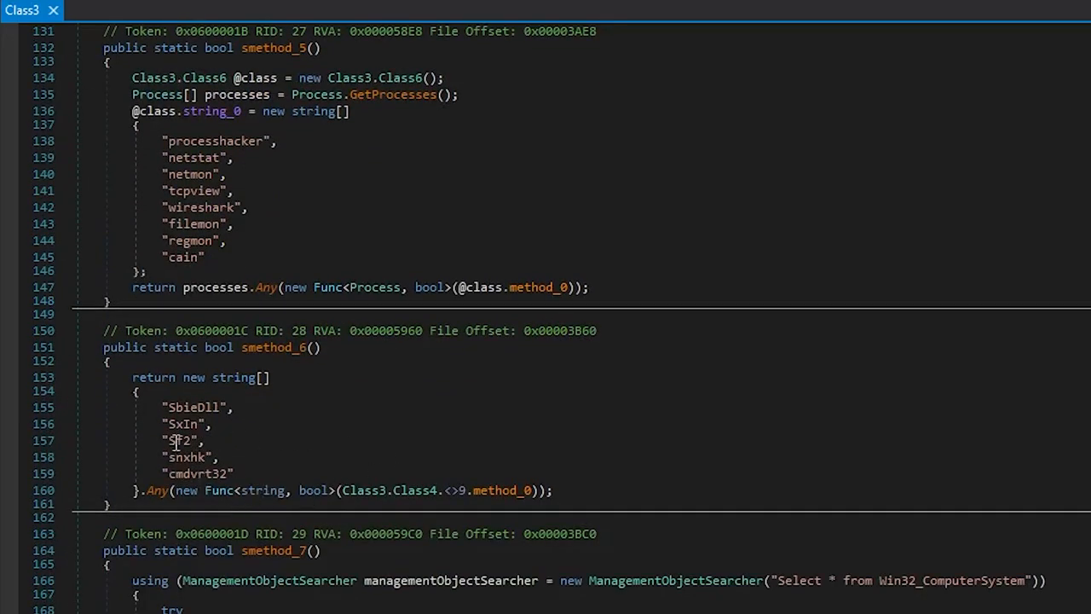
{"action": "scroll", "scroll_direction": "down", "scroll_amount": 3}
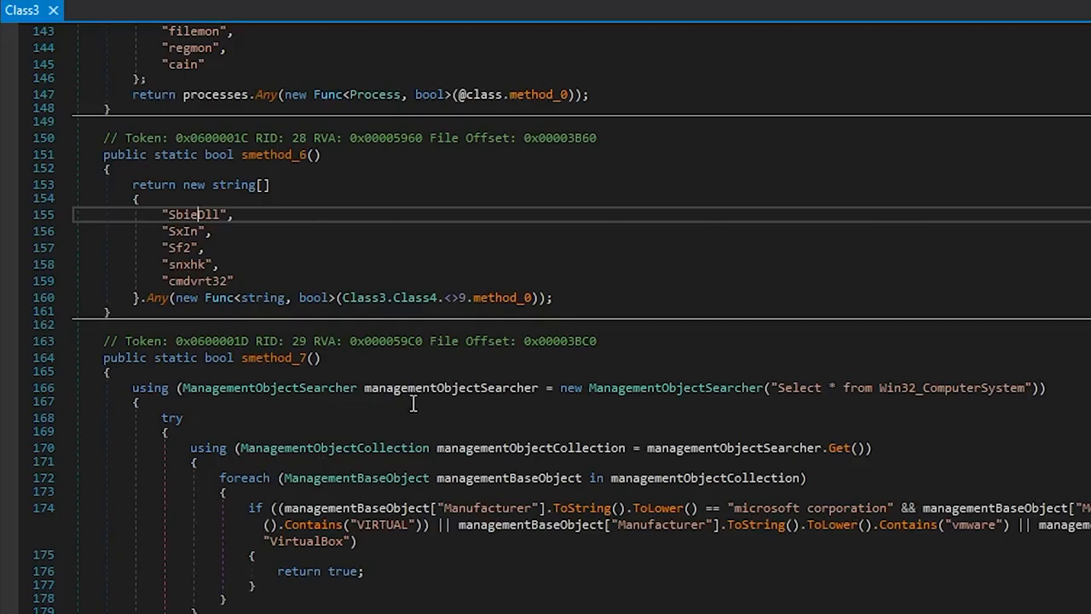
{"action": "mouse_move", "coordinate": [296, 252]}
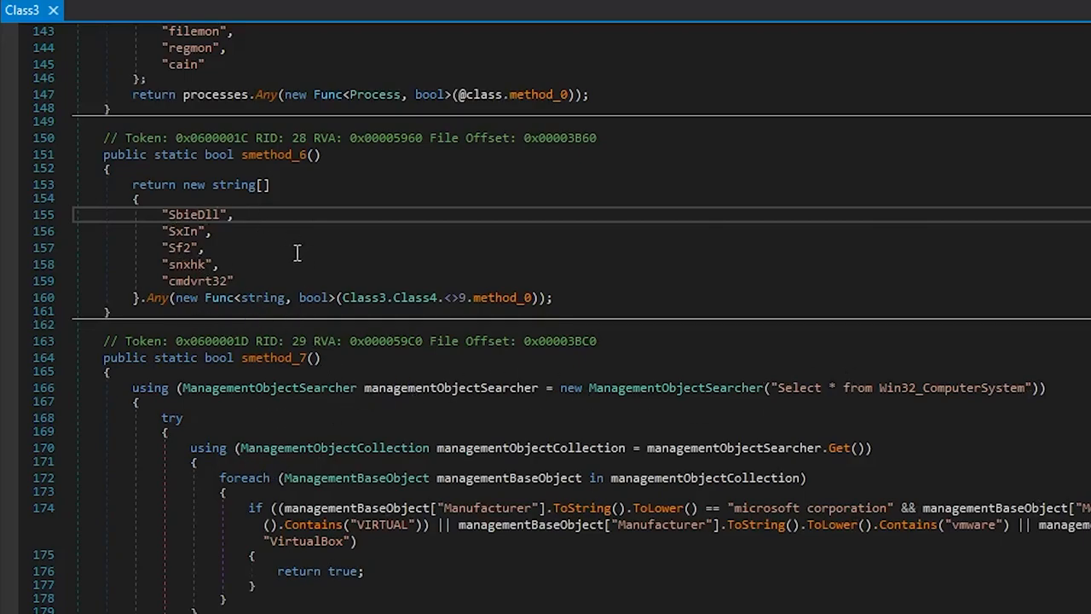
{"action": "scroll", "scroll_direction": "down", "scroll_amount": 3}
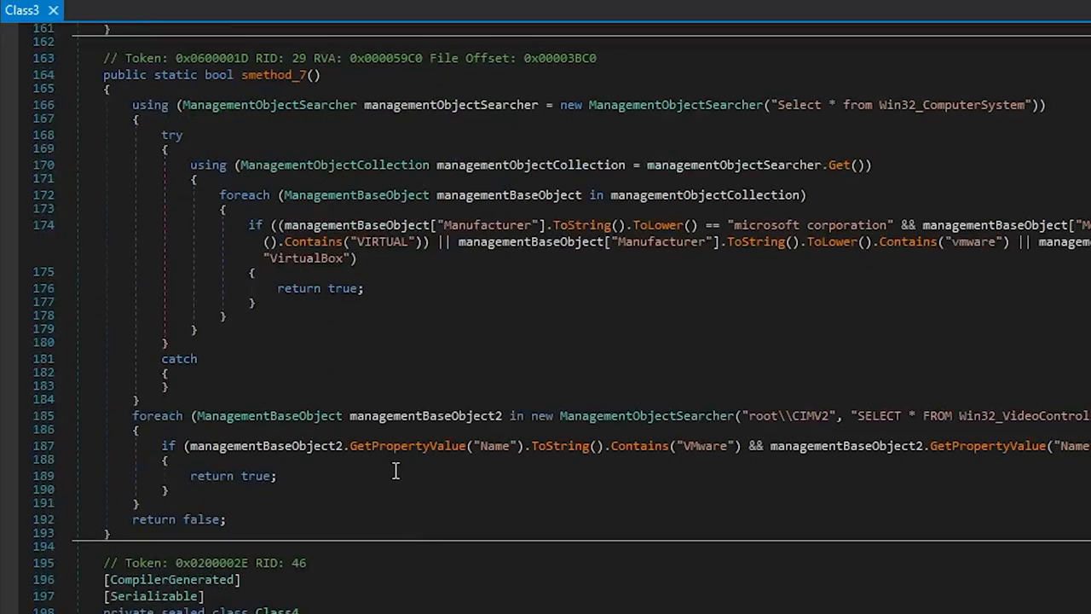
{"action": "scroll", "scroll_direction": "down", "scroll_amount": 3}
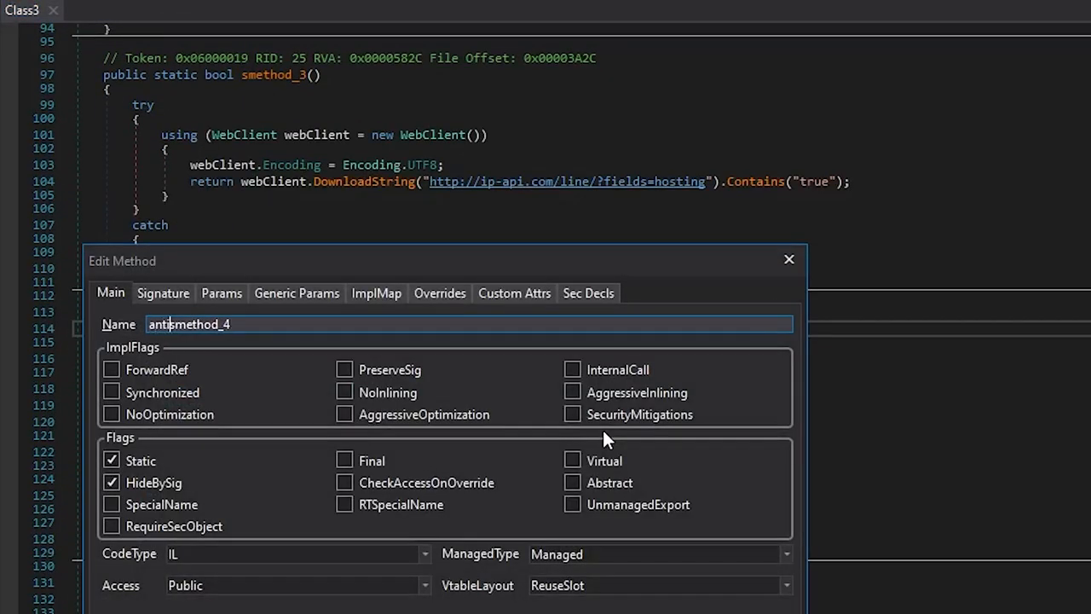
- Rename Class3's checks to checkRemoteDebugger, antiReversing, antiViaSleep, antiVM, antiViaGetIP in an Antis class
{"action": "left_click", "coordinate": [788, 259]}
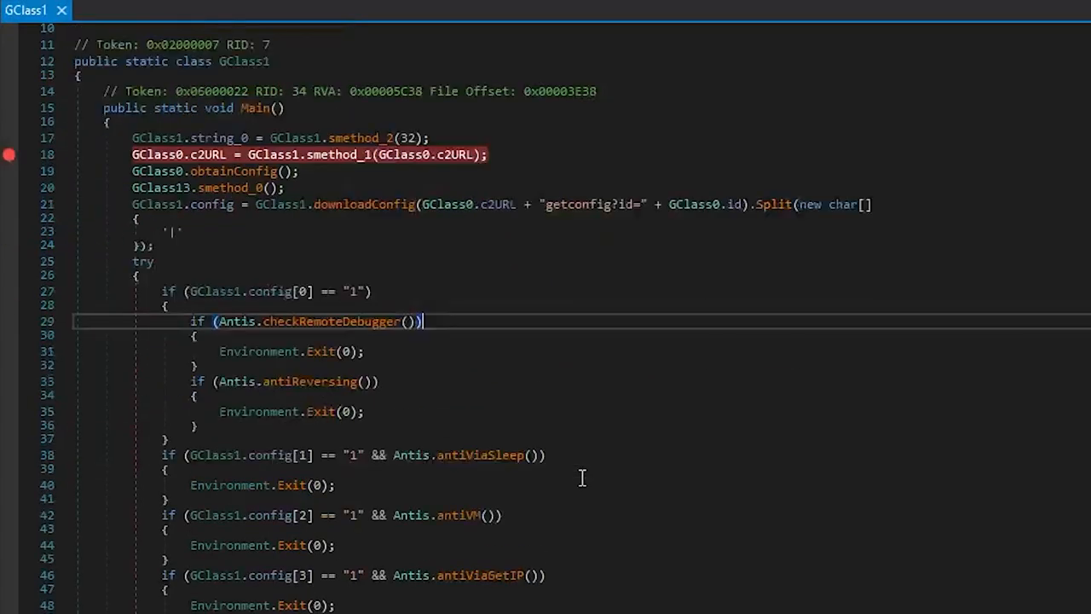
{"action": "scroll", "scroll_direction": "down", "scroll_amount": 3}
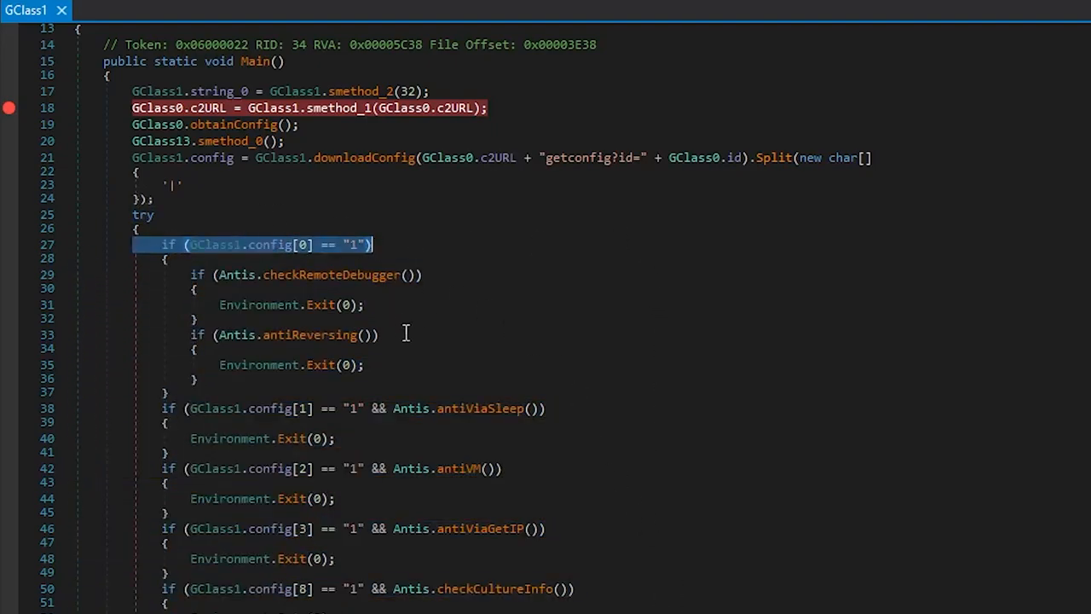
{"action": "left_click", "coordinate": [338, 438]}
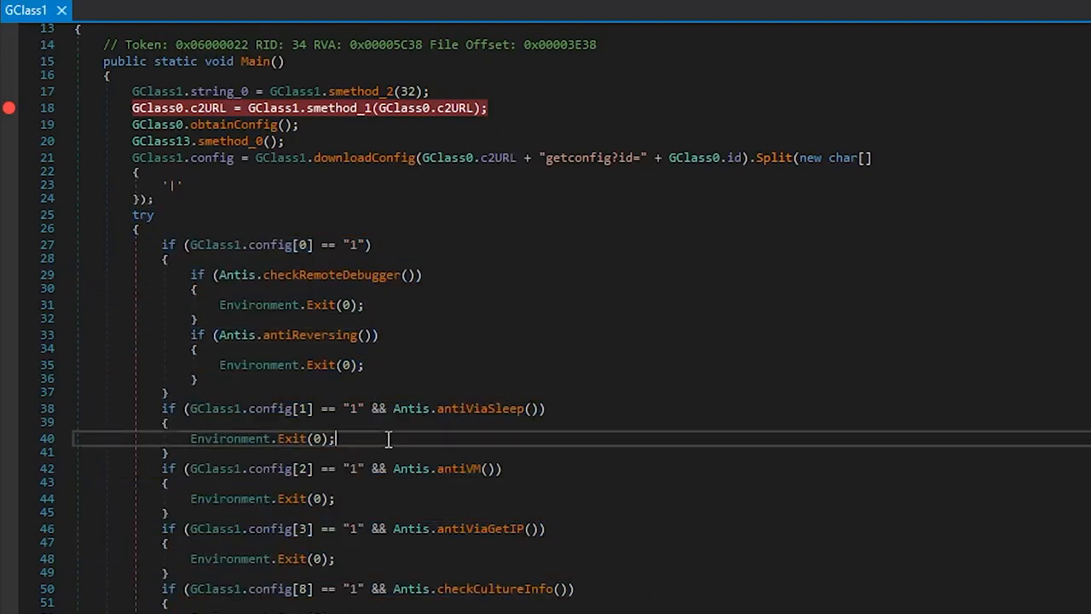
{"action": "scroll", "scroll_direction": "down", "scroll_amount": 3}
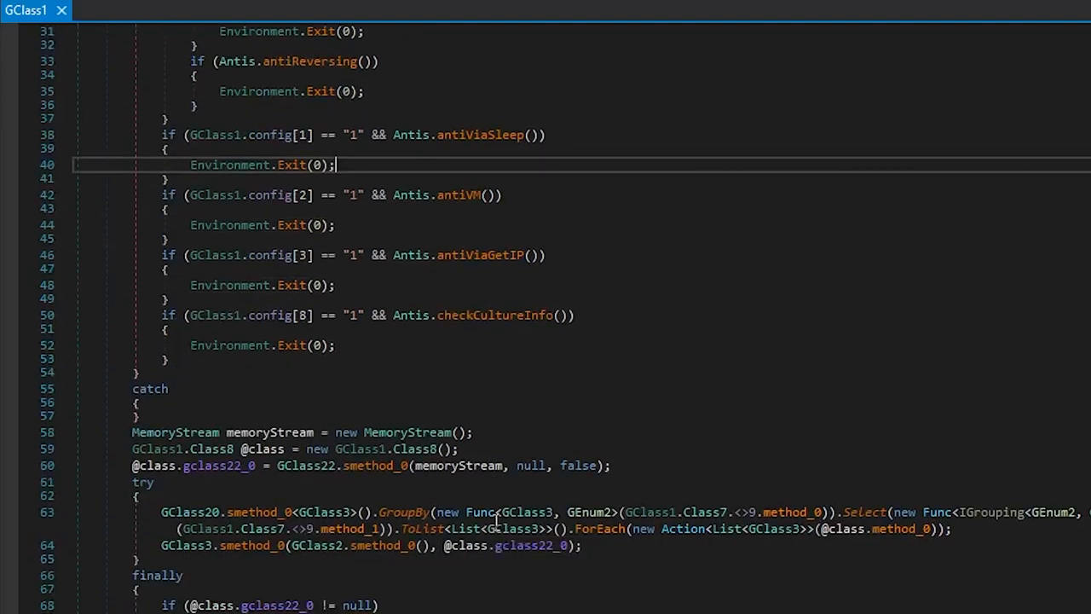
{"action": "scroll", "scroll_direction": "down", "scroll_amount": 3}
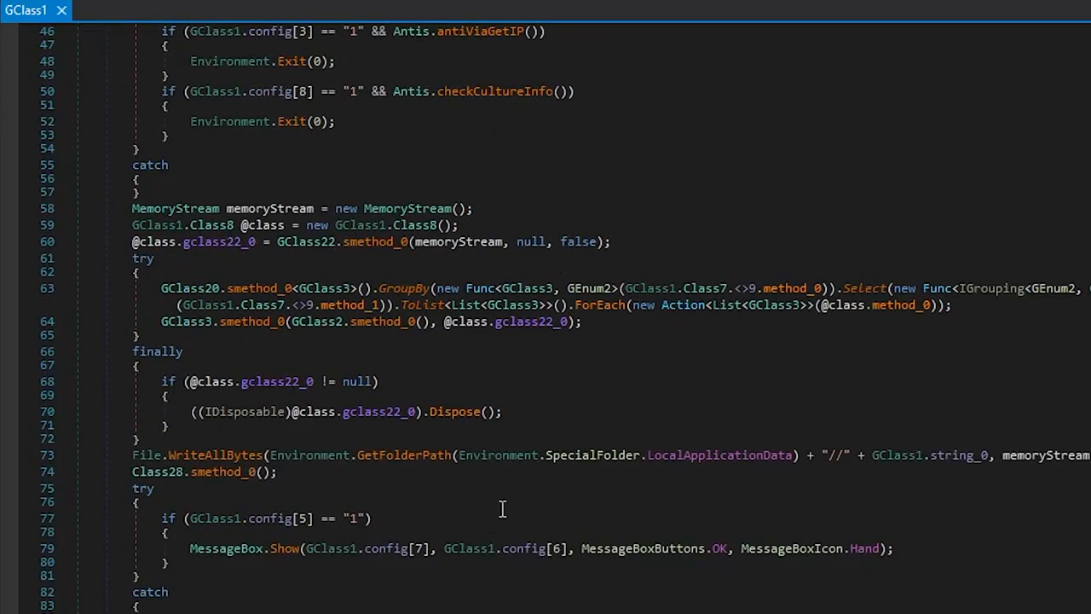
{"action": "scroll", "scroll_direction": "down", "scroll_amount": 3}
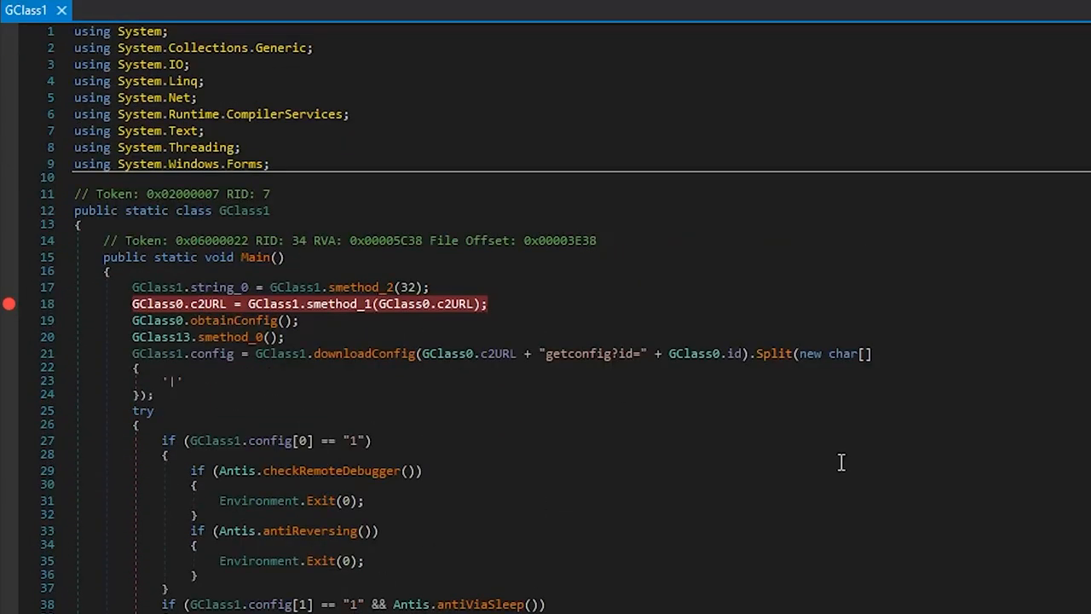
{"action": "mouse_move", "coordinate": [818, 478]}
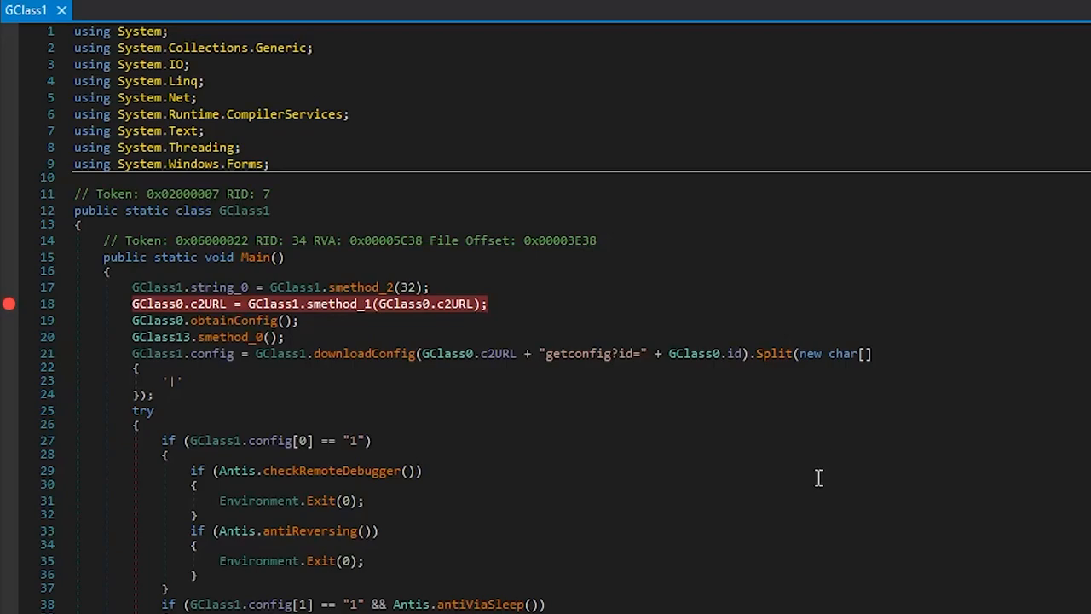
{"action": "mouse_move", "coordinate": [520, 512]}
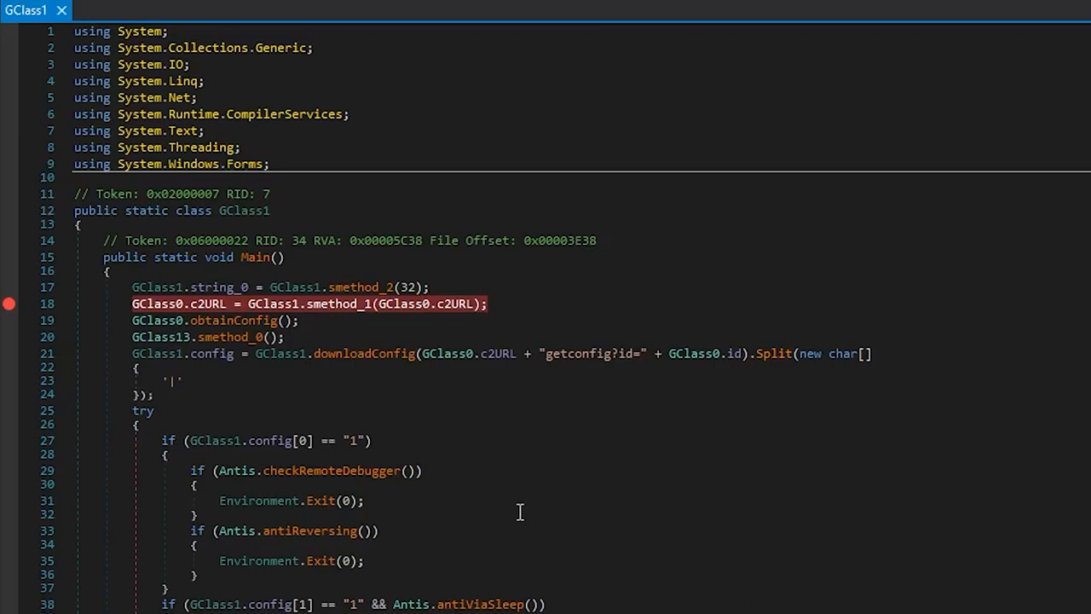